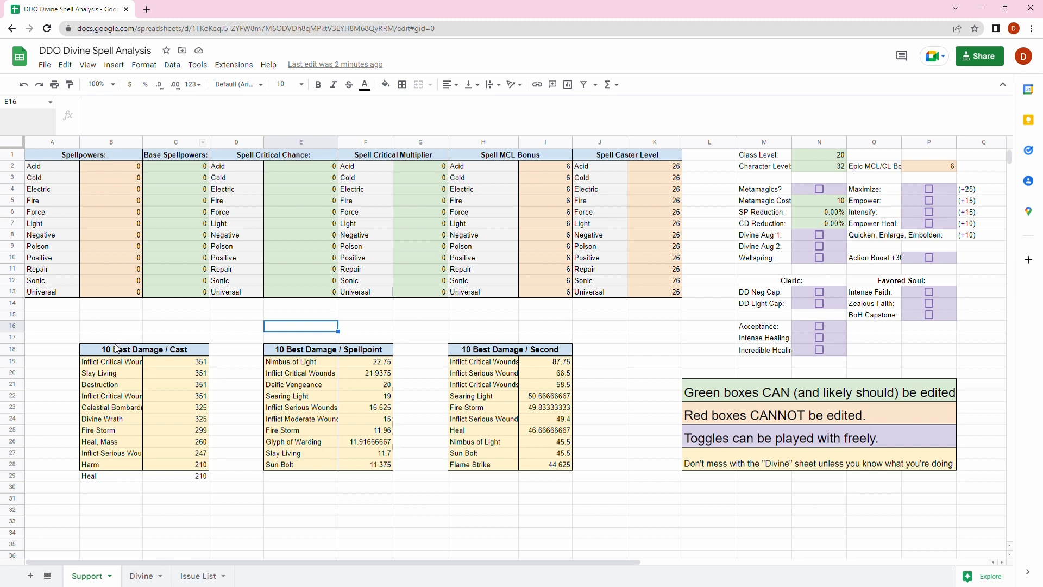
# - Look over the Base Spellpowers and 10 Best Damage / Cast headers on the Support sheet
pyautogui.click(143, 349)
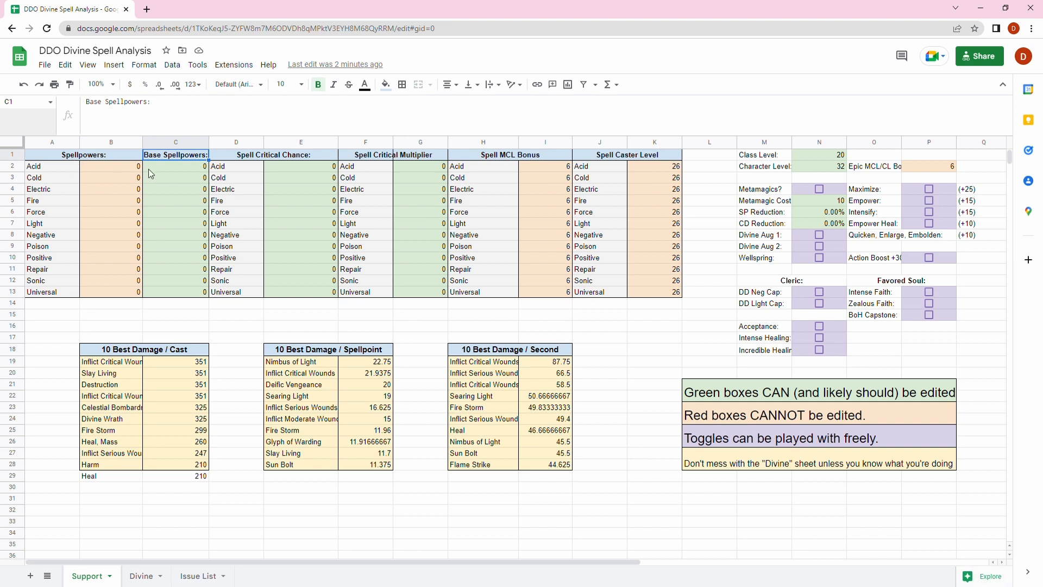
pyautogui.moveTo(151, 328)
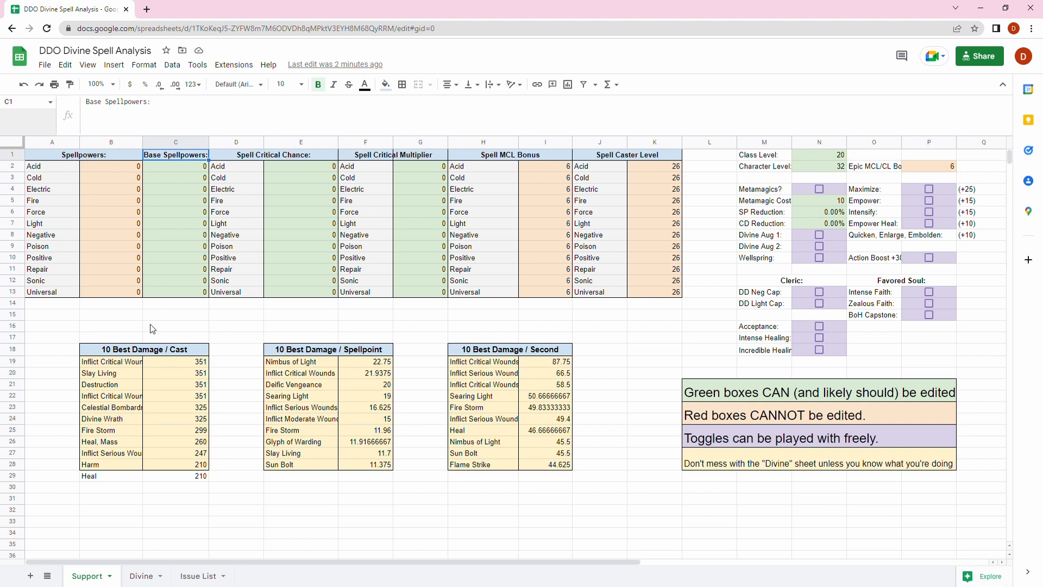
pyautogui.click(144, 349)
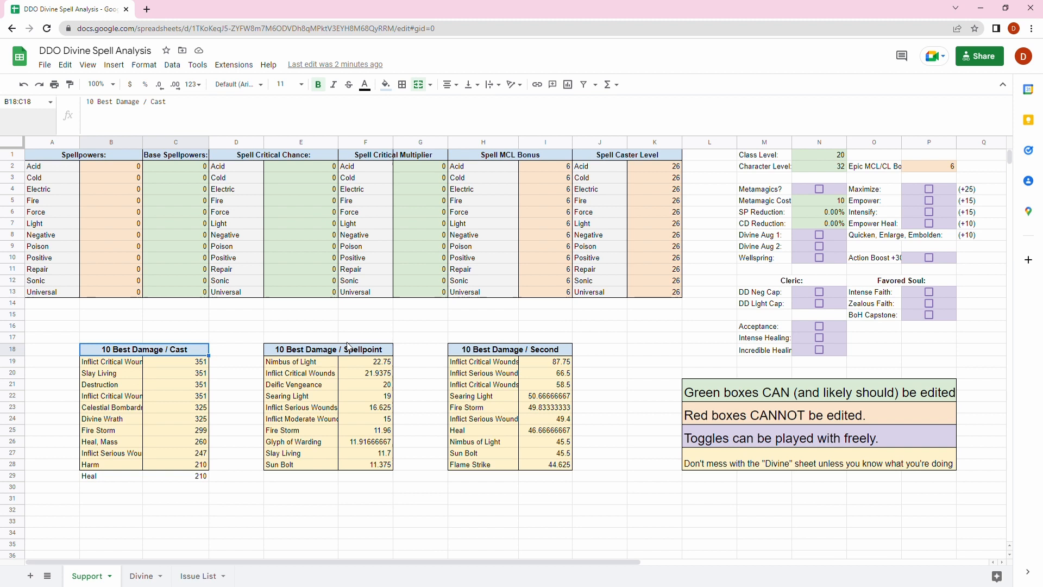
pyautogui.click(236, 316)
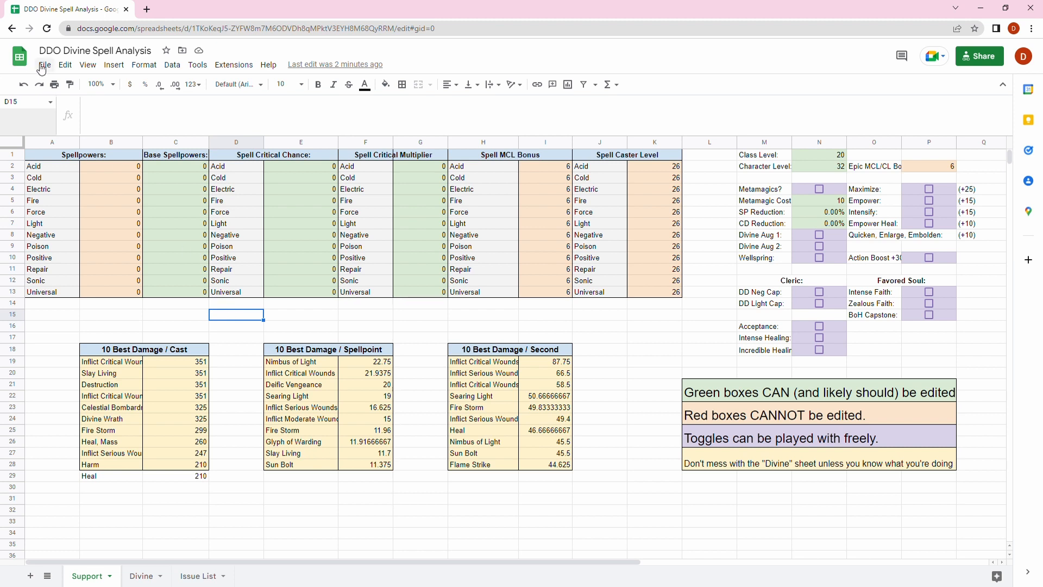
# - Check the File menu, dismiss it and the wiki link preview, landing on the Issue List sheet
pyautogui.click(45, 64)
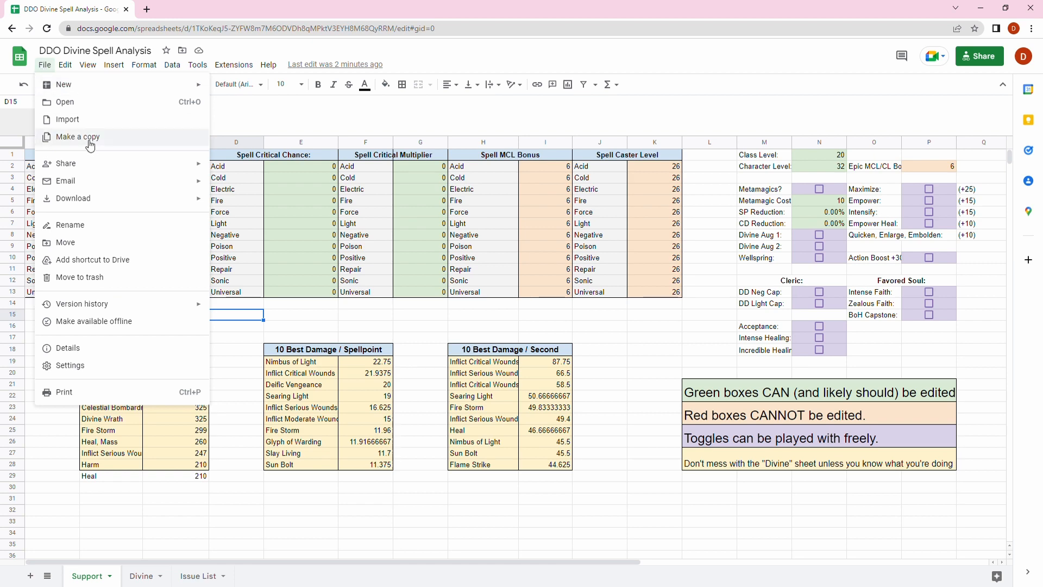
pyautogui.click(77, 137)
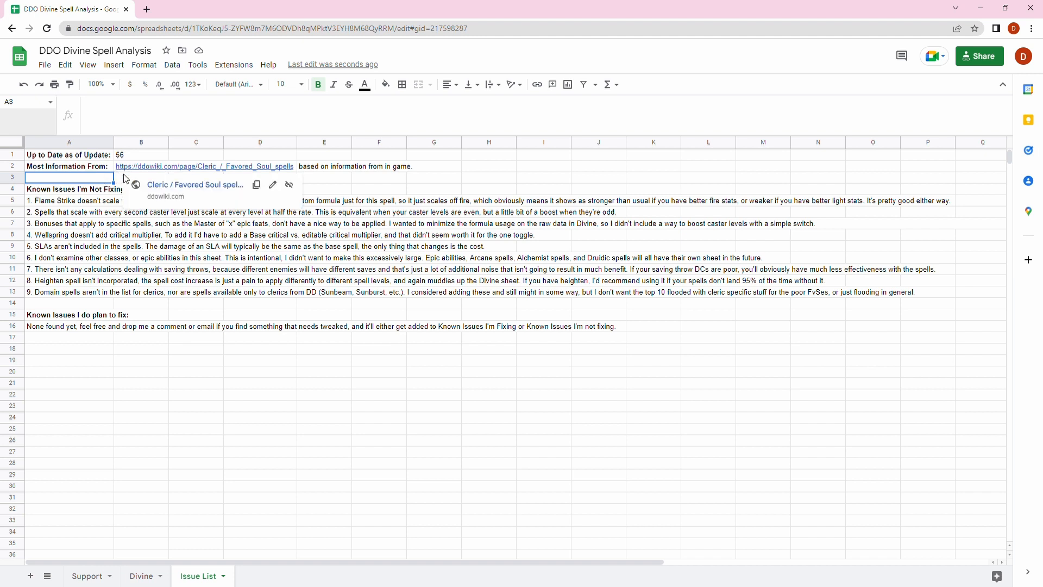
pyautogui.click(70, 188)
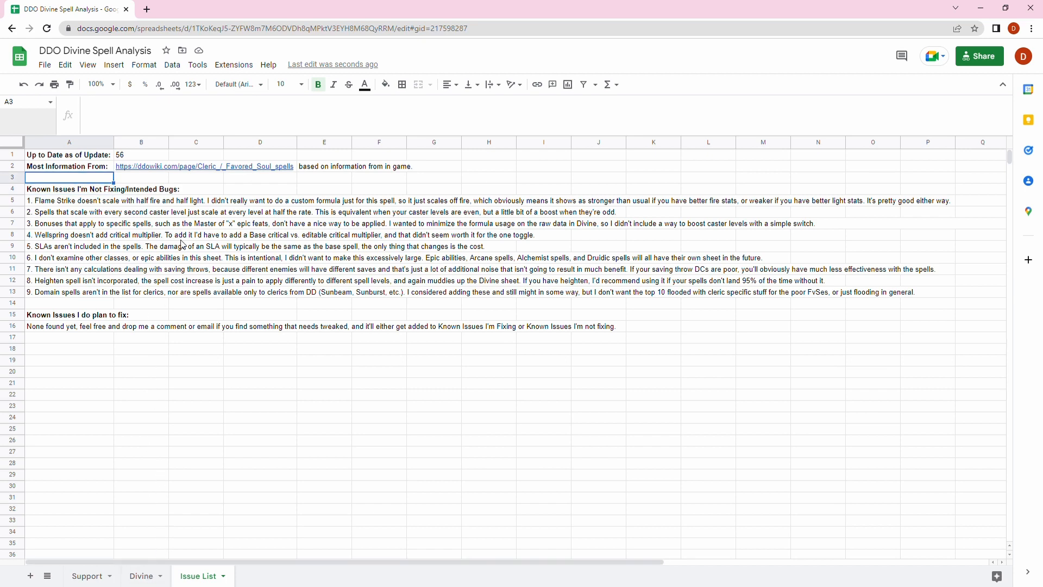
# - Switch to the Divine sheet and inspect the Cure Light Wounds critical-profile damage formula
pyautogui.click(140, 576)
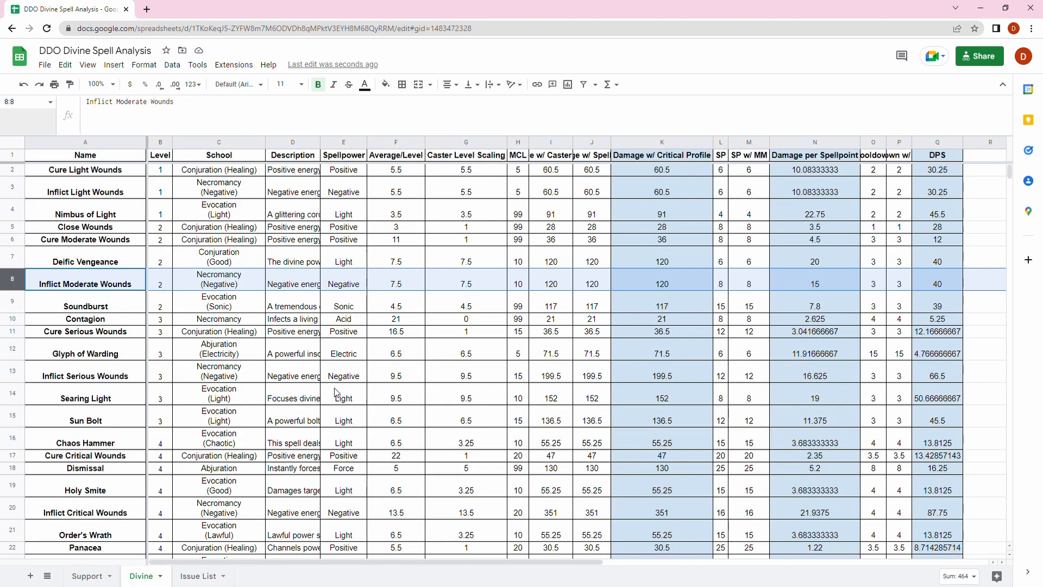
pyautogui.click(84, 169)
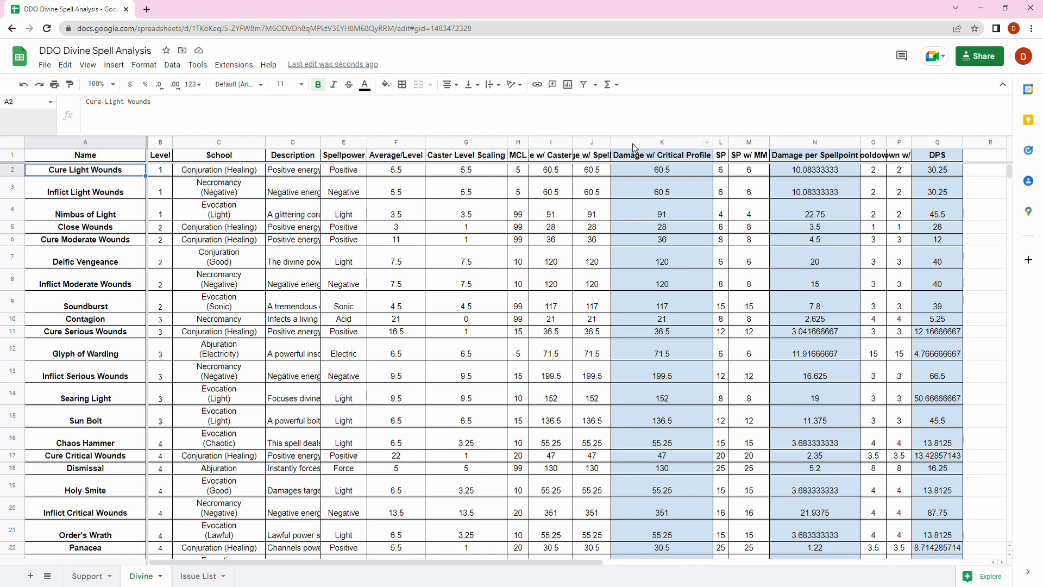
pyautogui.click(550, 142)
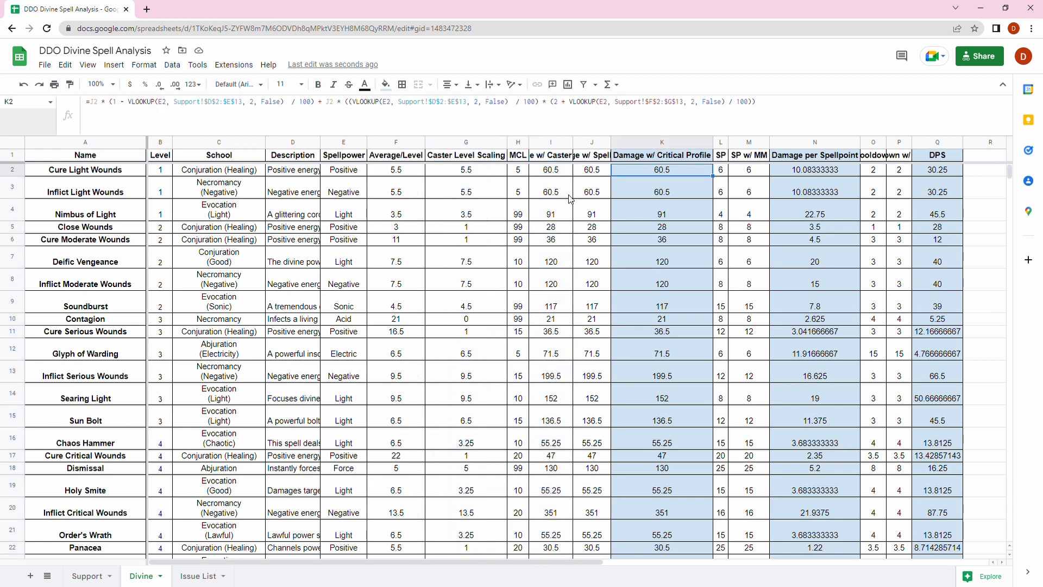
# - Inspect the damage-per-spellpoint and DPS formulas, then return to the Support sheet
pyautogui.click(550, 191)
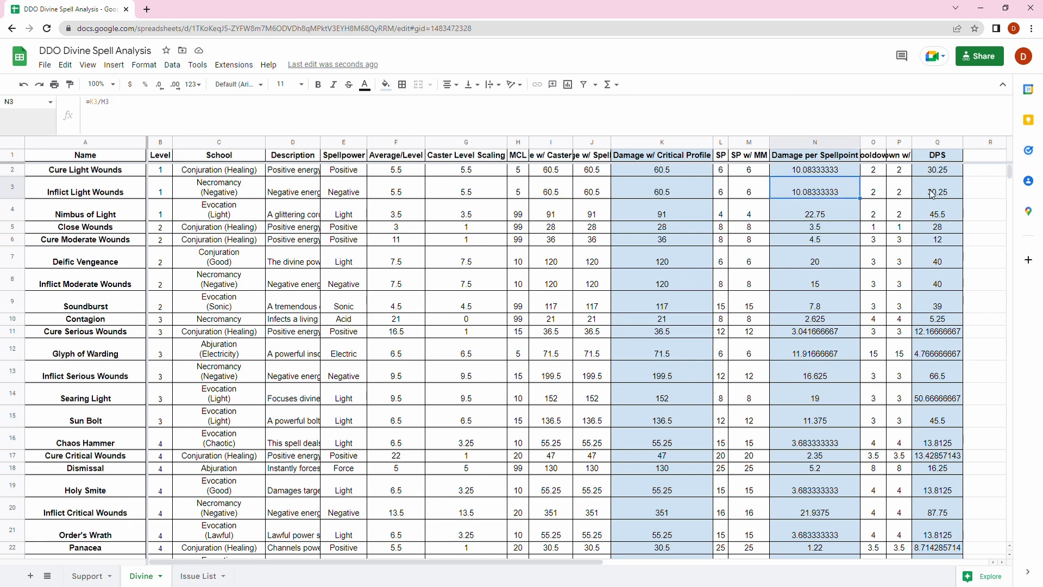
pyautogui.click(937, 192)
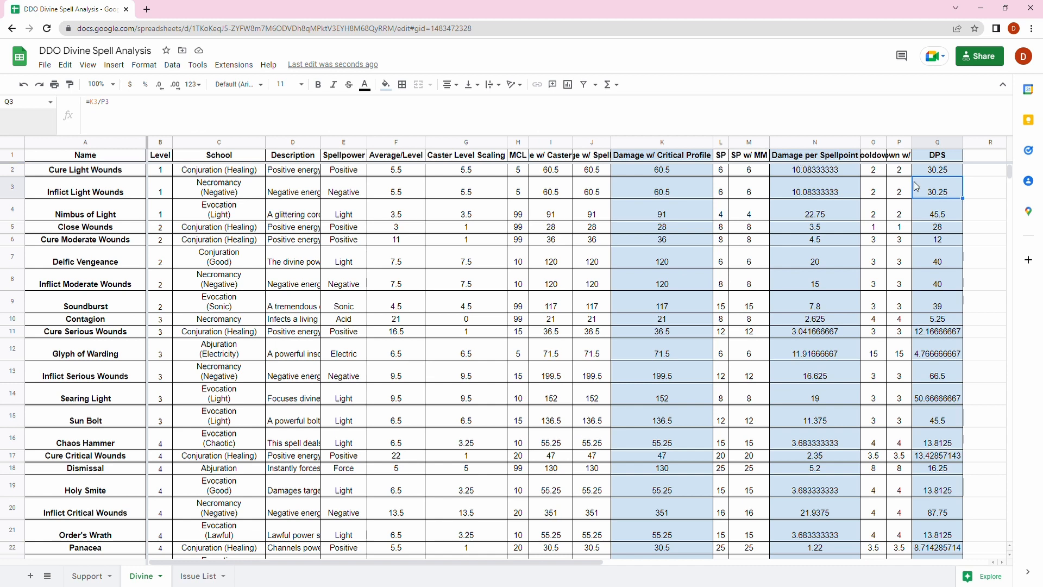
pyautogui.click(87, 576)
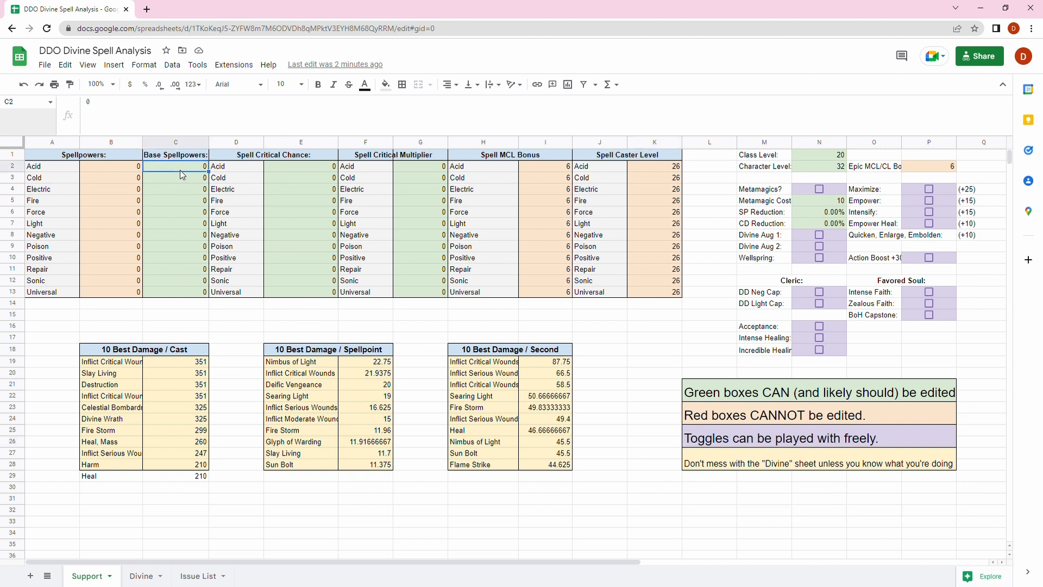
pyautogui.click(175, 177)
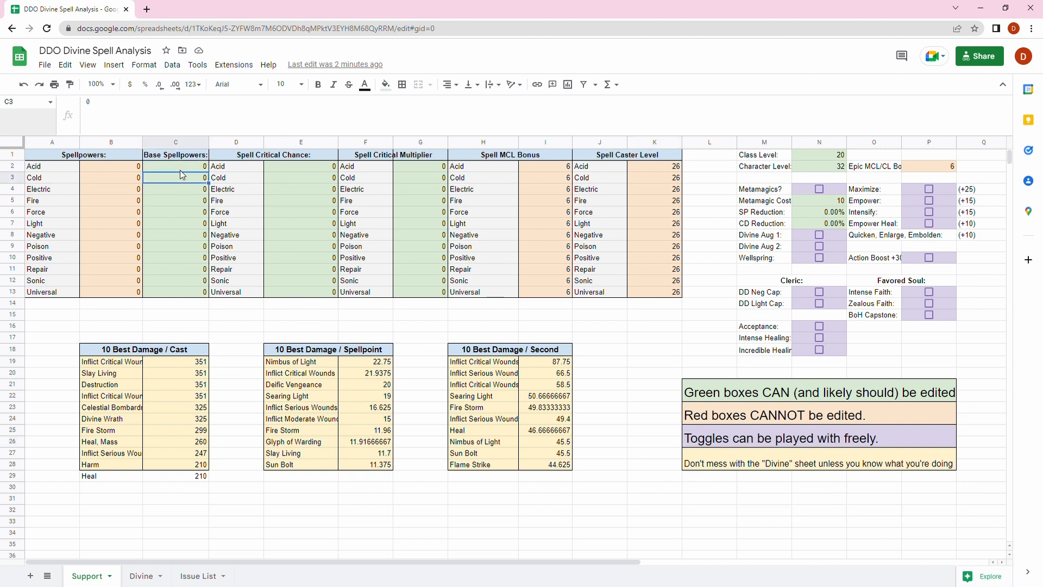
pyautogui.click(301, 177)
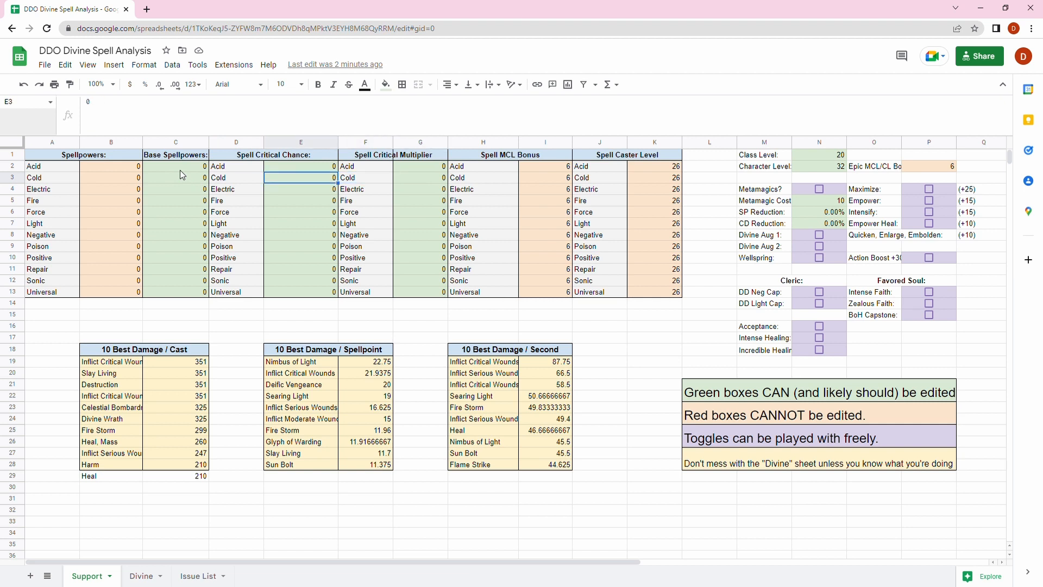
pyautogui.click(175, 177)
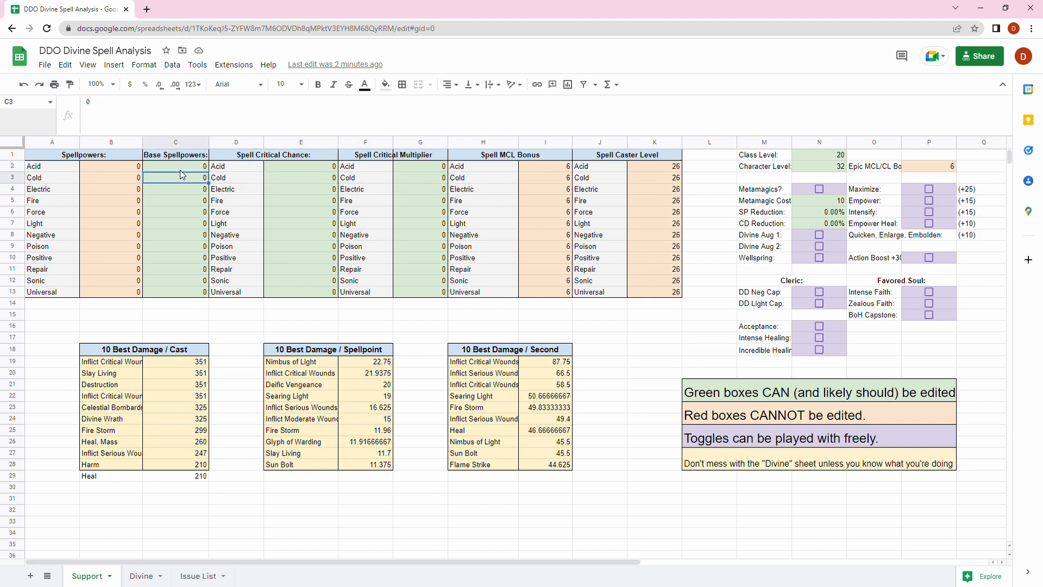
pyautogui.click(174, 246)
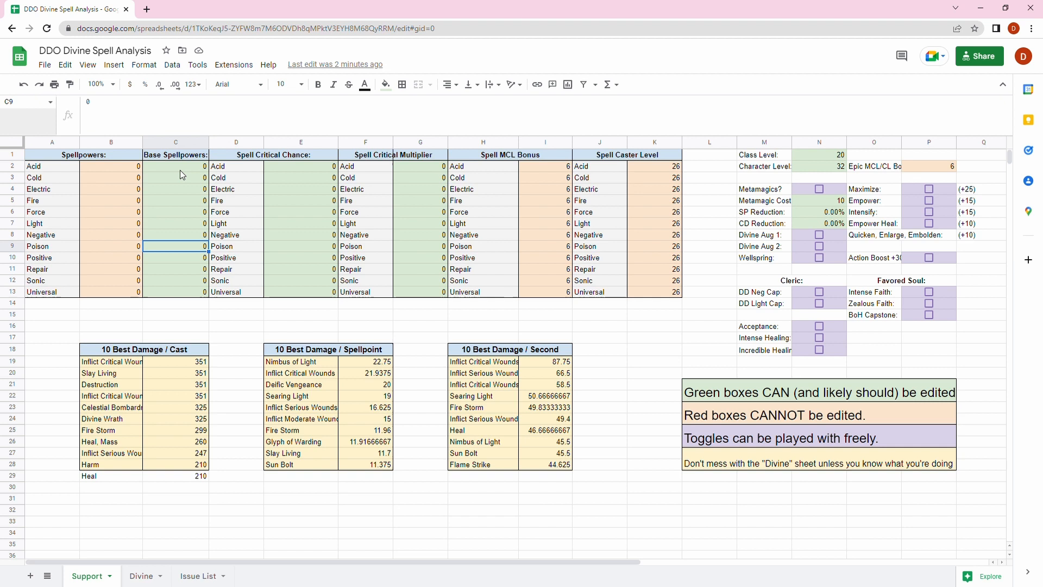
pyautogui.click(176, 165)
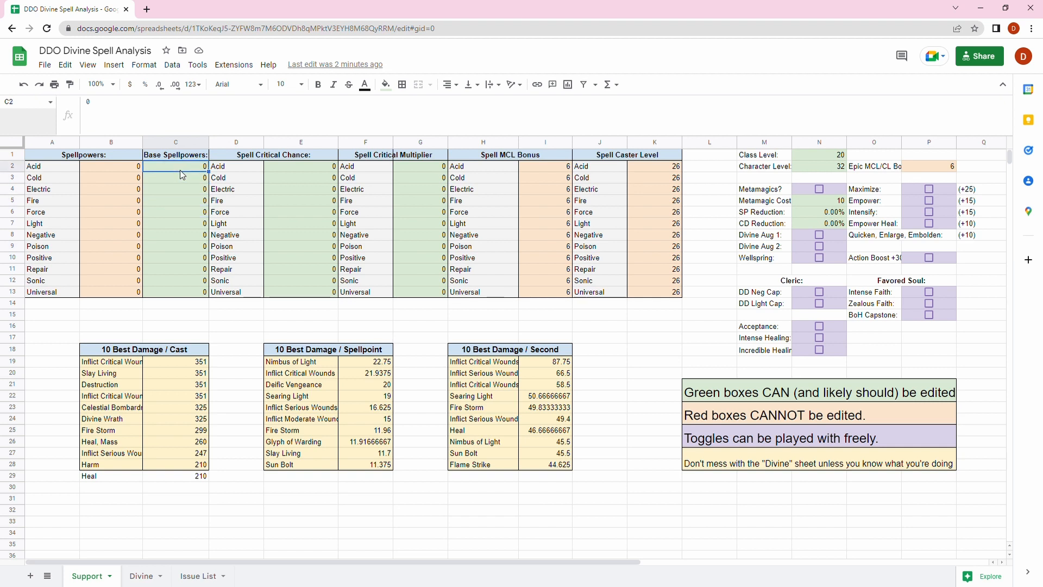
pyautogui.click(419, 165)
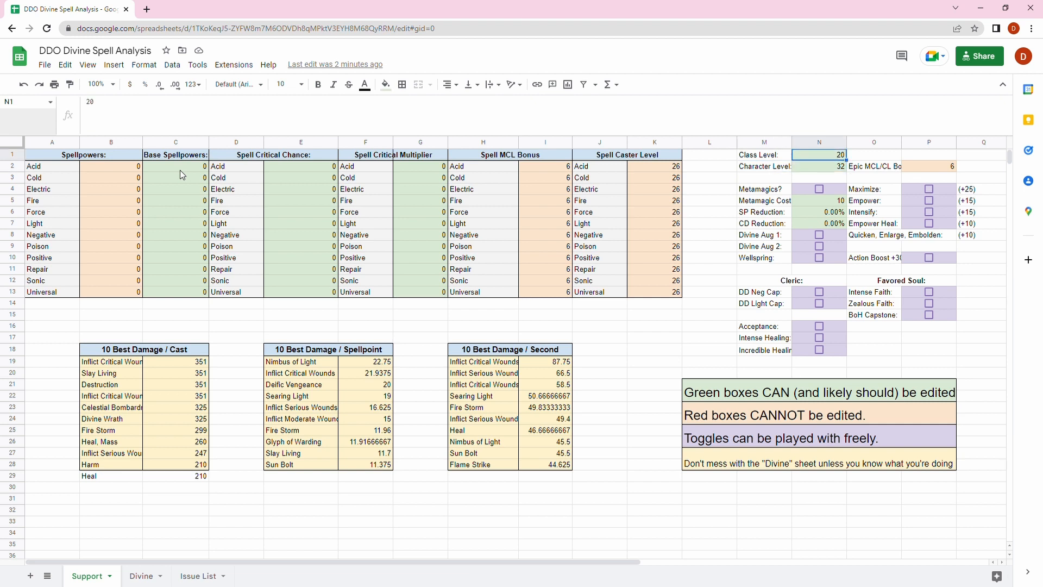
pyautogui.click(819, 166)
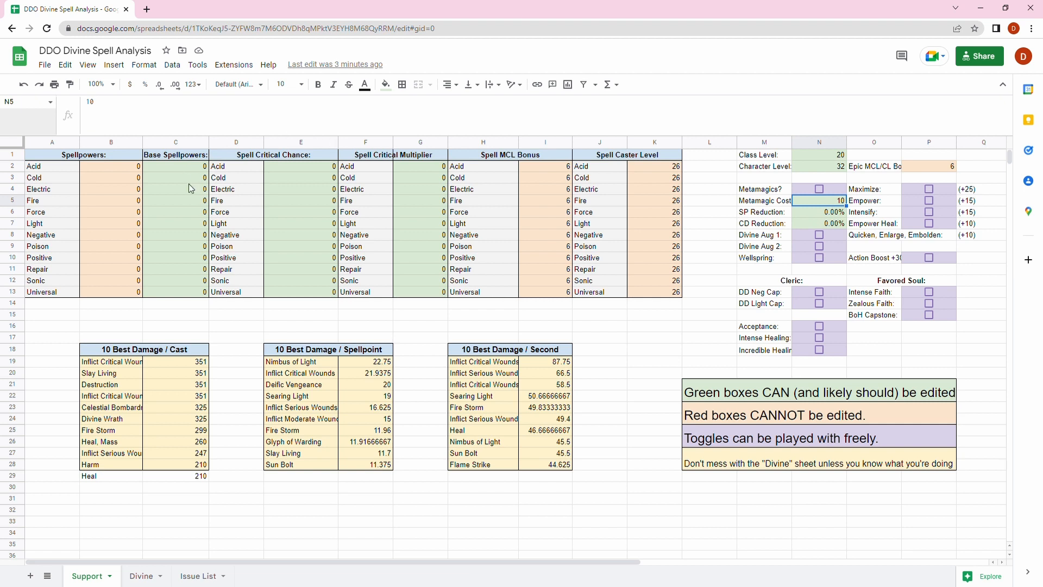
pyautogui.moveTo(815, 205)
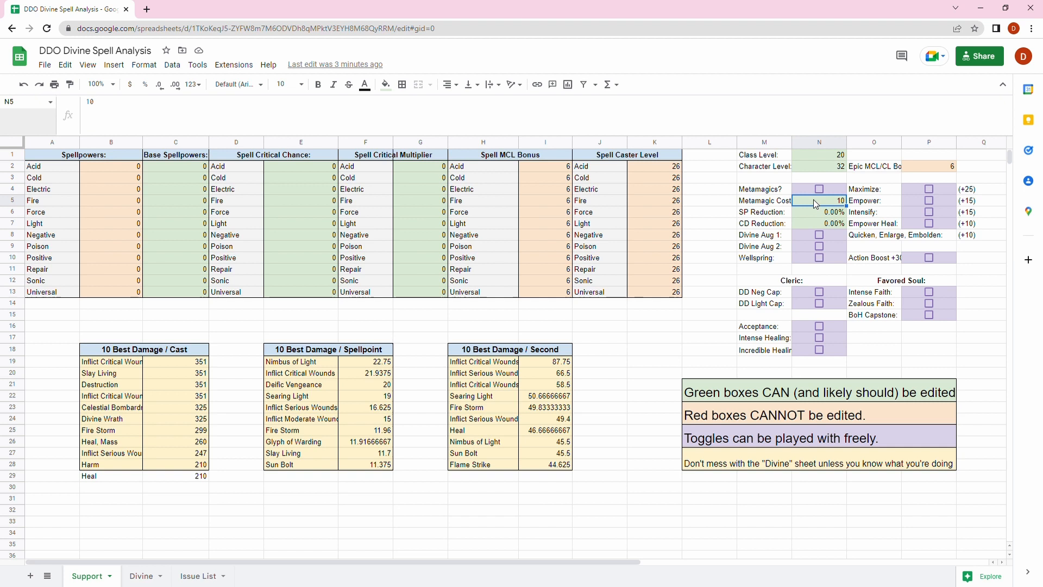
pyautogui.moveTo(809, 205)
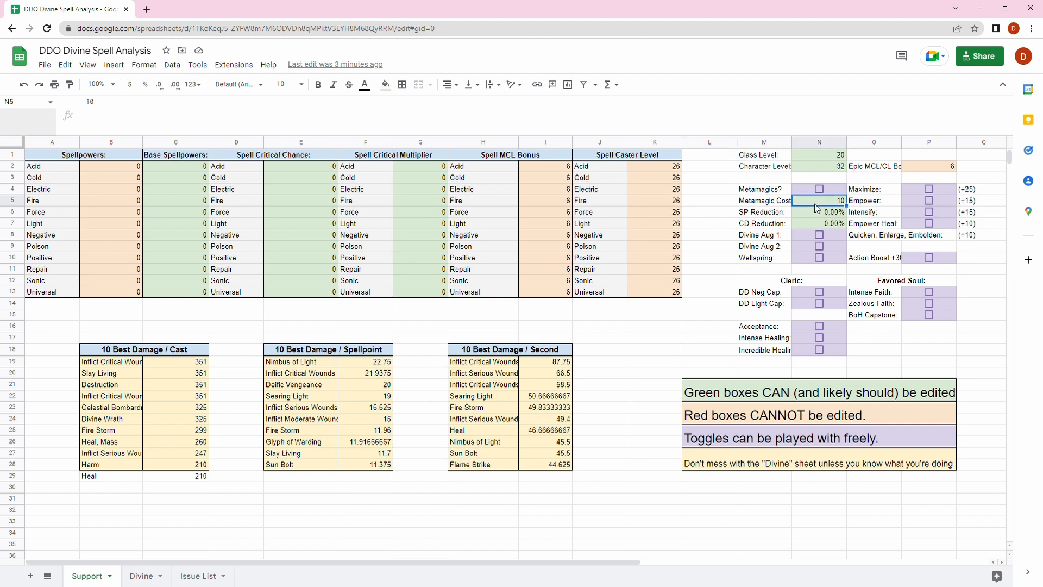
pyautogui.click(710, 200)
pyautogui.write('54')
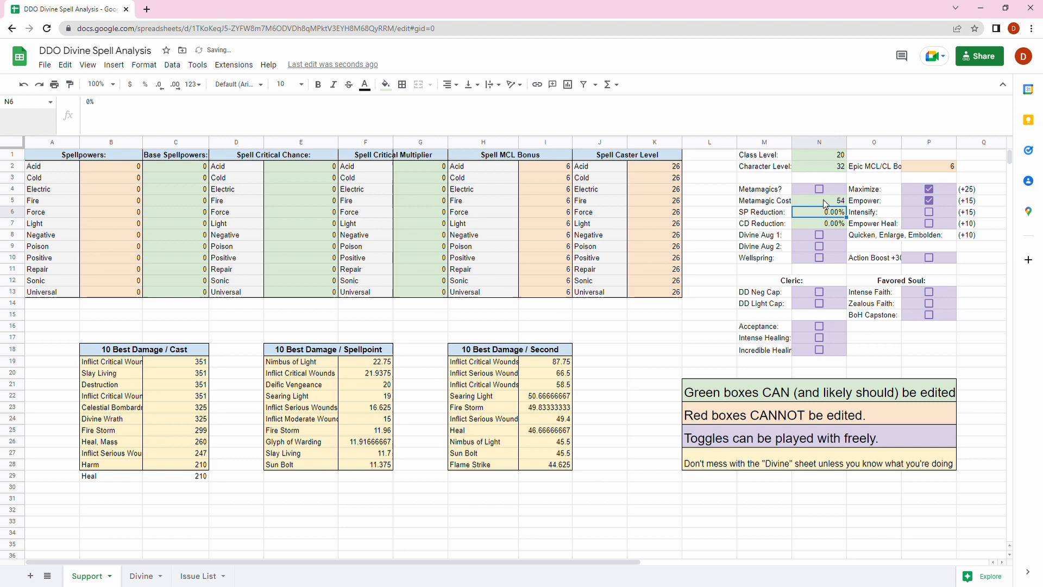
pyautogui.click(819, 190)
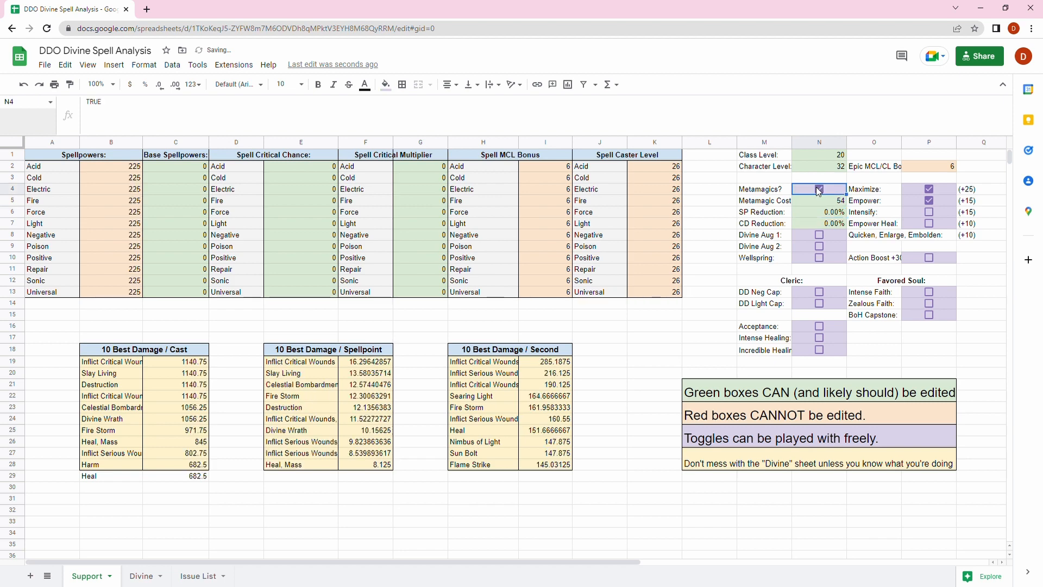
pyautogui.click(820, 189)
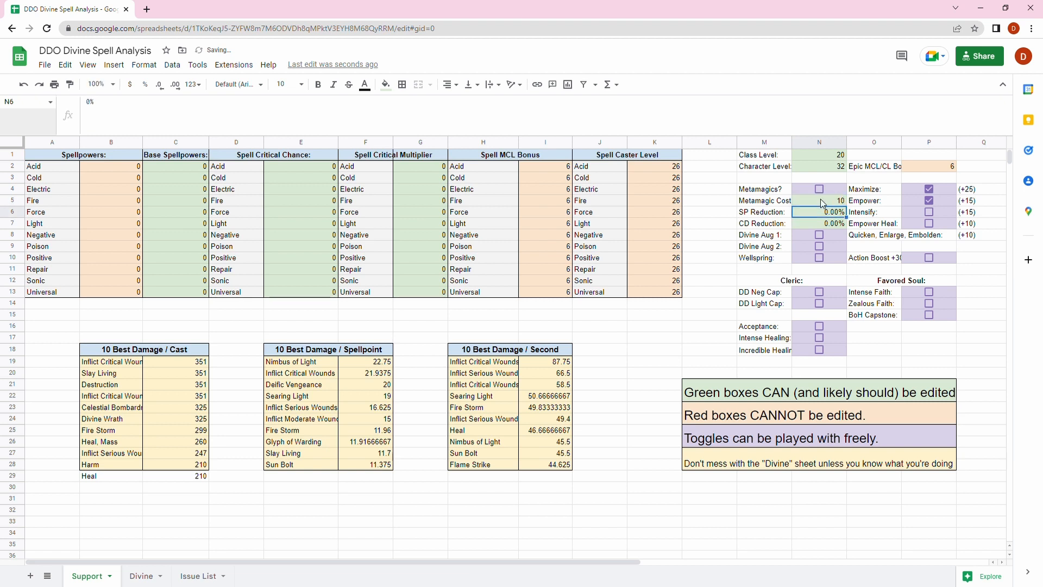
pyautogui.click(929, 189)
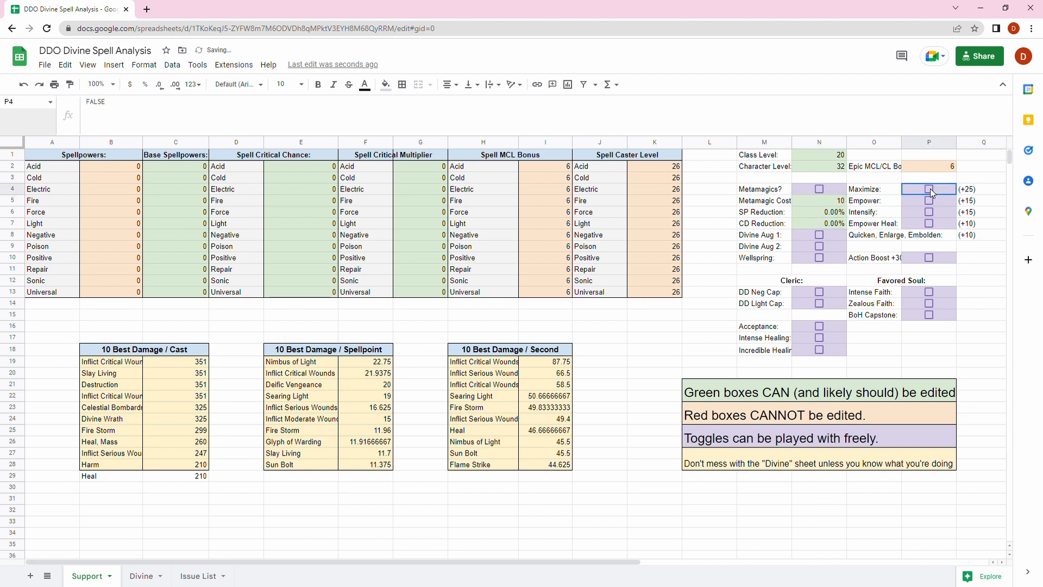
pyautogui.click(482, 337)
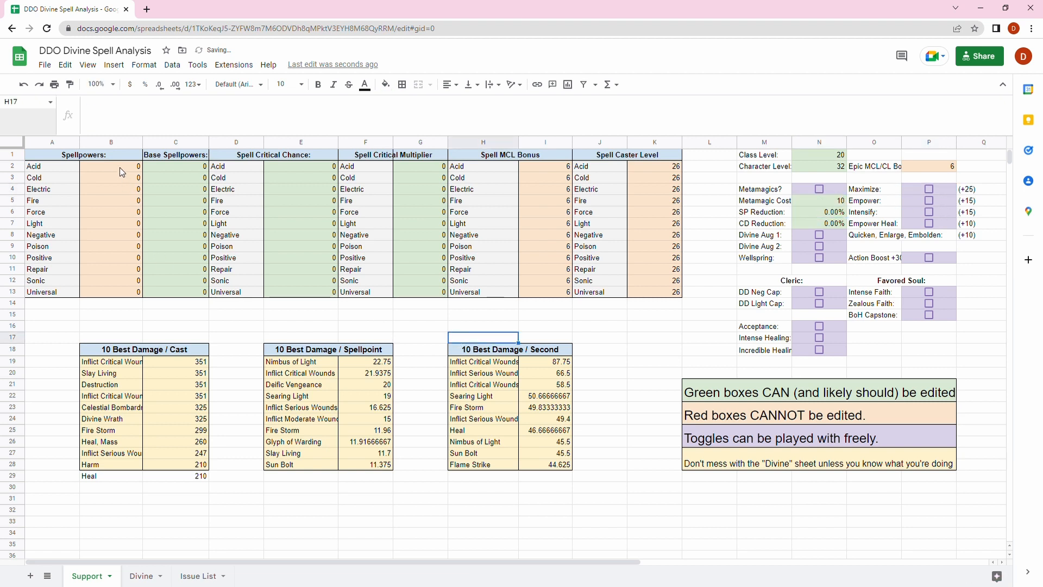
pyautogui.click(111, 189)
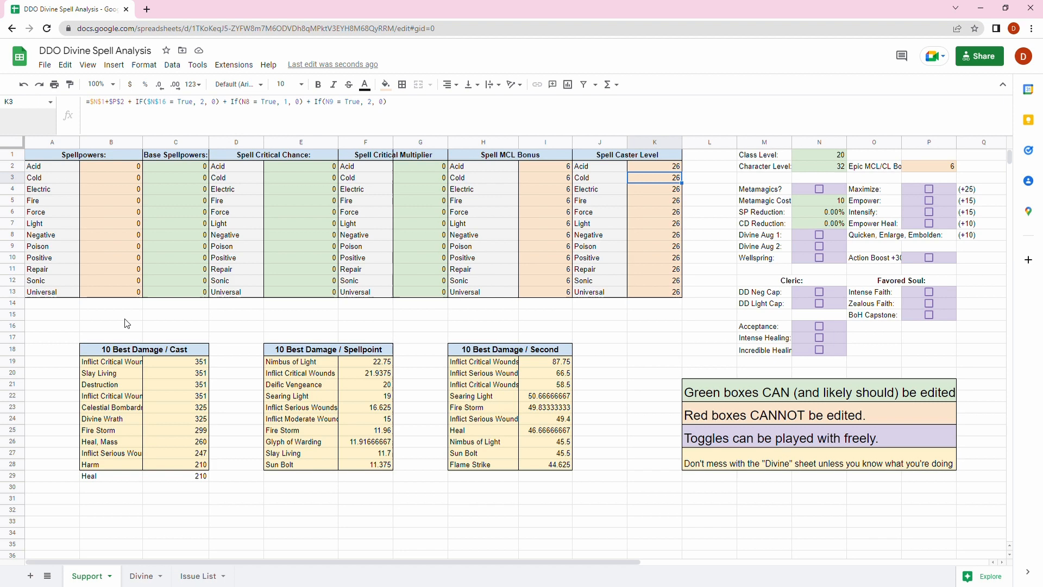
pyautogui.click(111, 212)
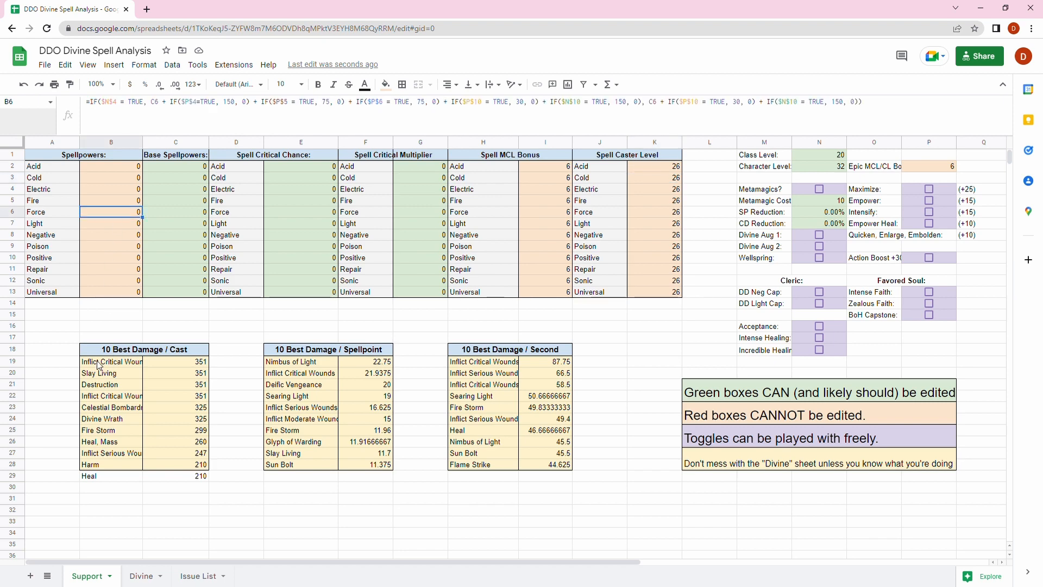
pyautogui.click(484, 361)
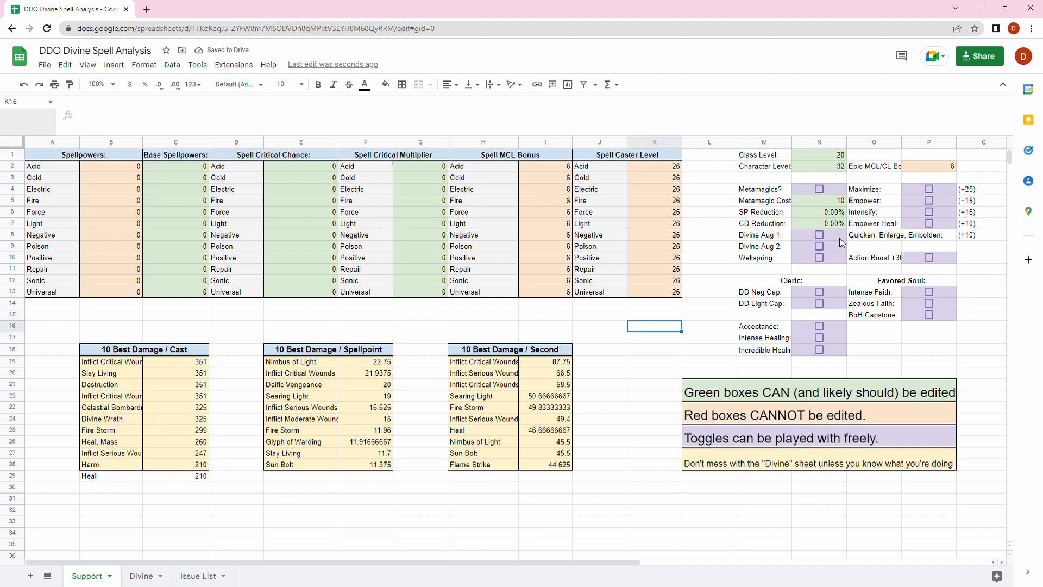
pyautogui.moveTo(843, 188)
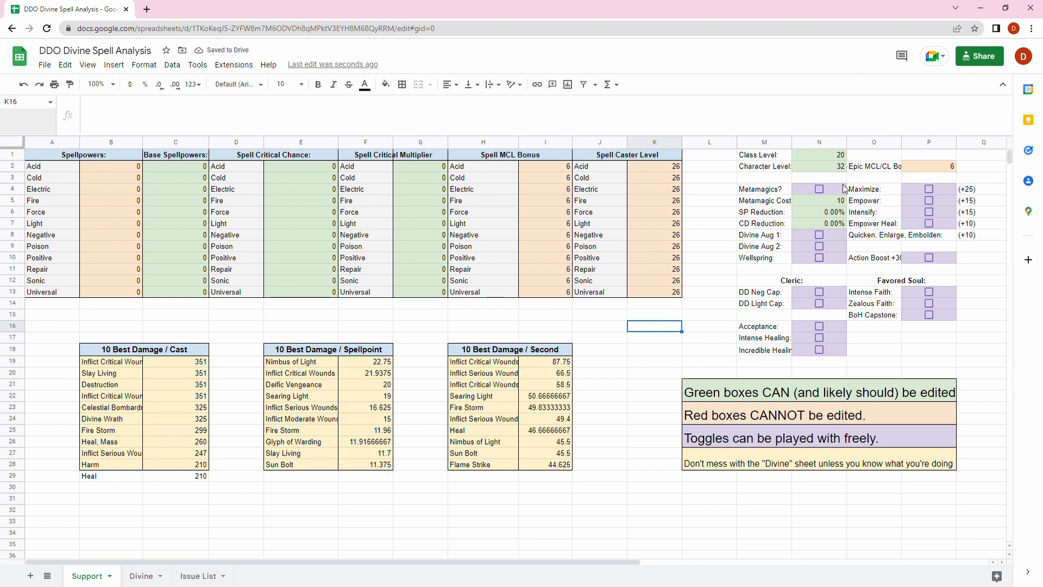
# - Toggle the Divine Aug 2 checkbox on and back off to test recalculation
pyautogui.click(764, 268)
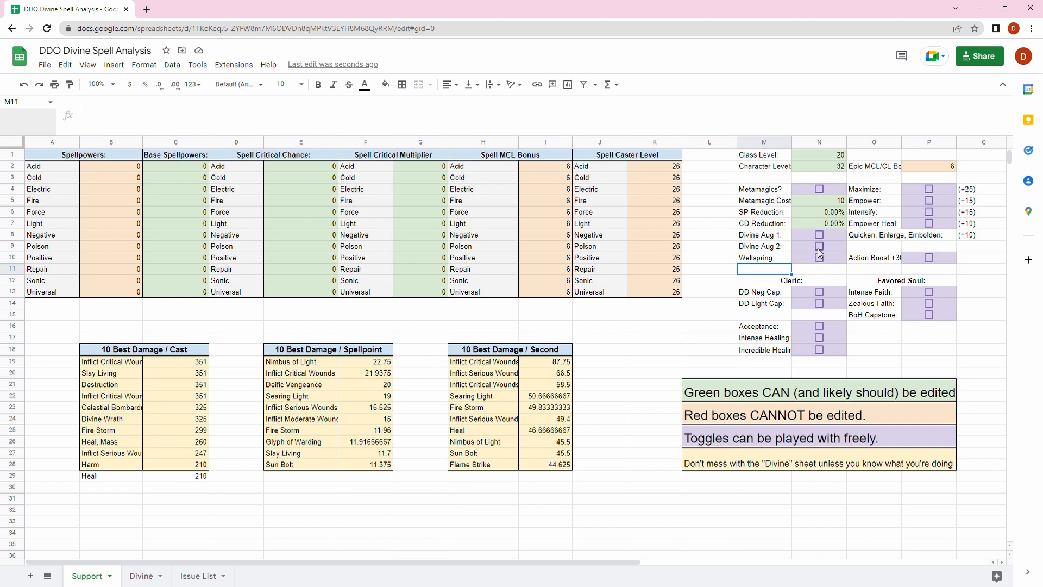
pyautogui.click(819, 247)
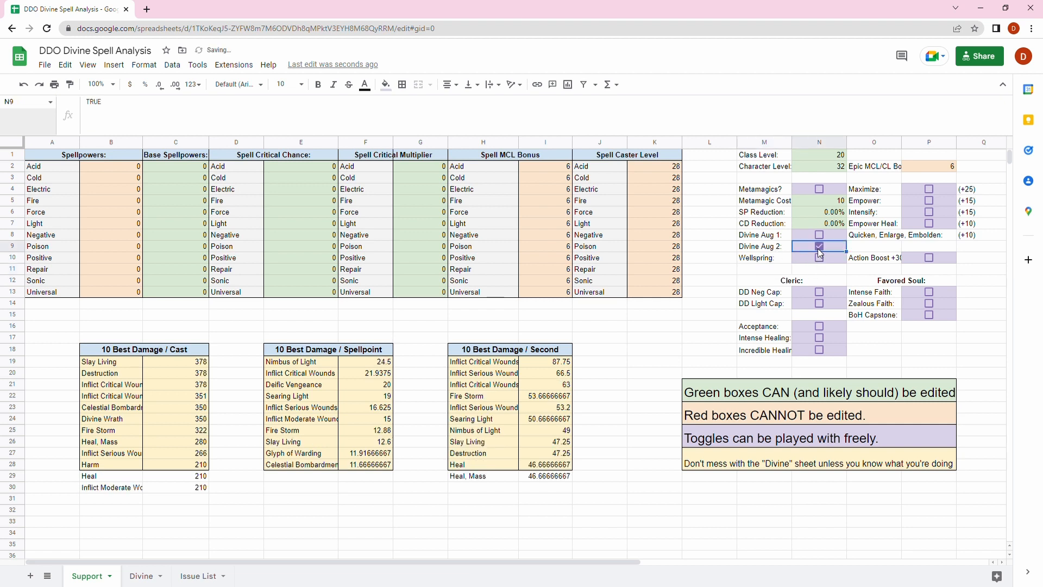
pyautogui.click(820, 246)
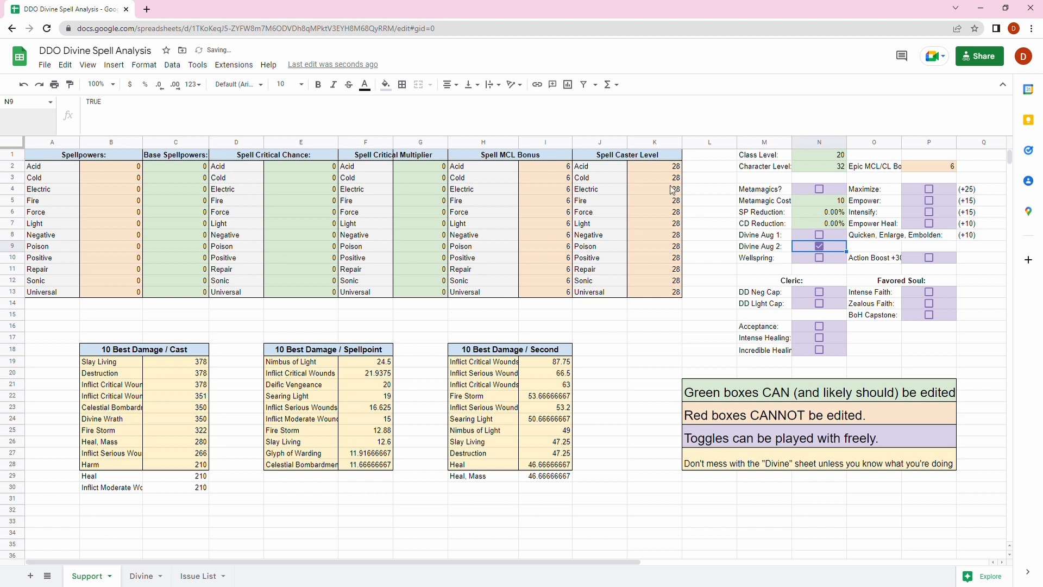
pyautogui.click(820, 247)
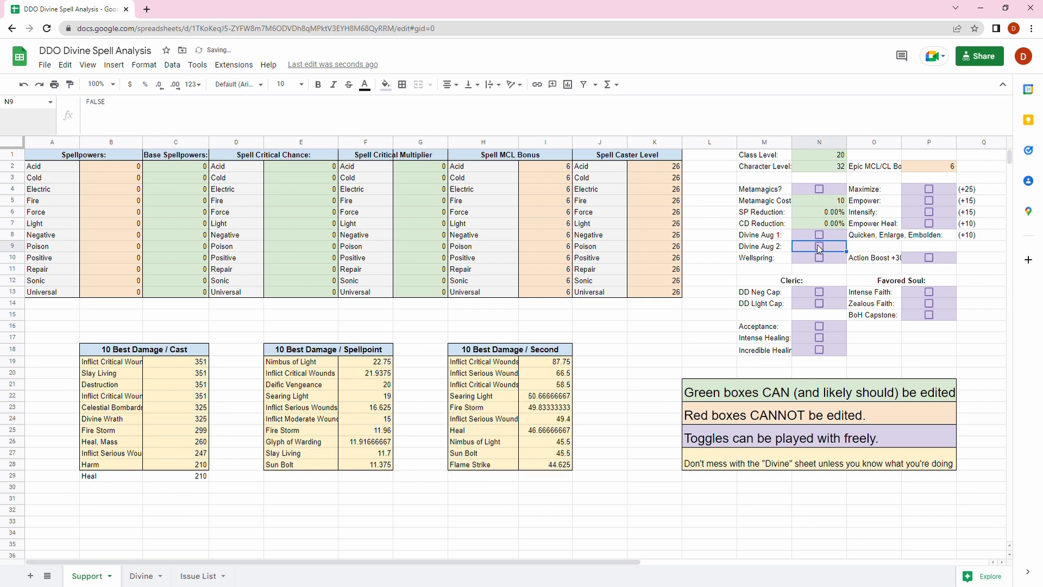
pyautogui.moveTo(619, 212)
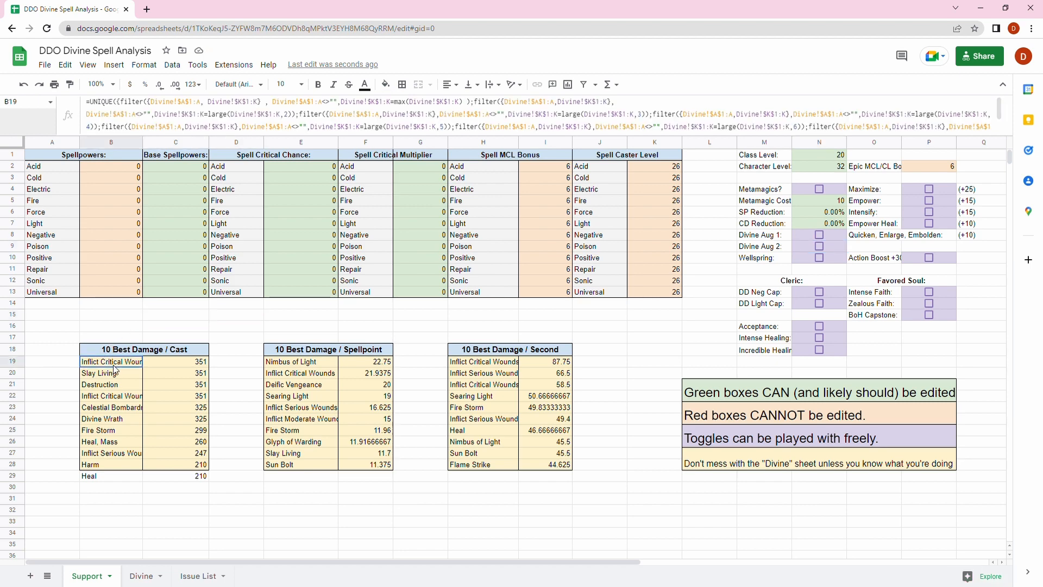
# - Select and inspect the 10 Best Damage / Cast table formula, then switch to the Divine sheet
pyautogui.moveTo(111, 361); pyautogui.dragTo(175, 476)
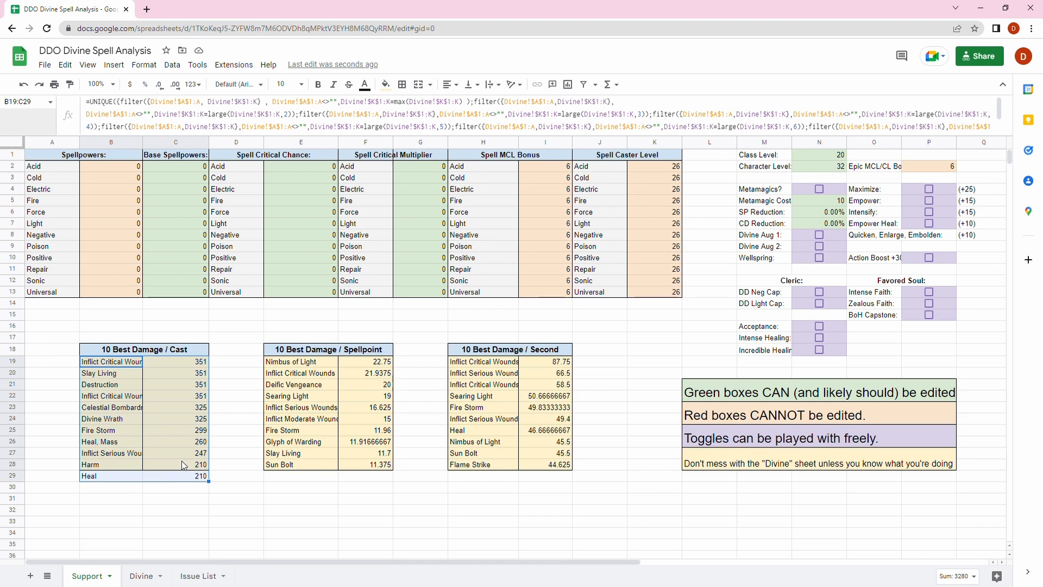
pyautogui.moveTo(143, 351)
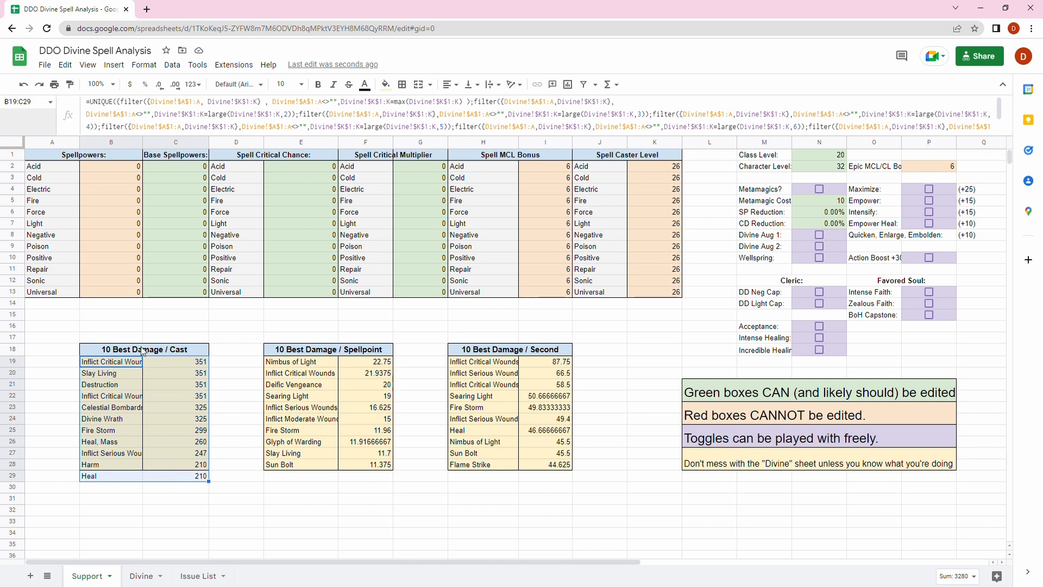
pyautogui.click(110, 337)
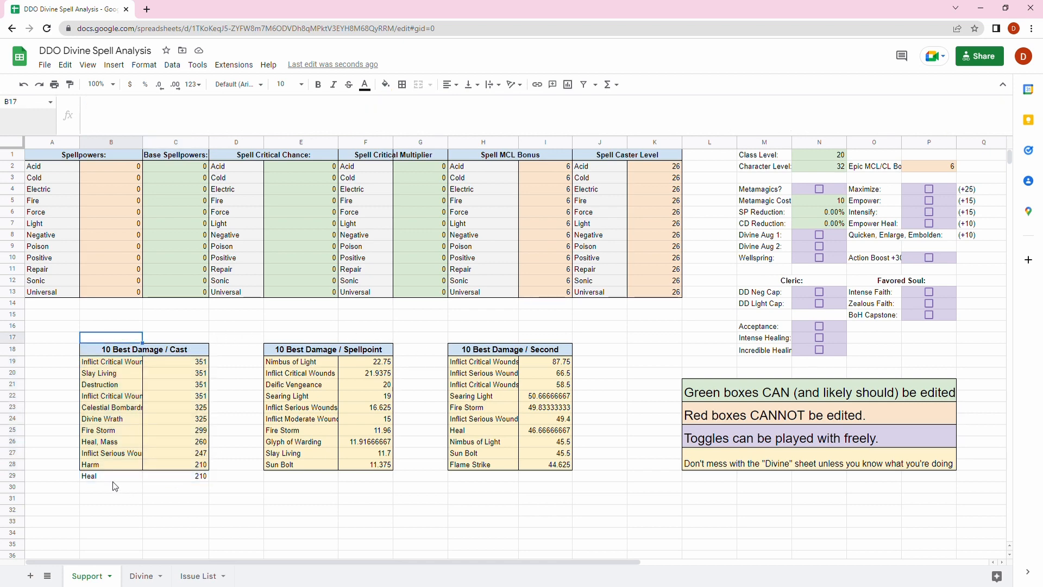
pyautogui.click(111, 487)
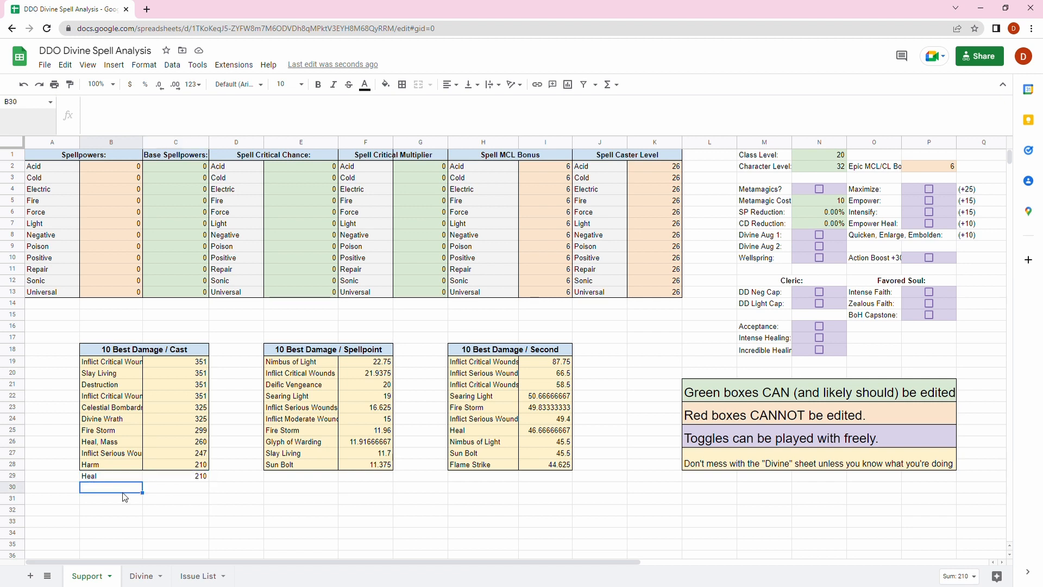
pyautogui.click(111, 337)
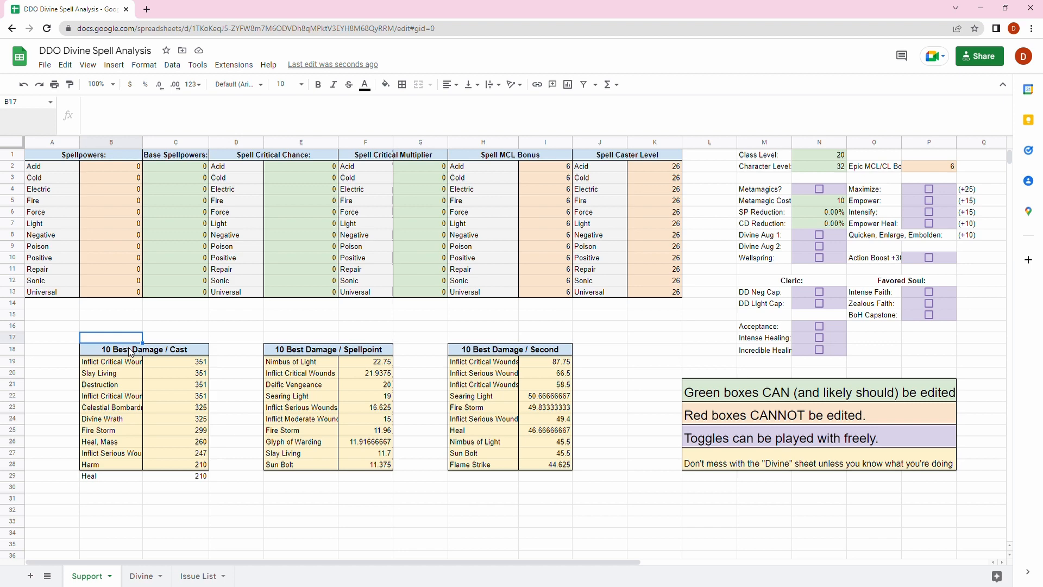
pyautogui.click(175, 326)
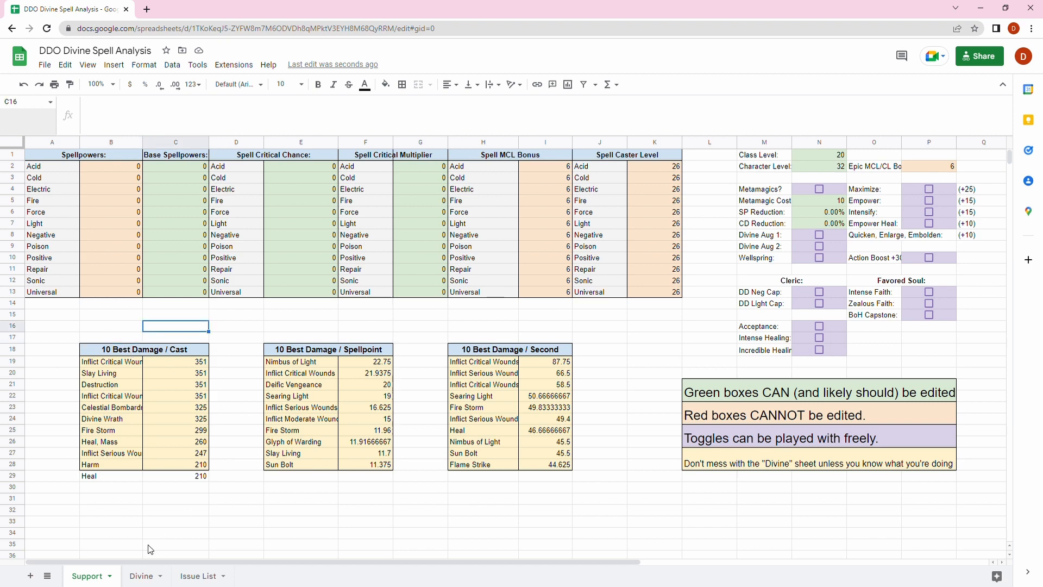
pyautogui.click(140, 576)
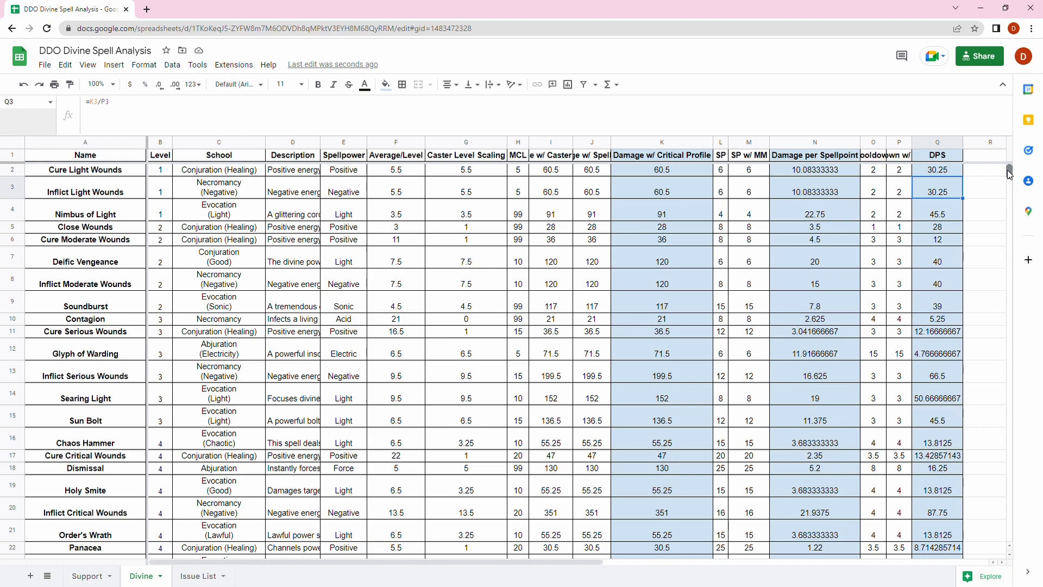
# - Scroll down the Divine sheet to the Greater Glyph of Warding row and return to the Support sheet
pyautogui.scroll(-3)
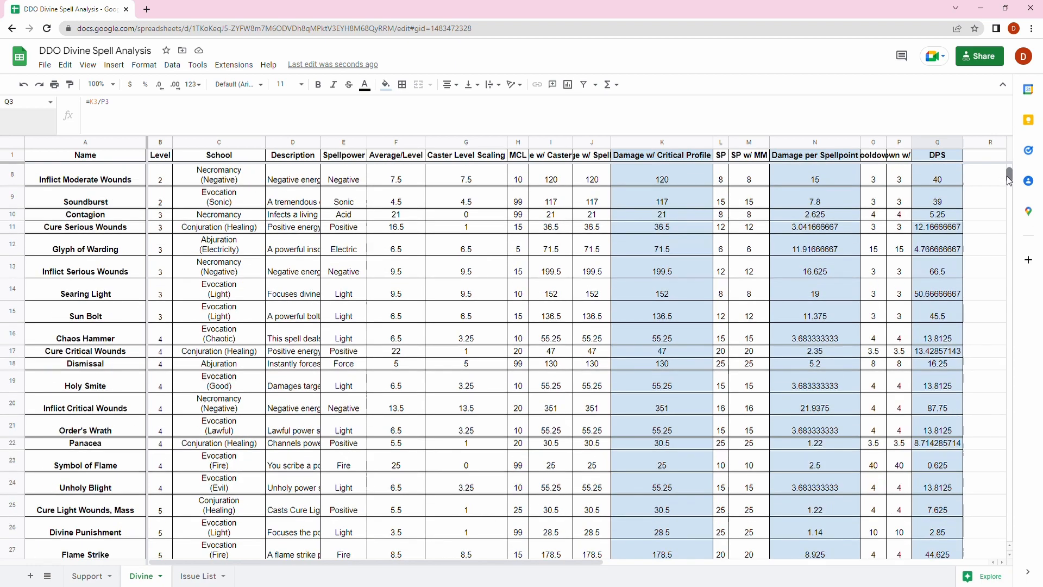
pyautogui.scroll(-3)
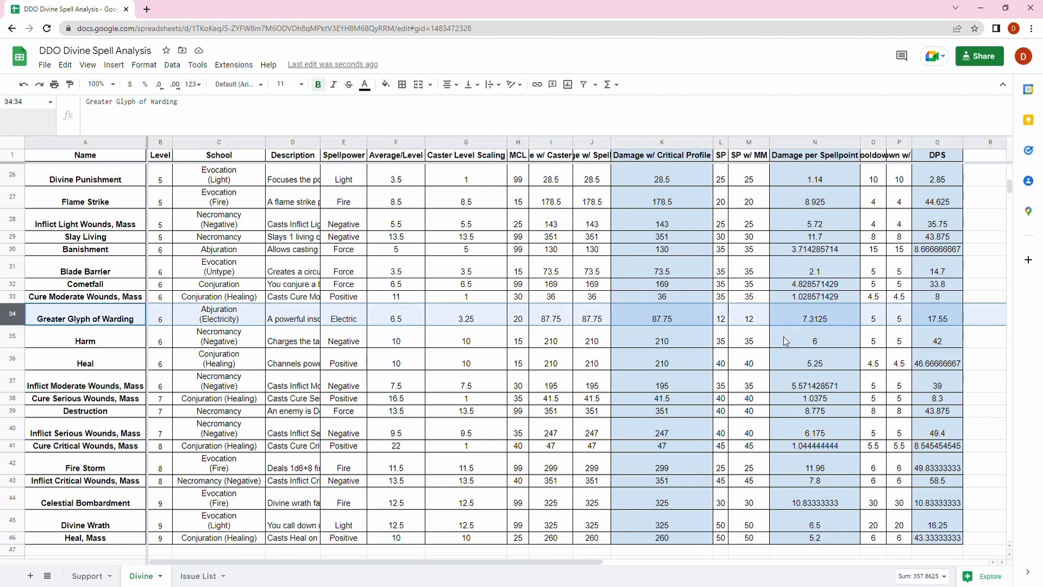
pyautogui.click(86, 576)
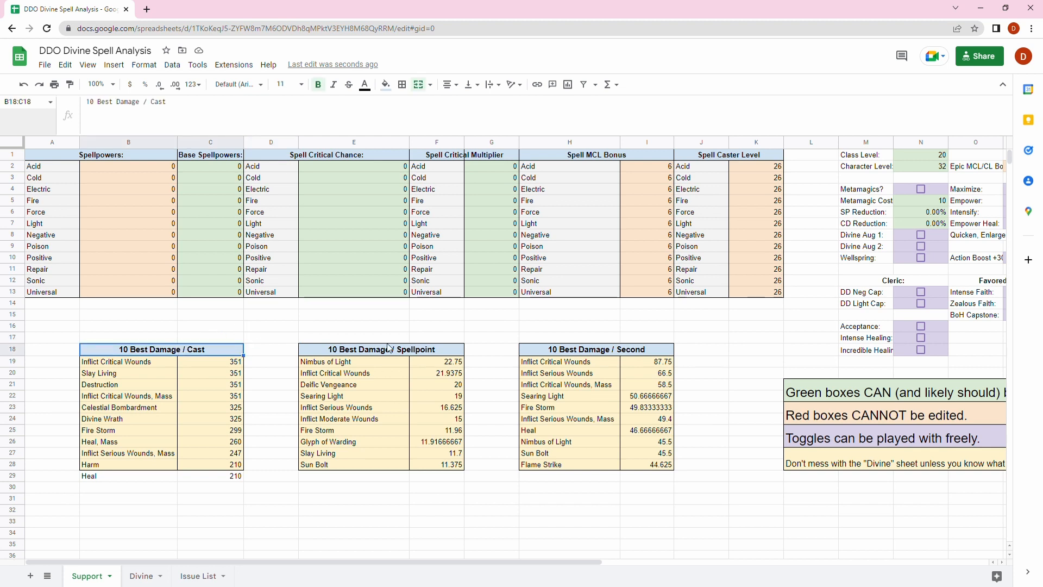
pyautogui.click(568, 349)
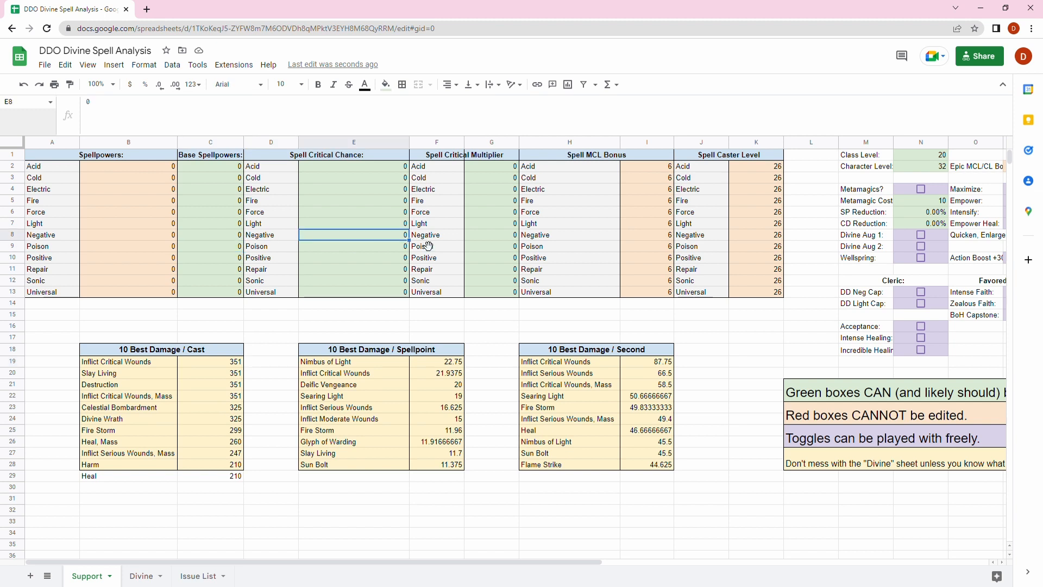
pyautogui.click(128, 325)
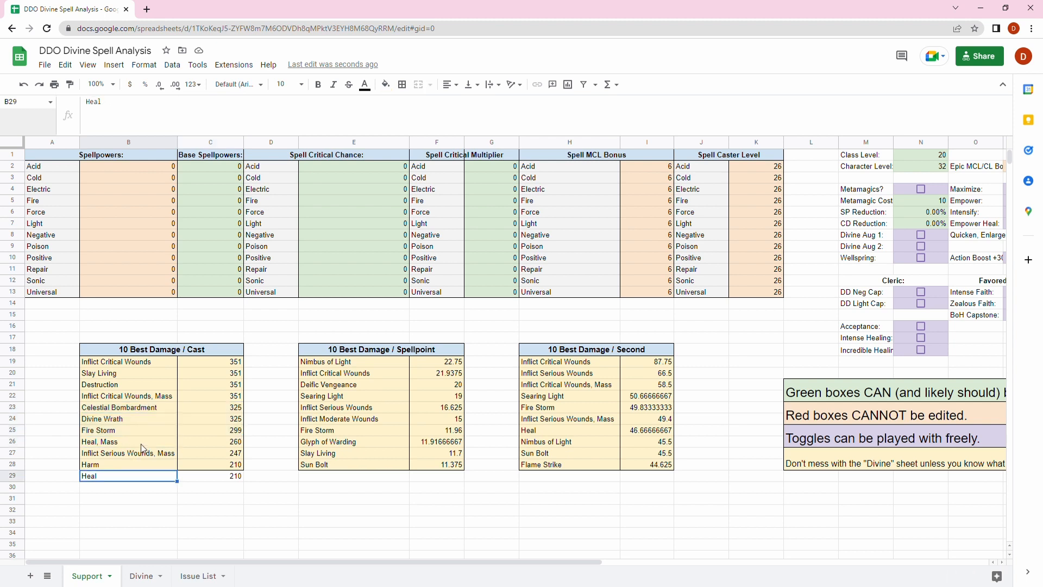
pyautogui.click(128, 442)
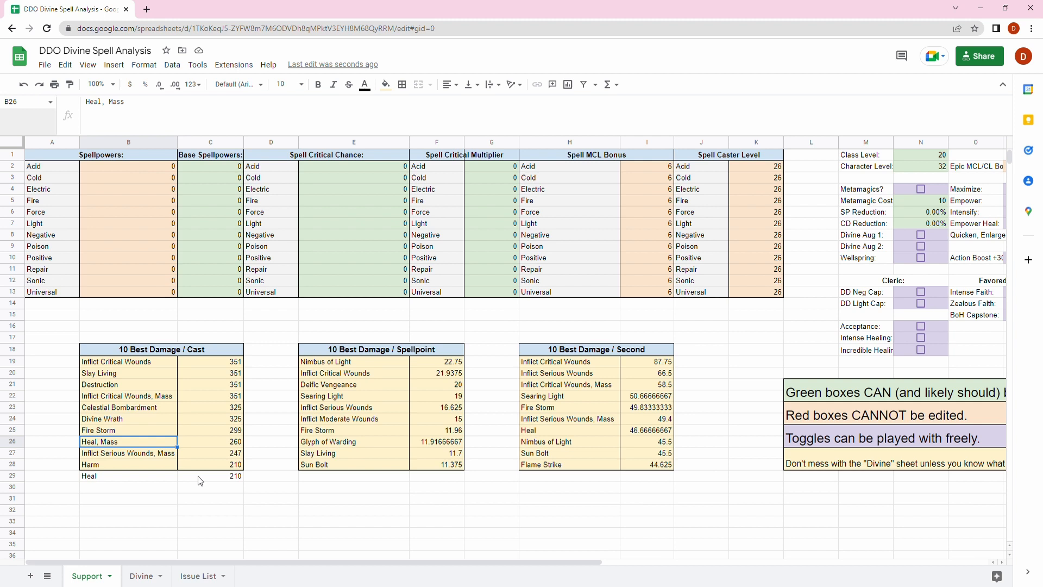
pyautogui.click(271, 395)
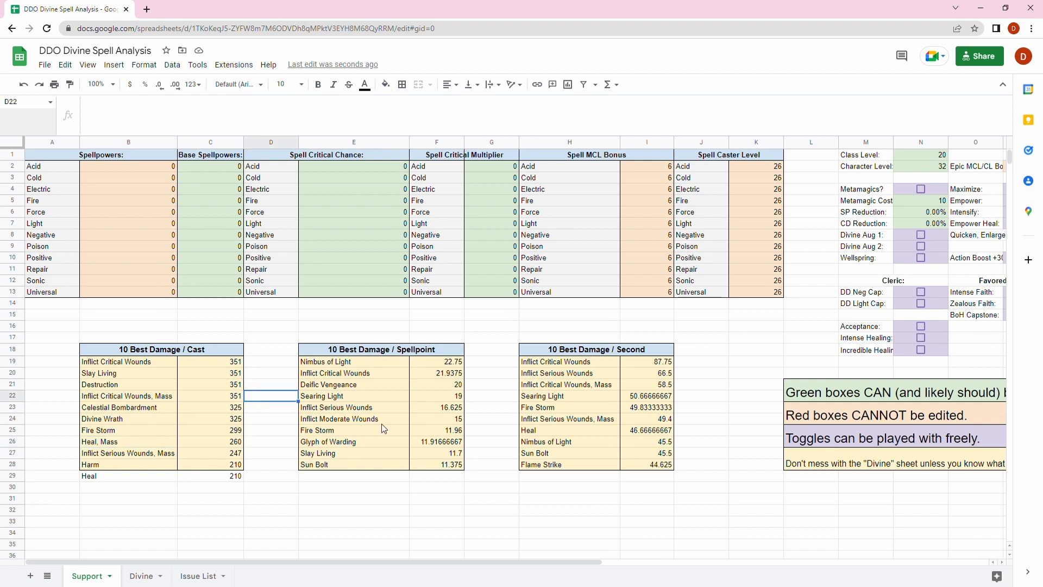
pyautogui.moveTo(413, 422)
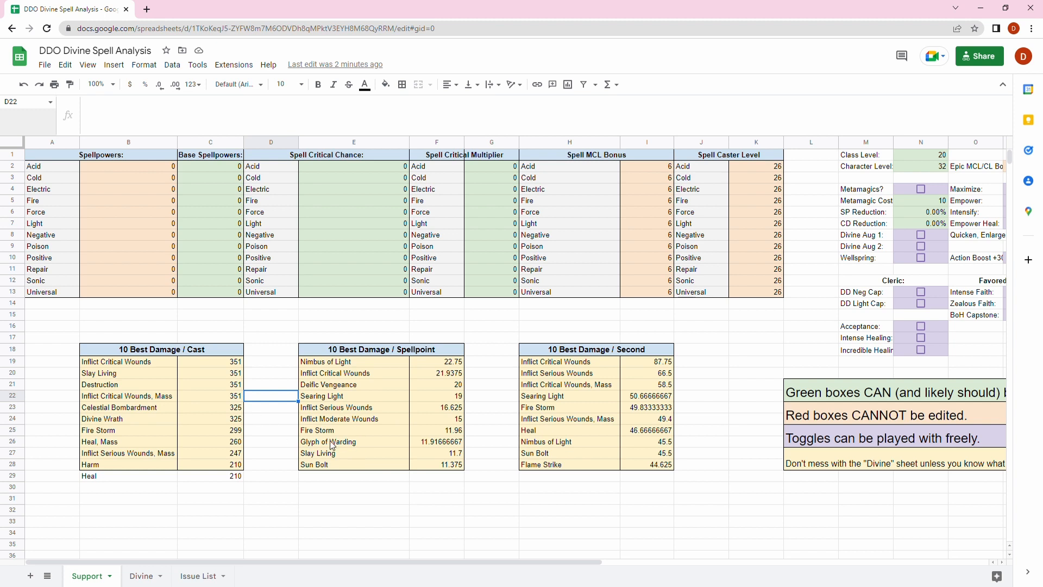
pyautogui.click(352, 442)
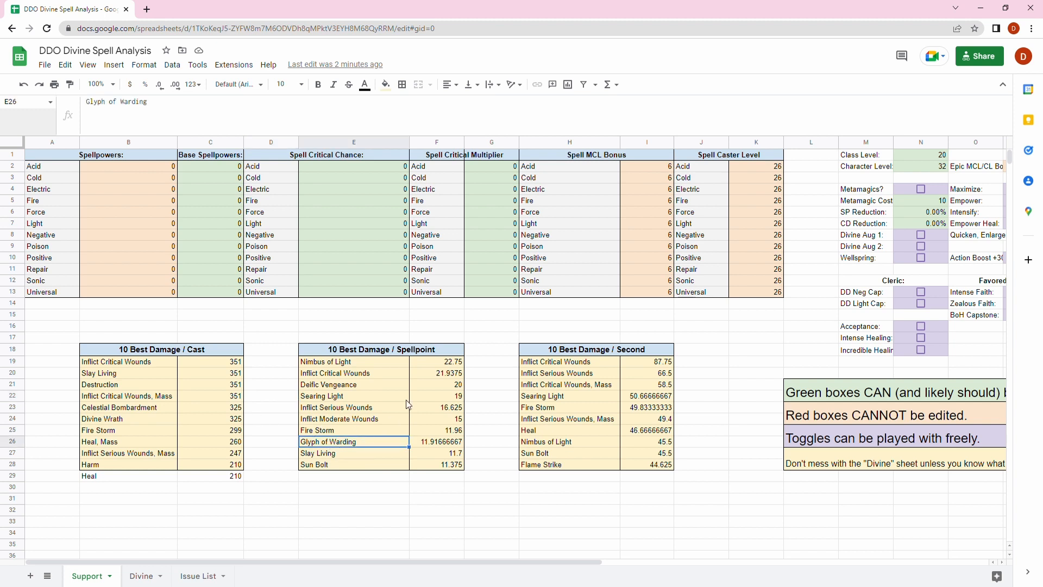
pyautogui.click(354, 396)
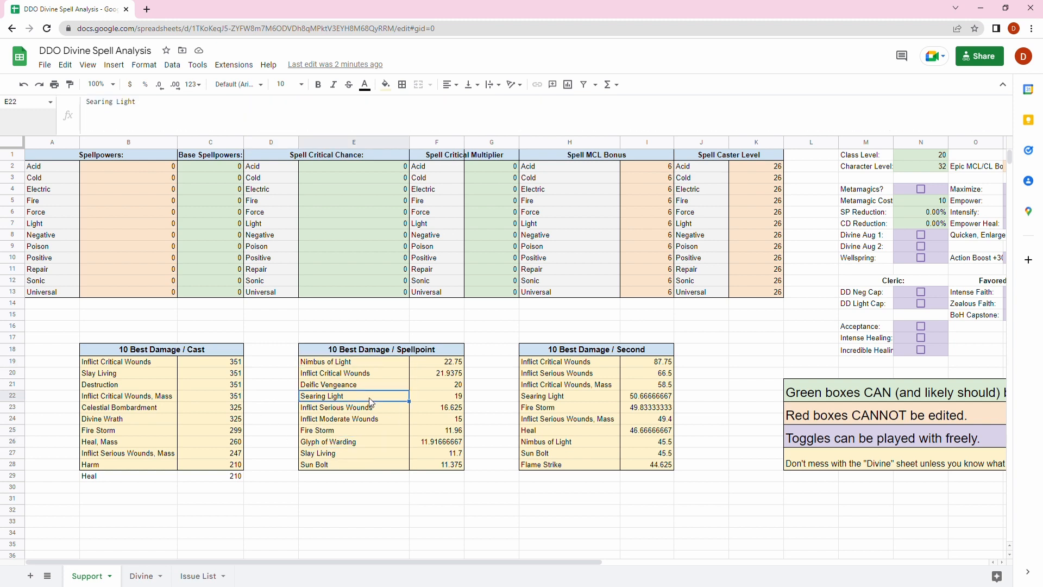
pyautogui.click(353, 385)
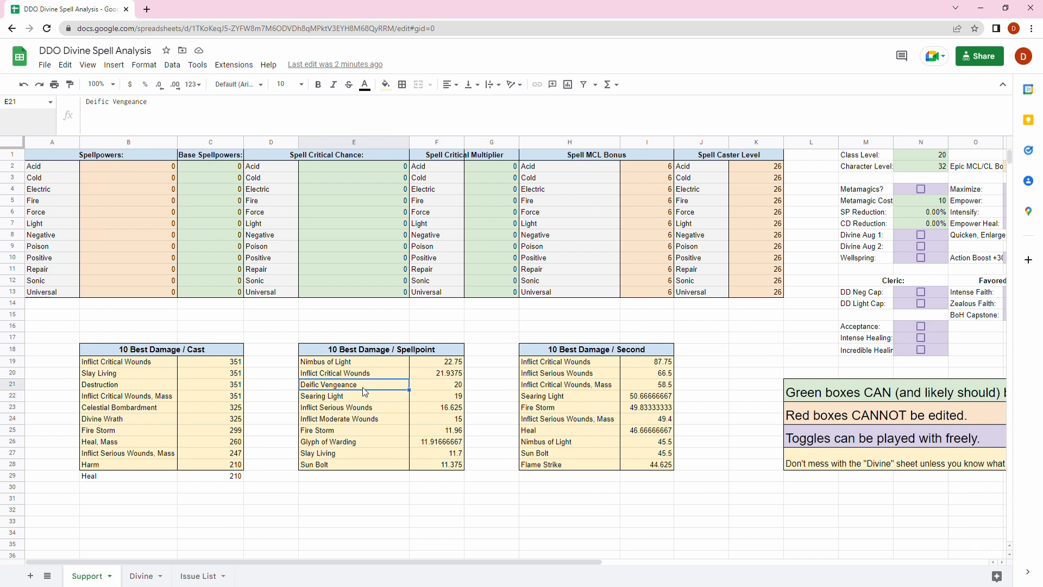
pyautogui.moveTo(381, 358)
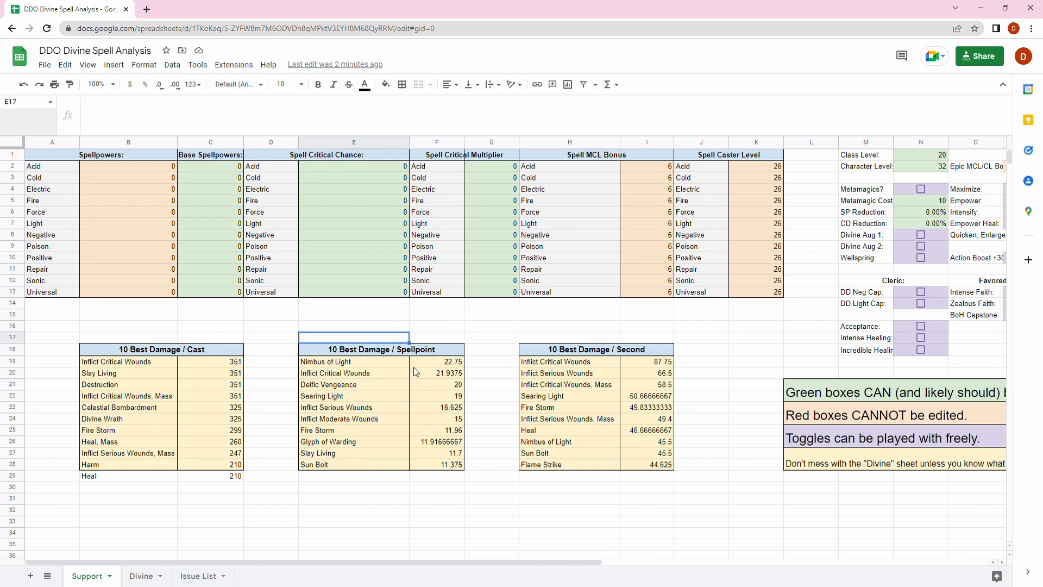
pyautogui.click(353, 360)
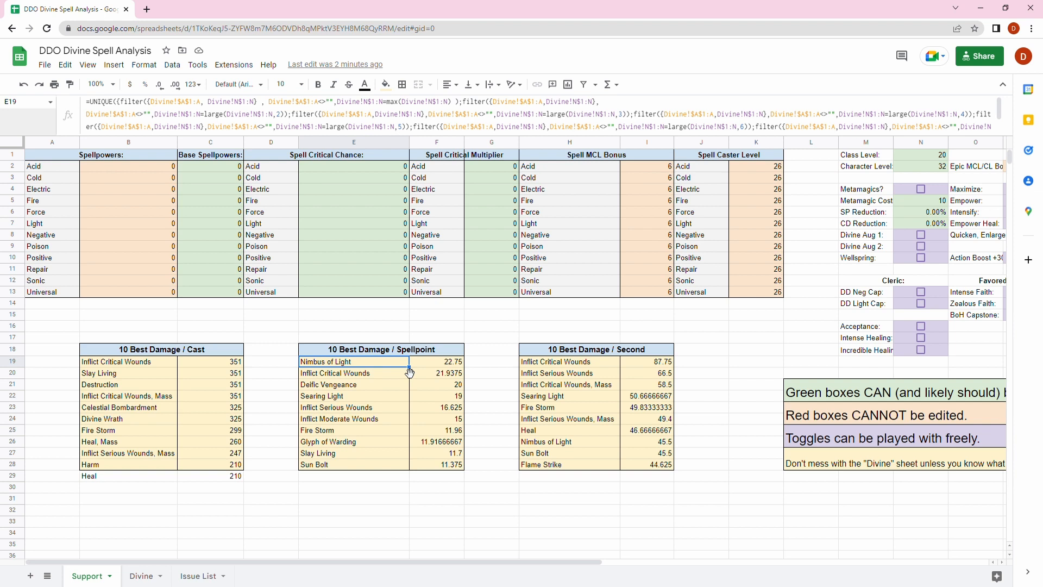
pyautogui.click(437, 337)
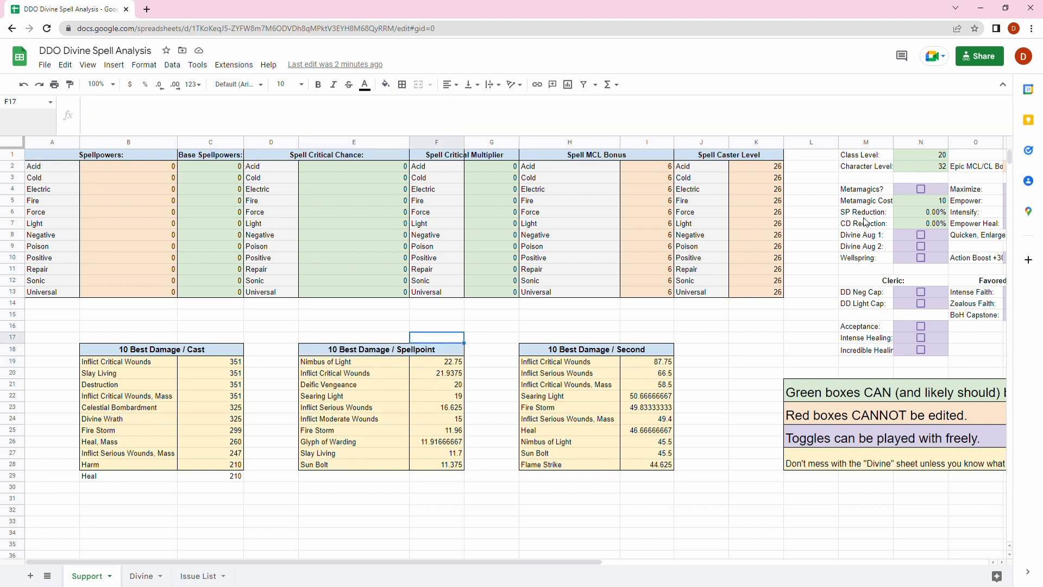
pyautogui.click(920, 190)
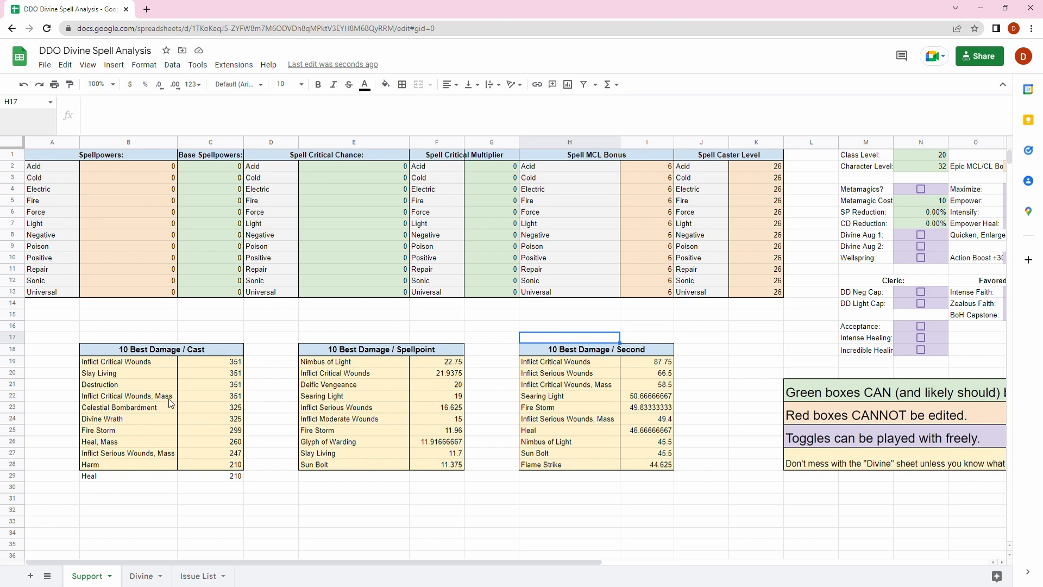
pyautogui.click(492, 349)
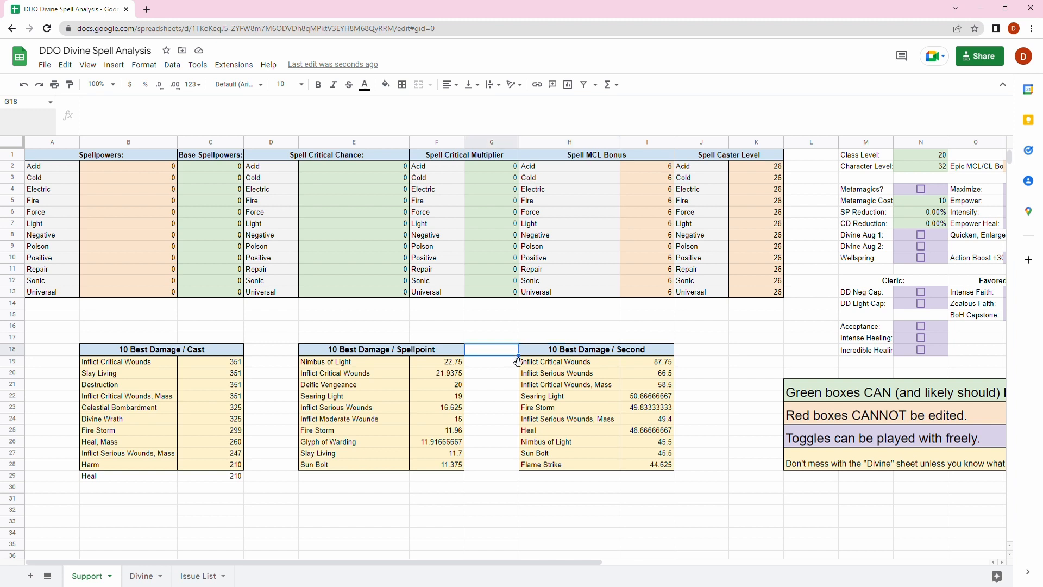
pyautogui.moveTo(532, 363)
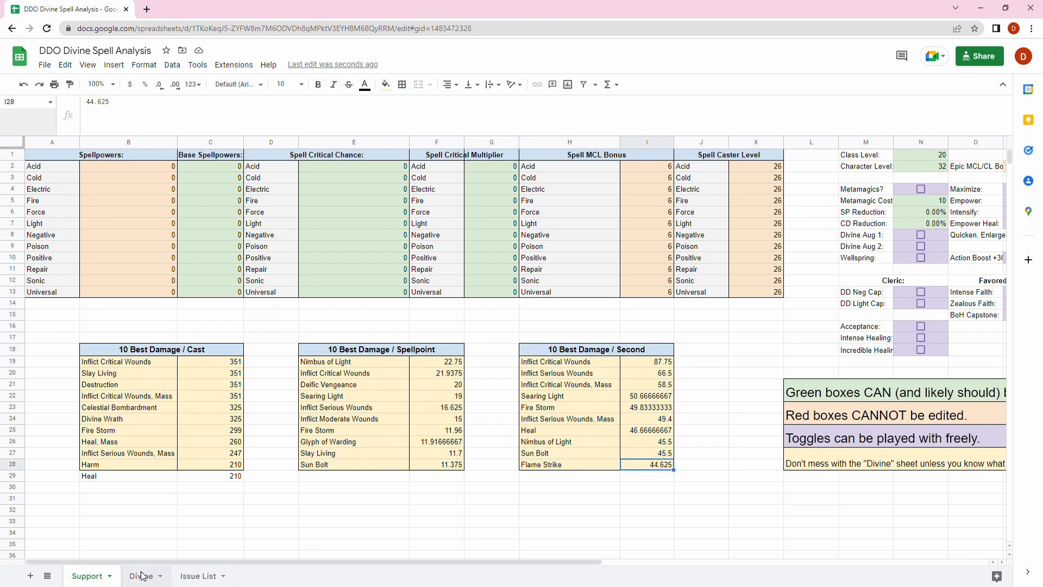
pyautogui.click(141, 576)
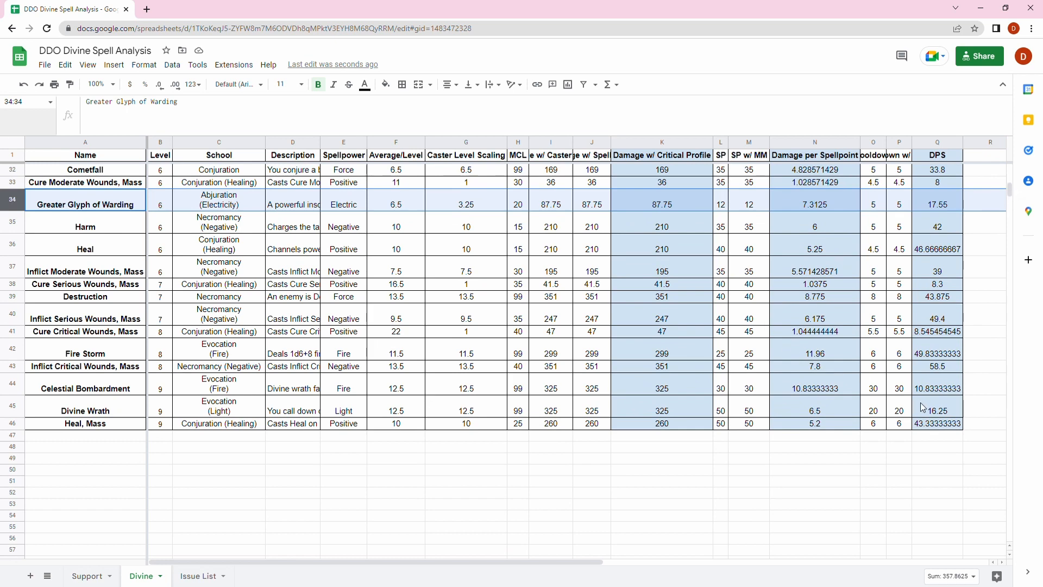
pyautogui.click(938, 388)
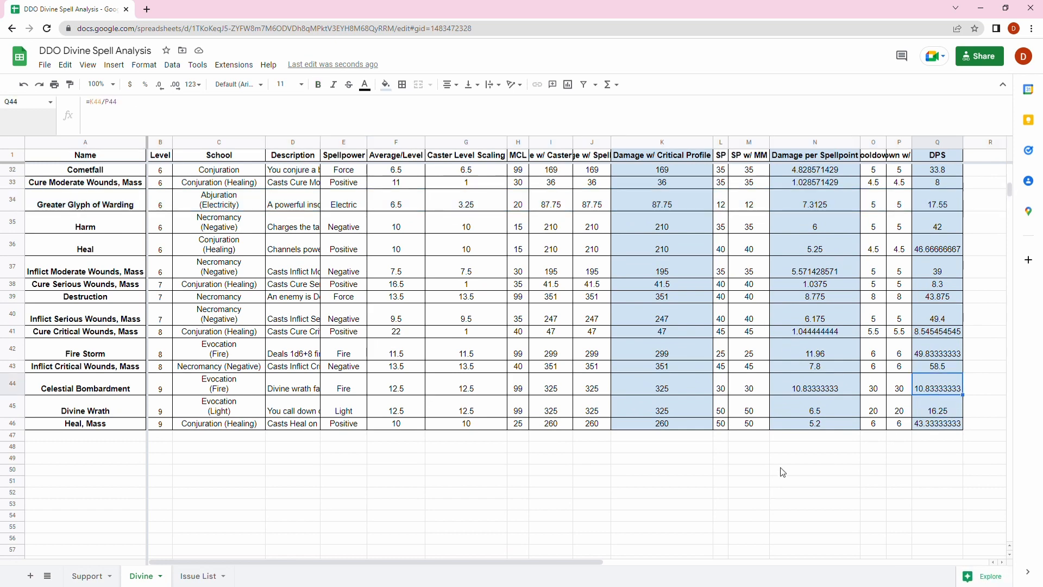
pyautogui.click(86, 576)
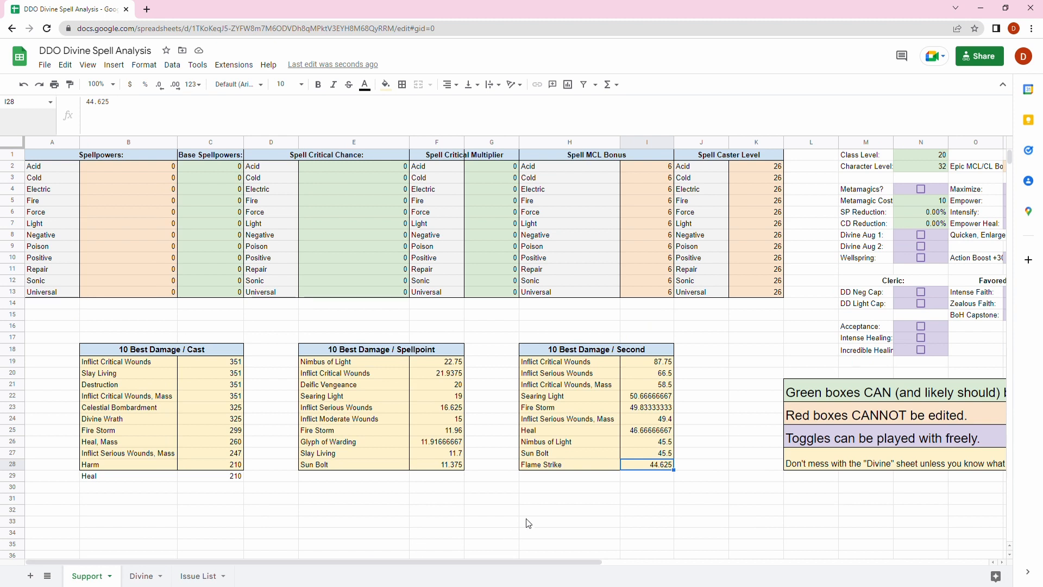
pyautogui.moveTo(644, 470)
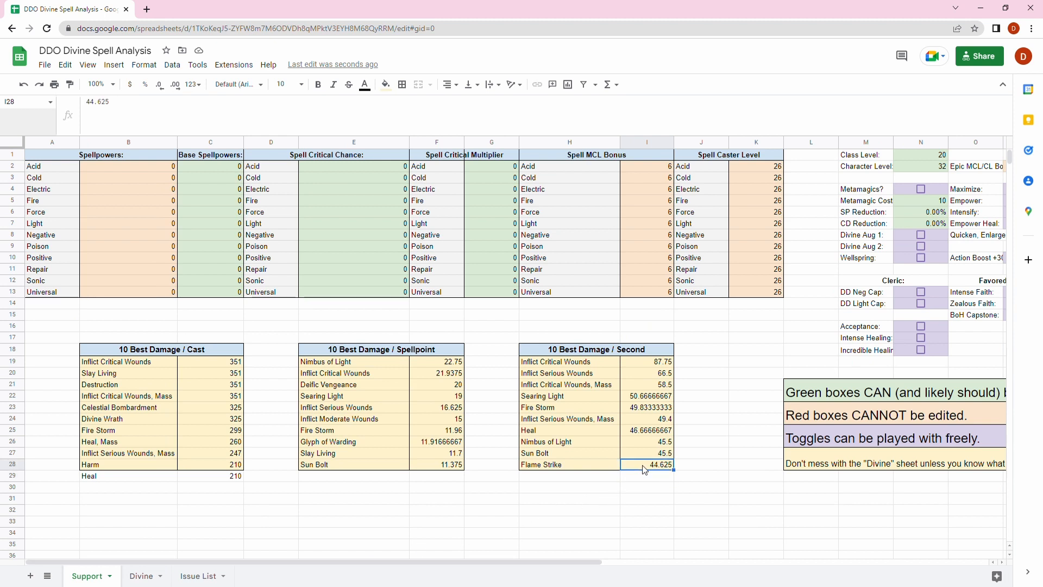
# - Check the recalculated per-second table entries, including Searing Light and Fire Storm
pyautogui.click(701, 453)
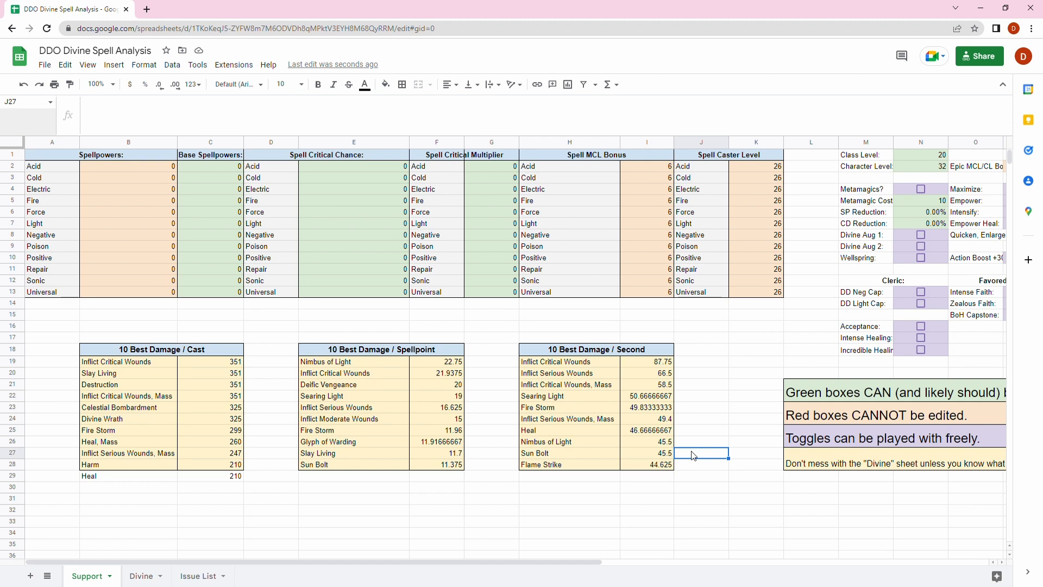
pyautogui.click(162, 348)
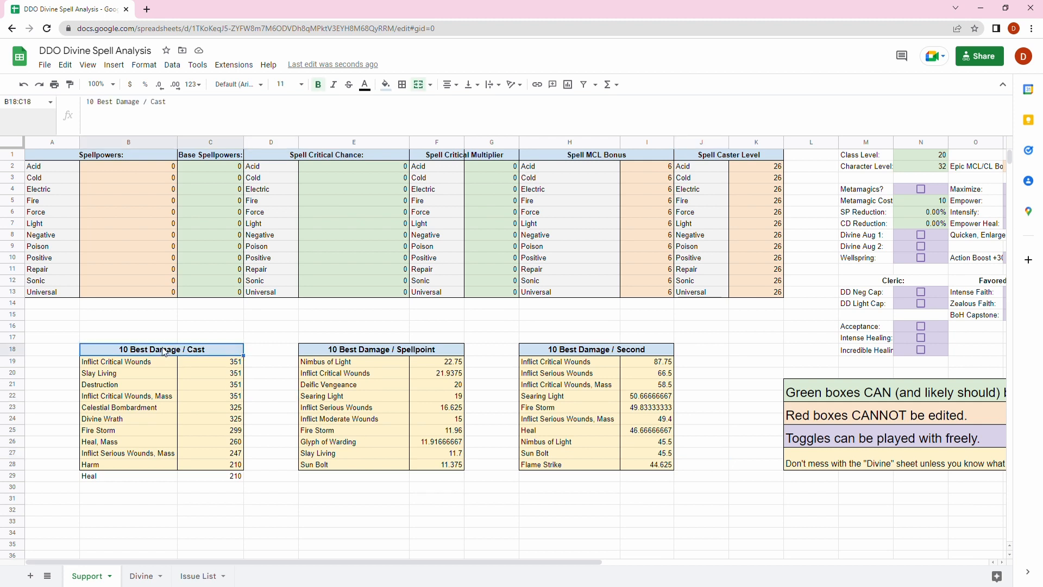
pyautogui.click(569, 395)
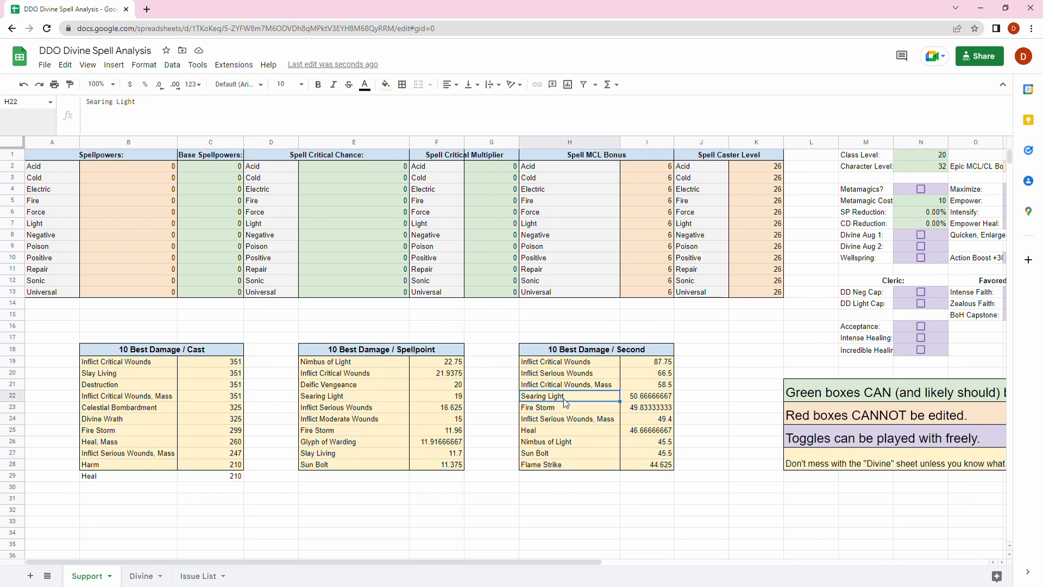
pyautogui.click(569, 407)
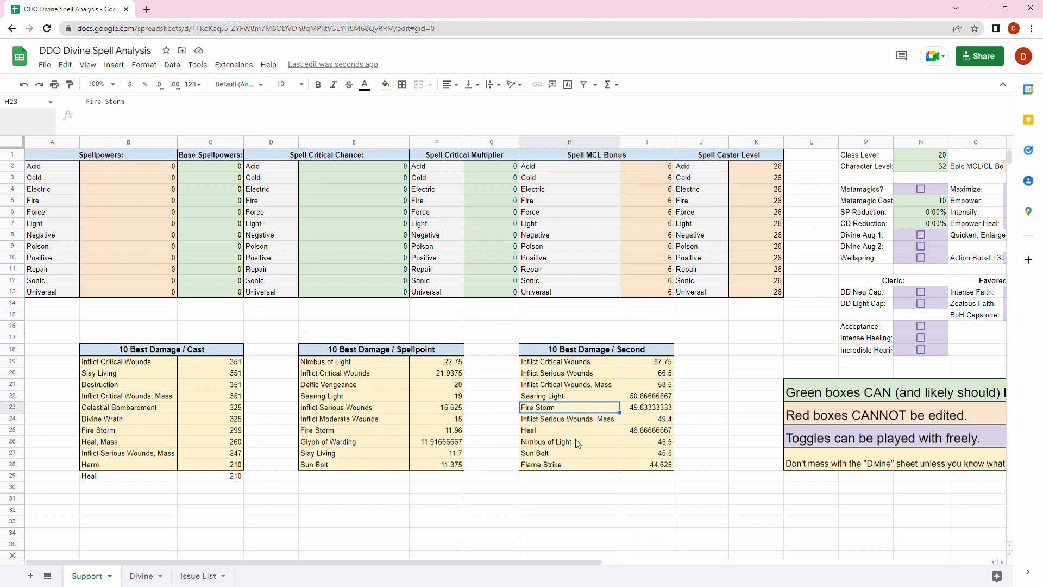
pyautogui.click(699, 430)
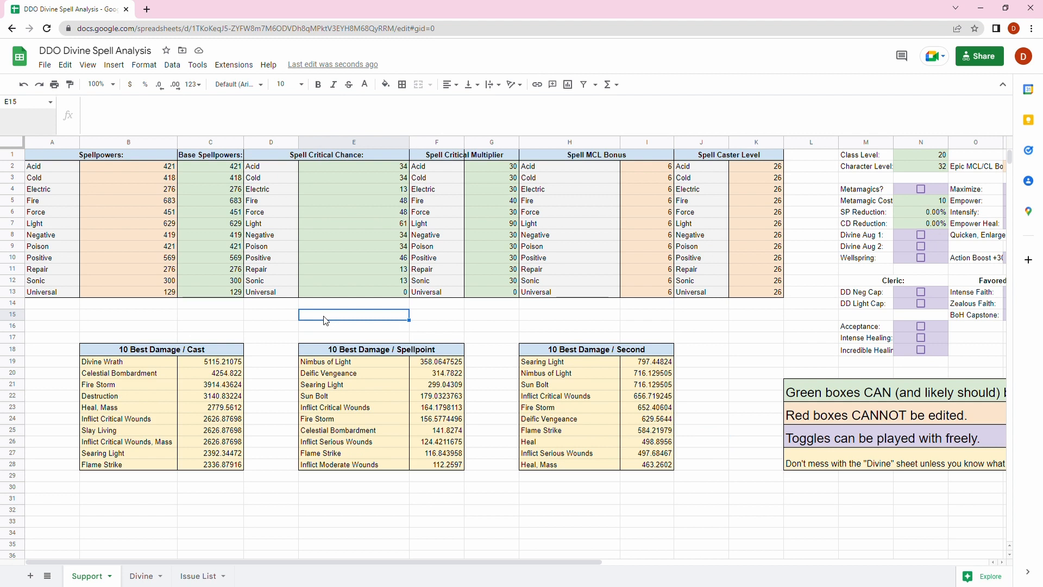
pyautogui.click(209, 200)
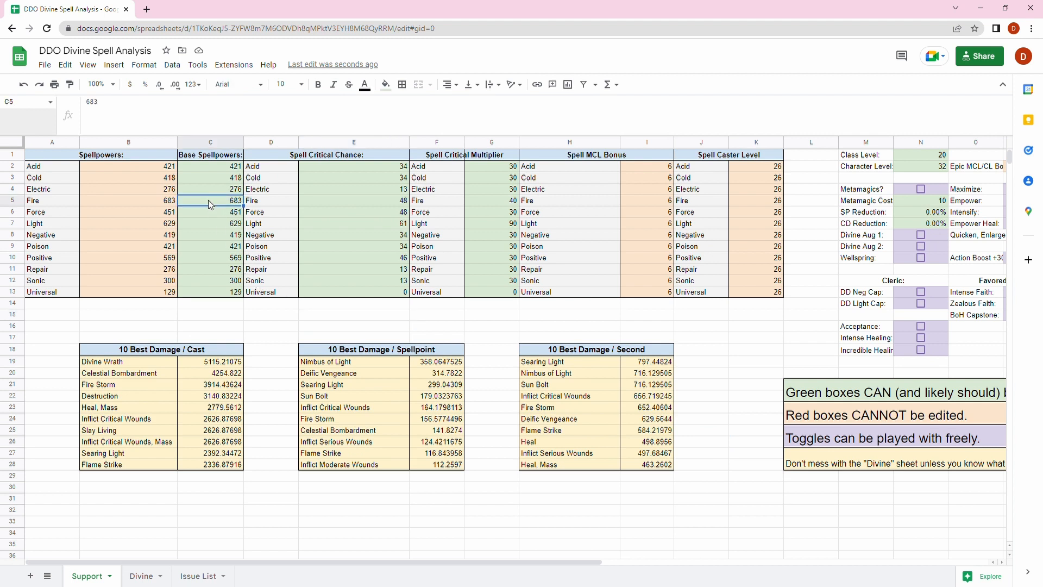
pyautogui.moveTo(230, 210)
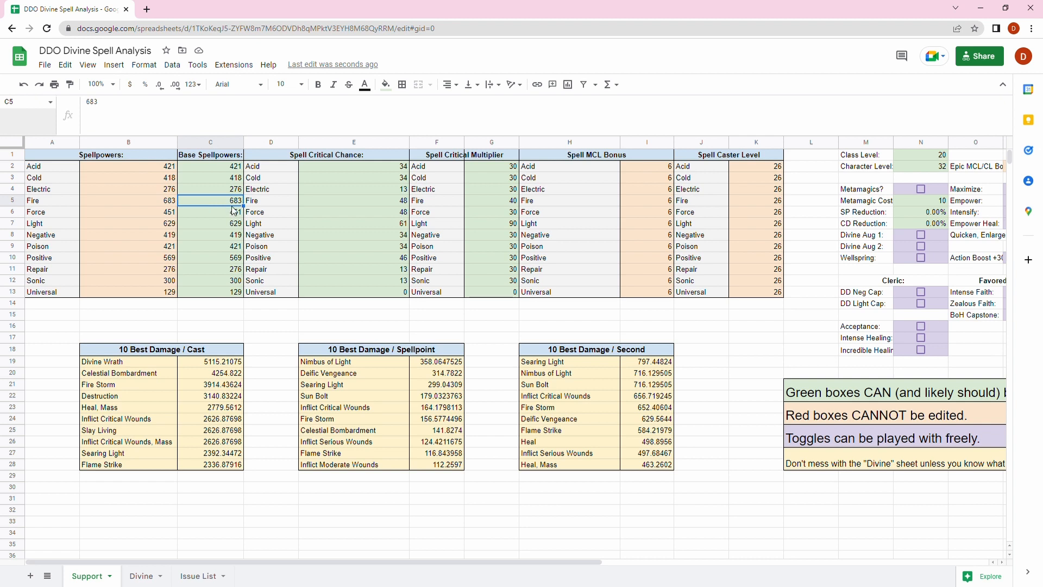
pyautogui.click(211, 222)
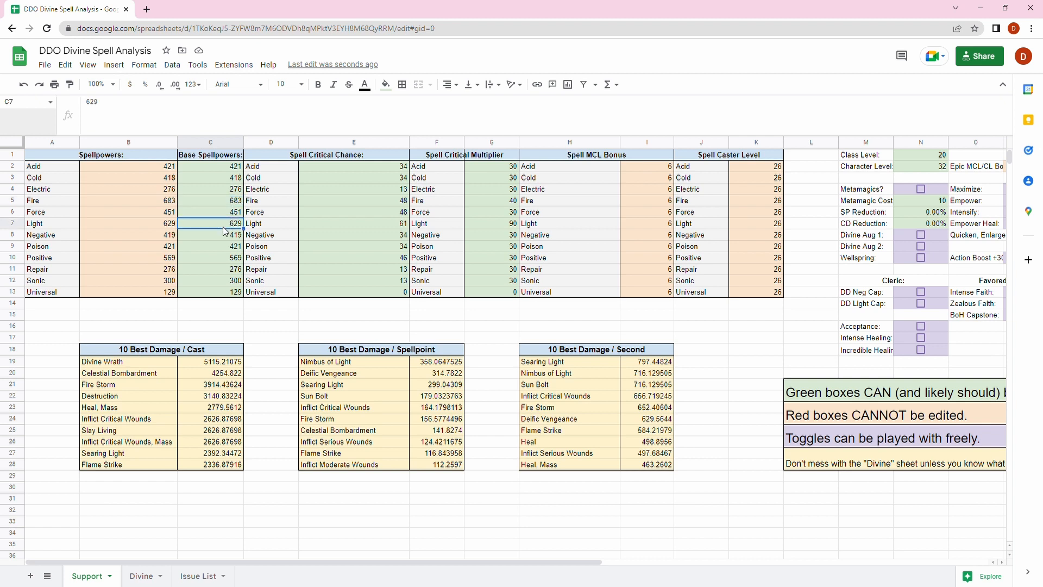
pyautogui.click(210, 200)
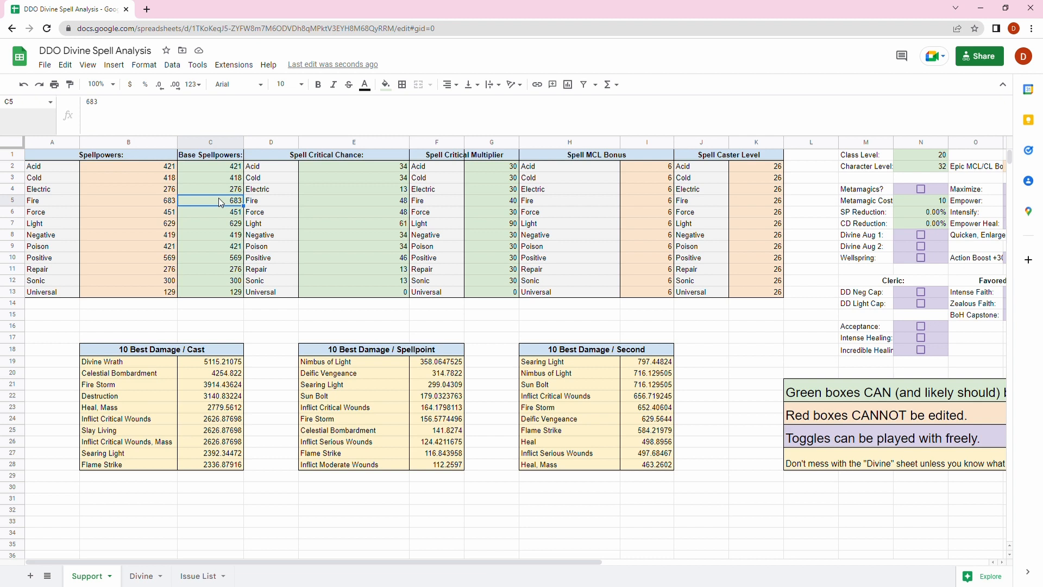
pyautogui.moveTo(307, 331)
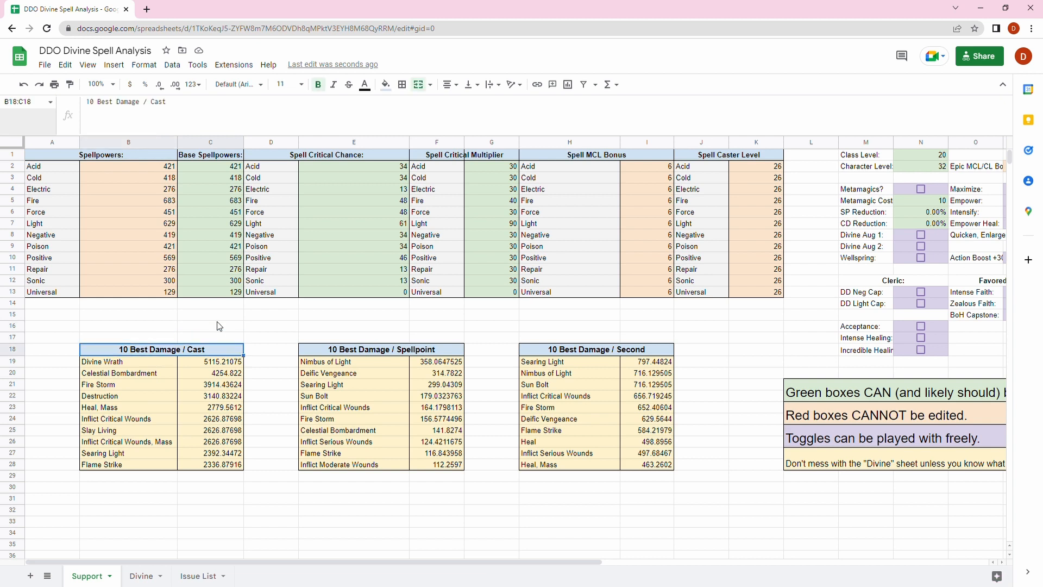
pyautogui.click(210, 360)
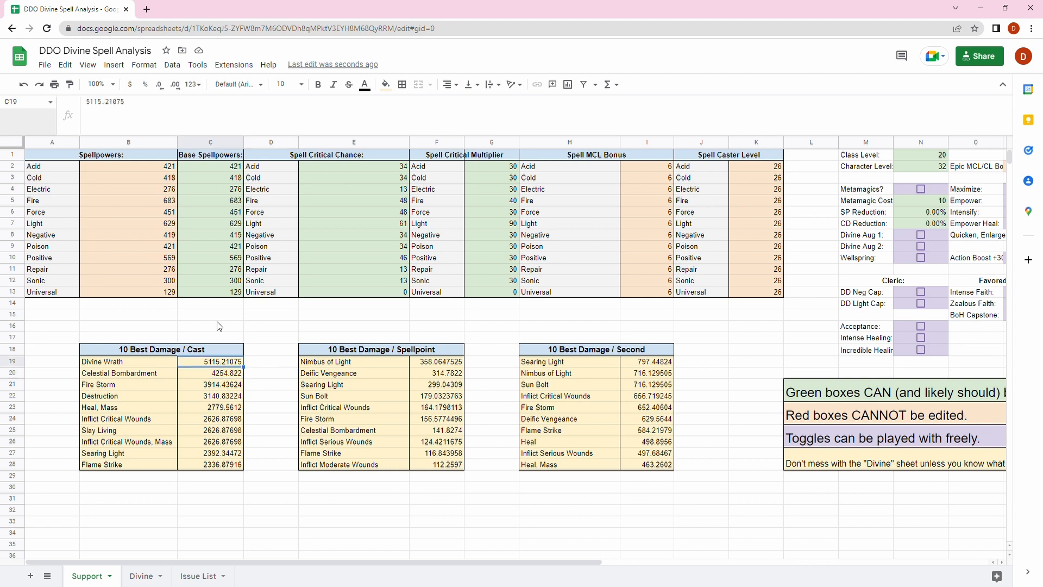
pyautogui.click(211, 383)
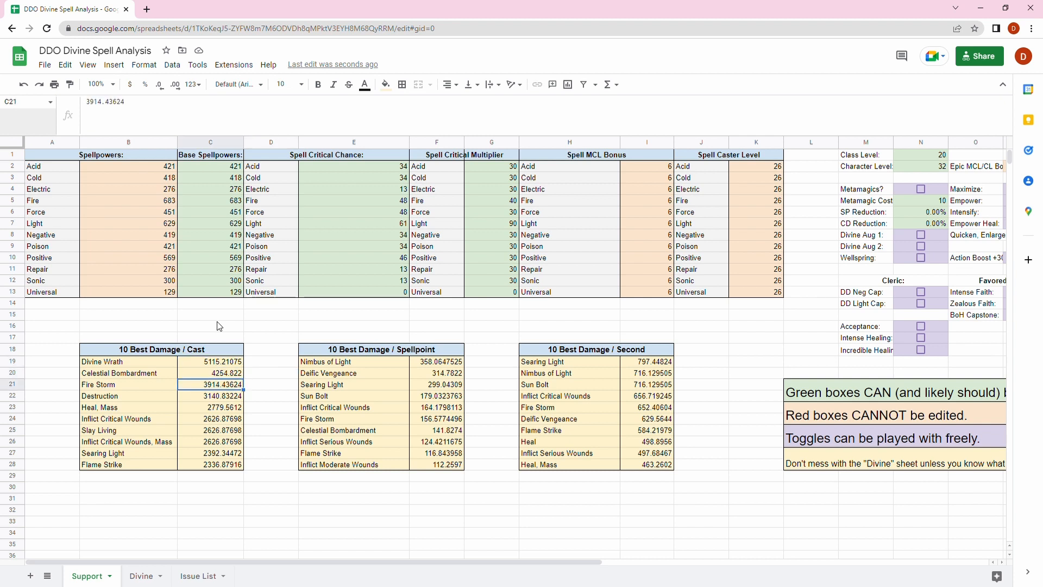
pyautogui.click(209, 234)
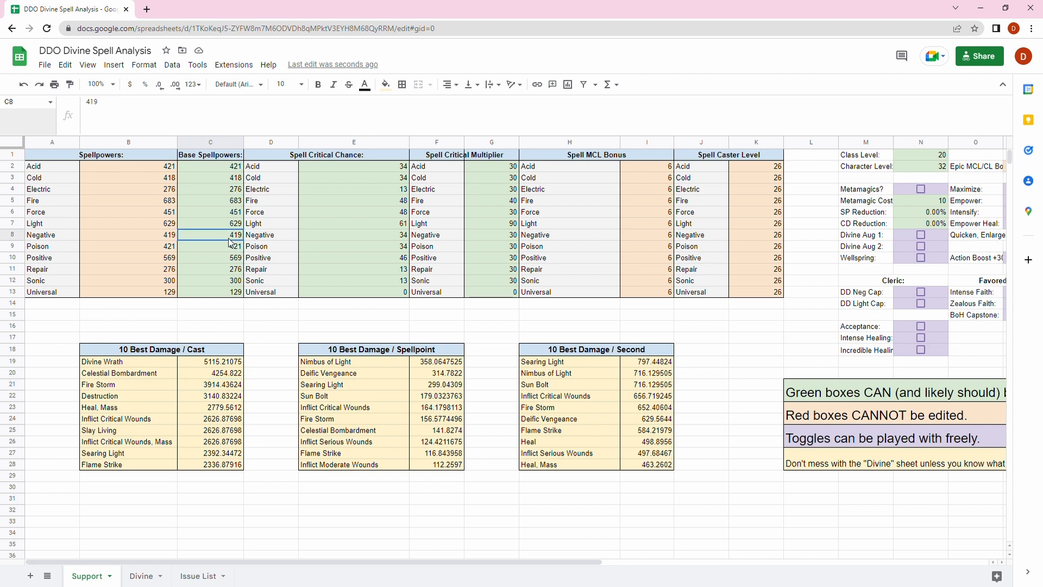
pyautogui.click(210, 337)
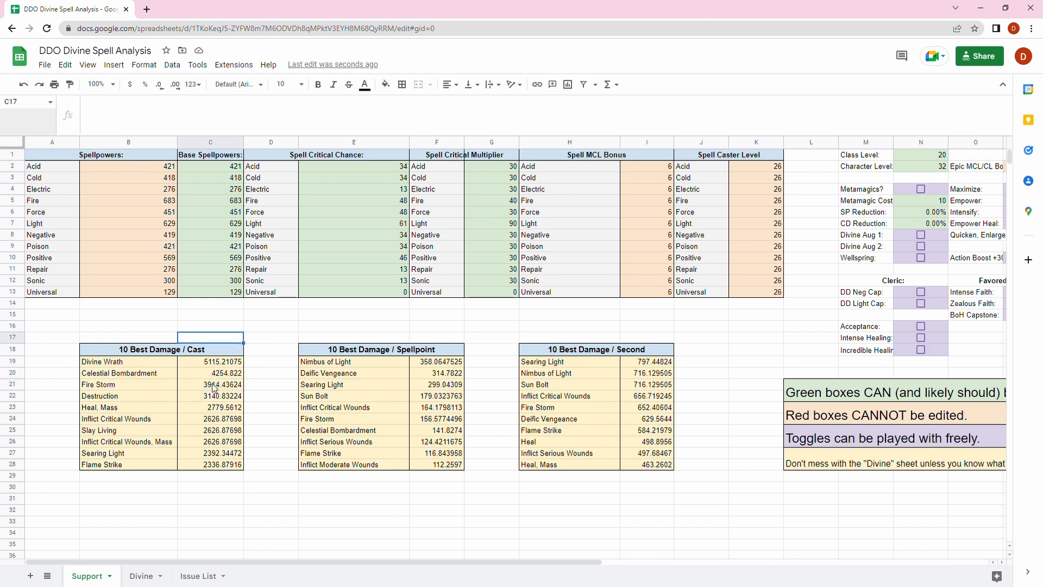
pyautogui.moveTo(273, 370)
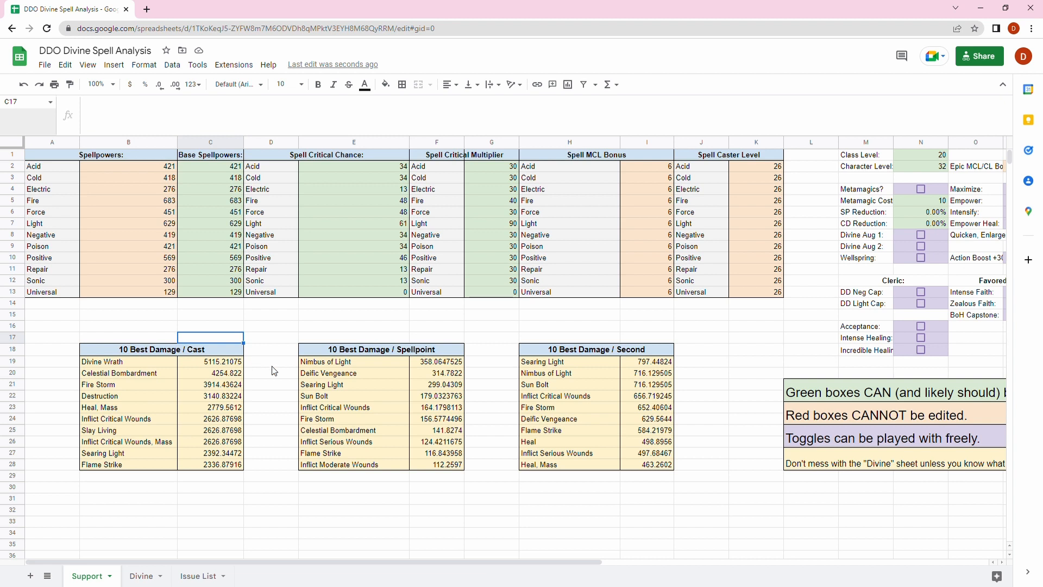
pyautogui.click(271, 396)
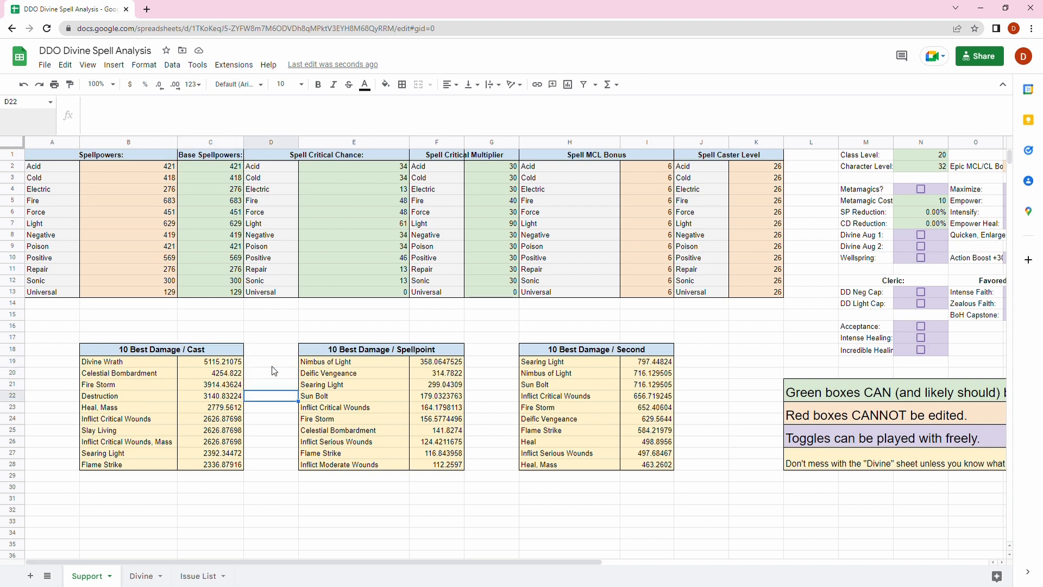
pyautogui.click(210, 407)
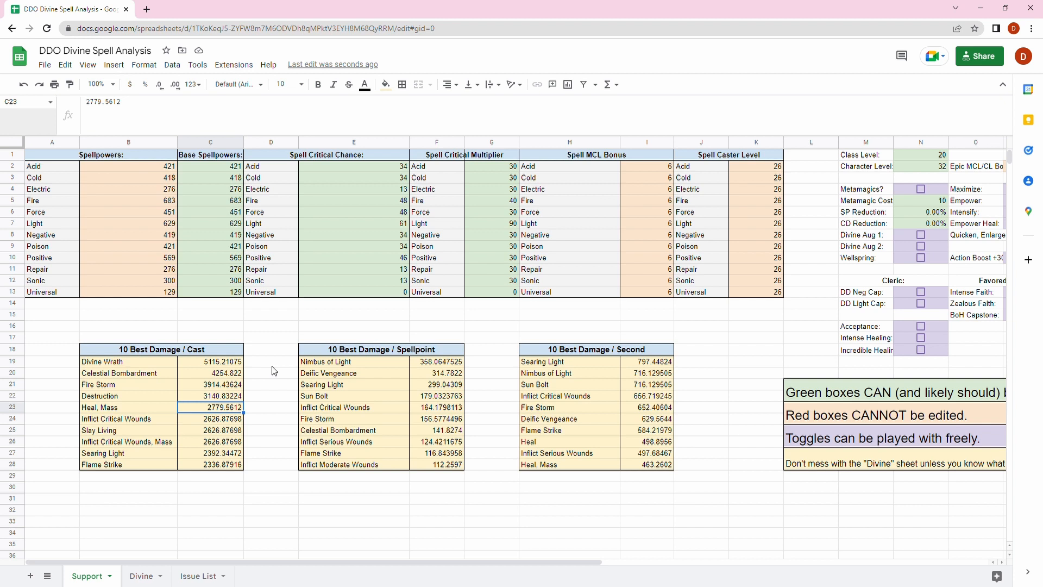
pyautogui.click(210, 418)
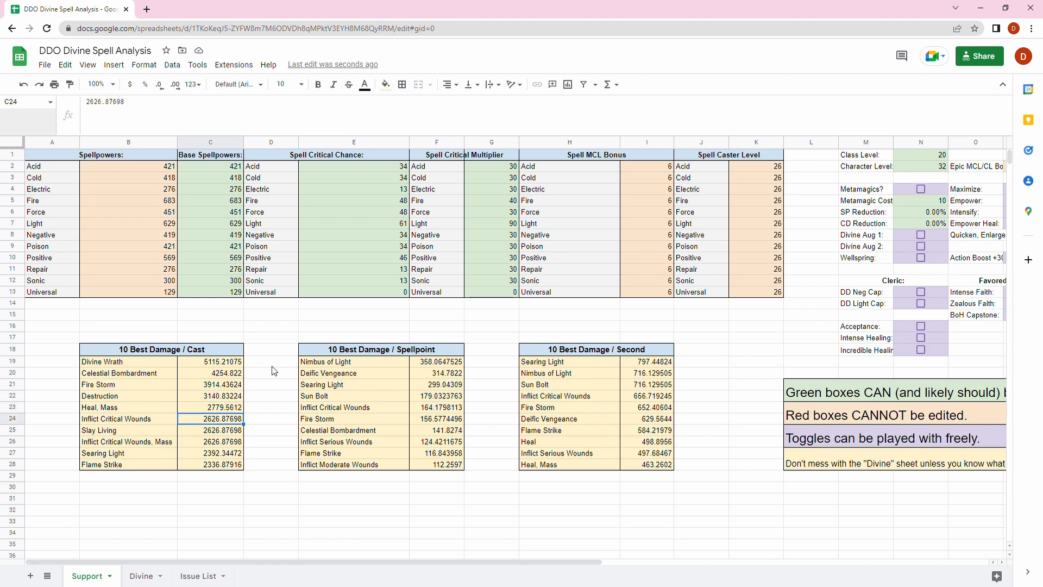
pyautogui.click(210, 441)
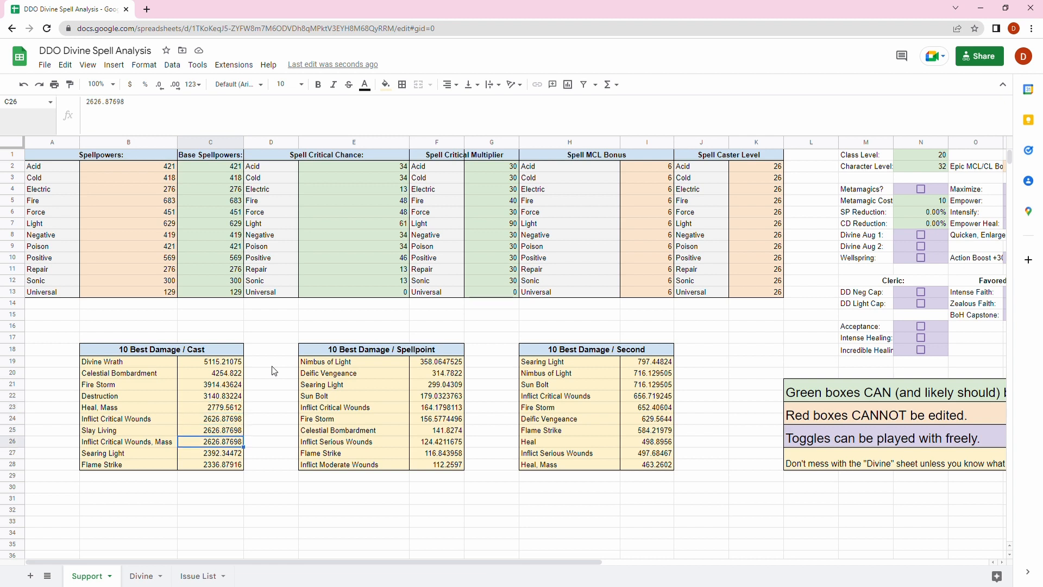
pyautogui.click(209, 408)
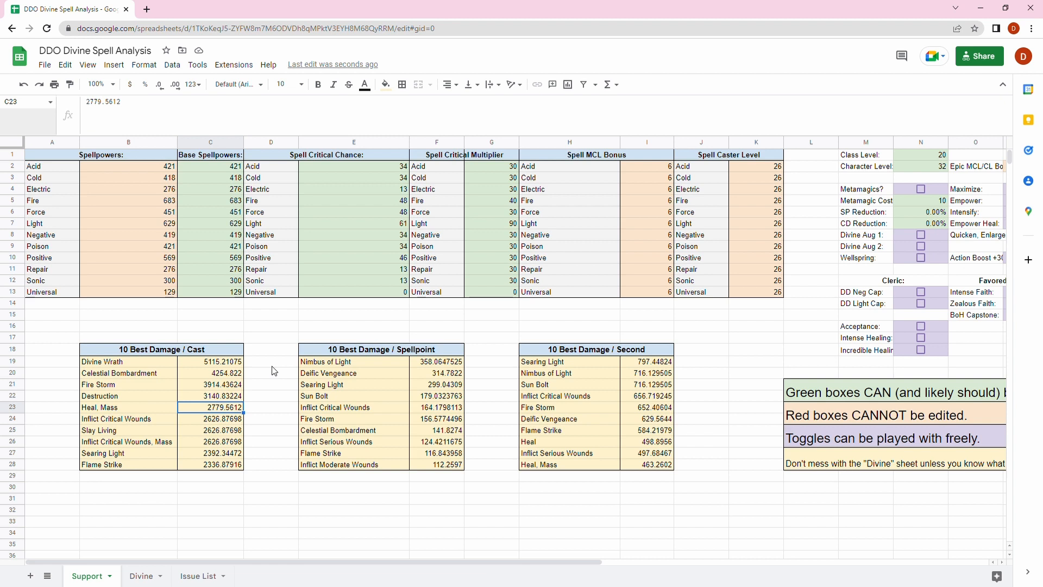
pyautogui.click(210, 431)
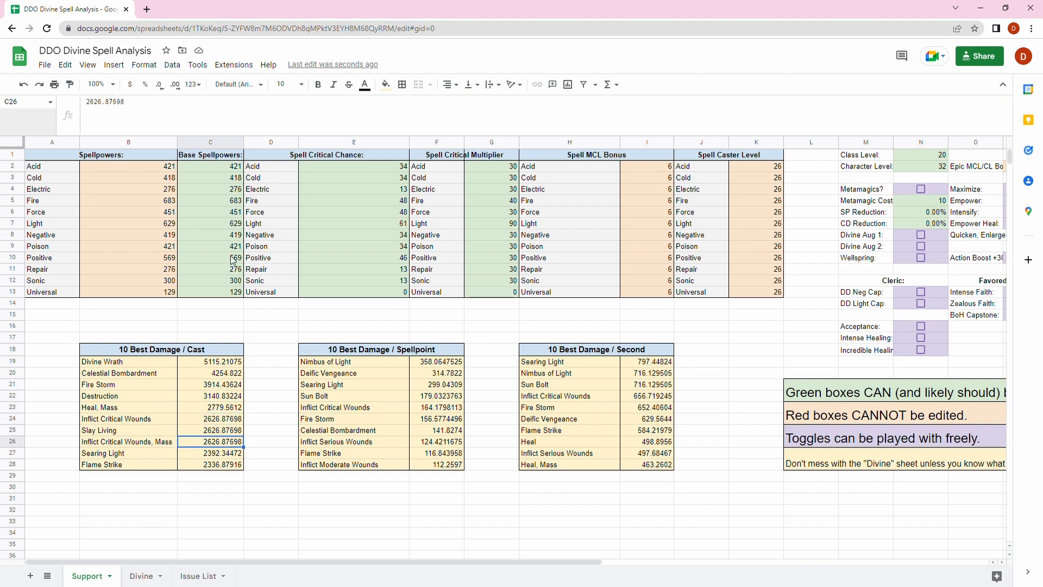
pyautogui.click(210, 337)
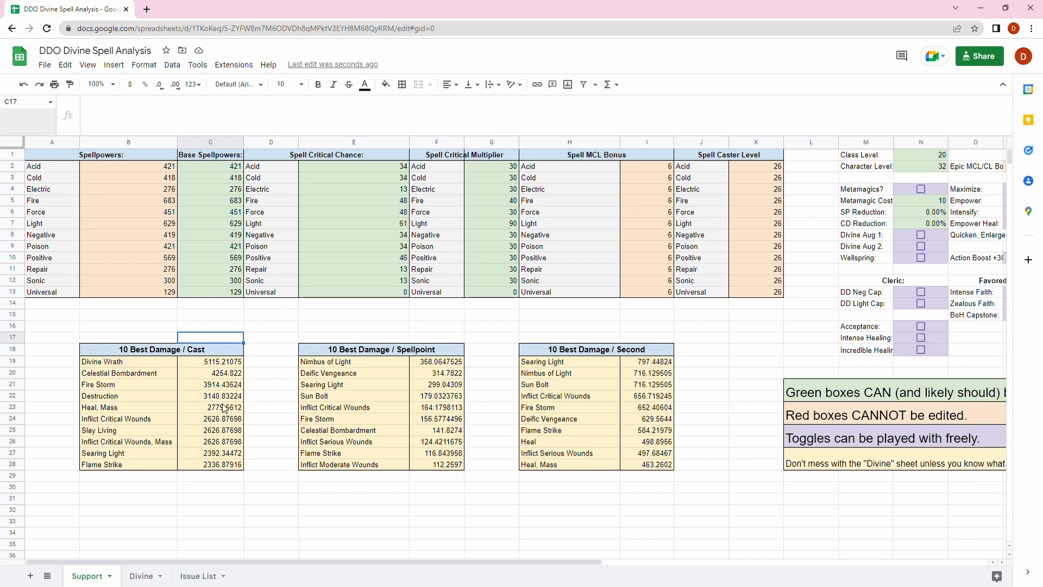
pyautogui.moveTo(222, 420)
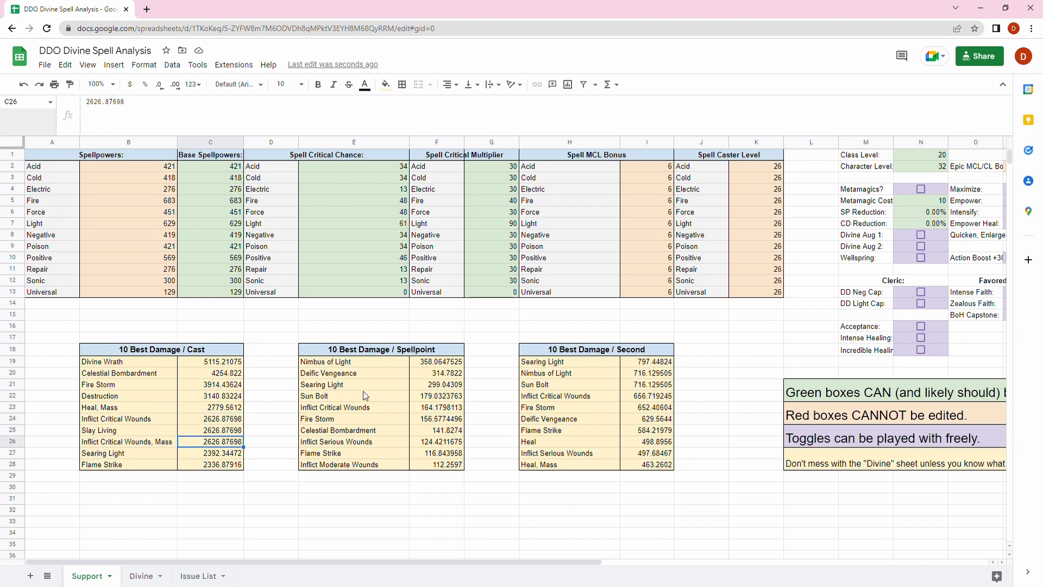
pyautogui.click(210, 419)
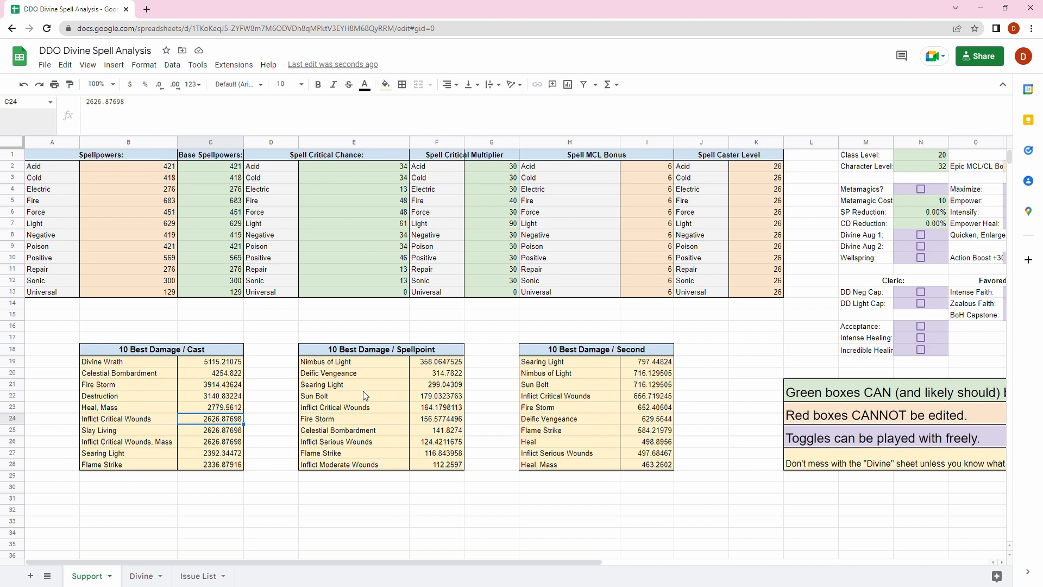
pyautogui.click(209, 454)
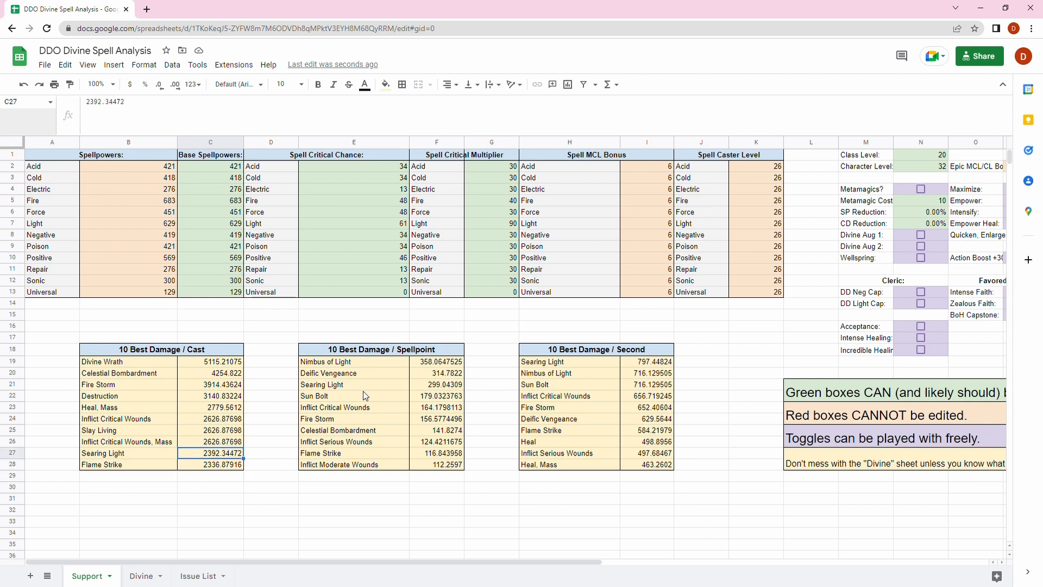
pyautogui.click(436, 384)
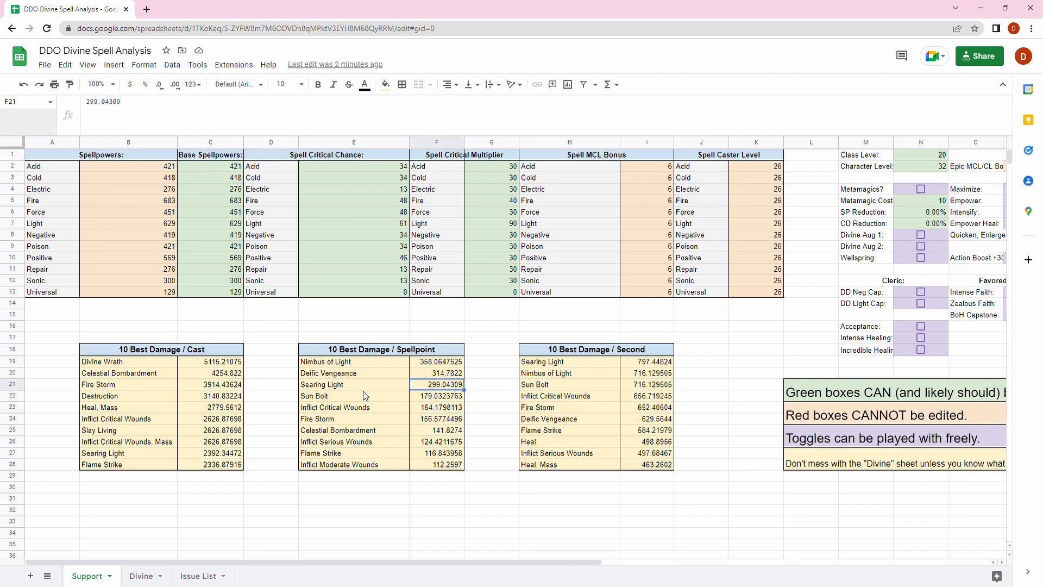
pyautogui.click(491, 361)
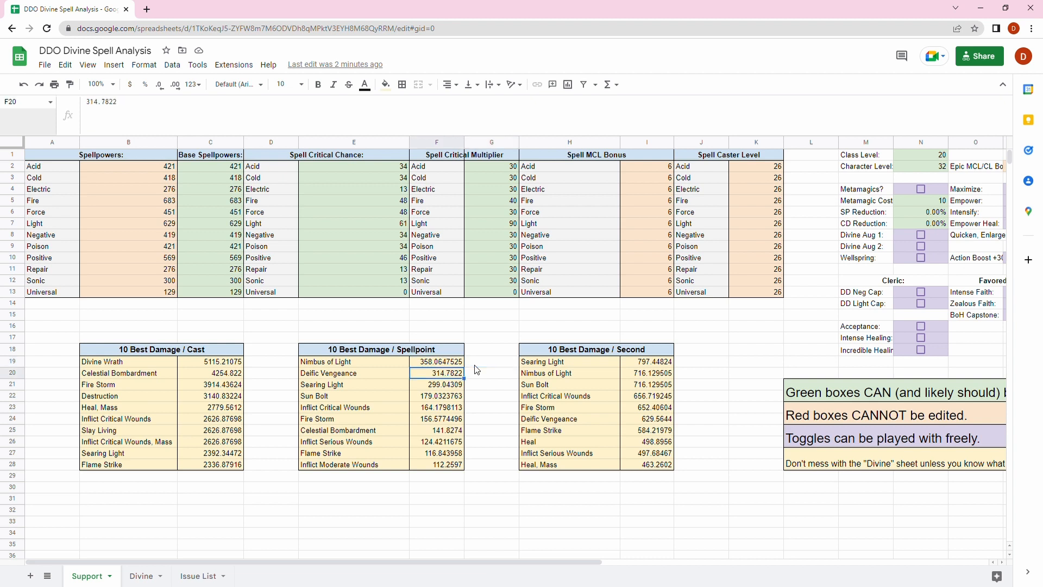
pyautogui.click(437, 383)
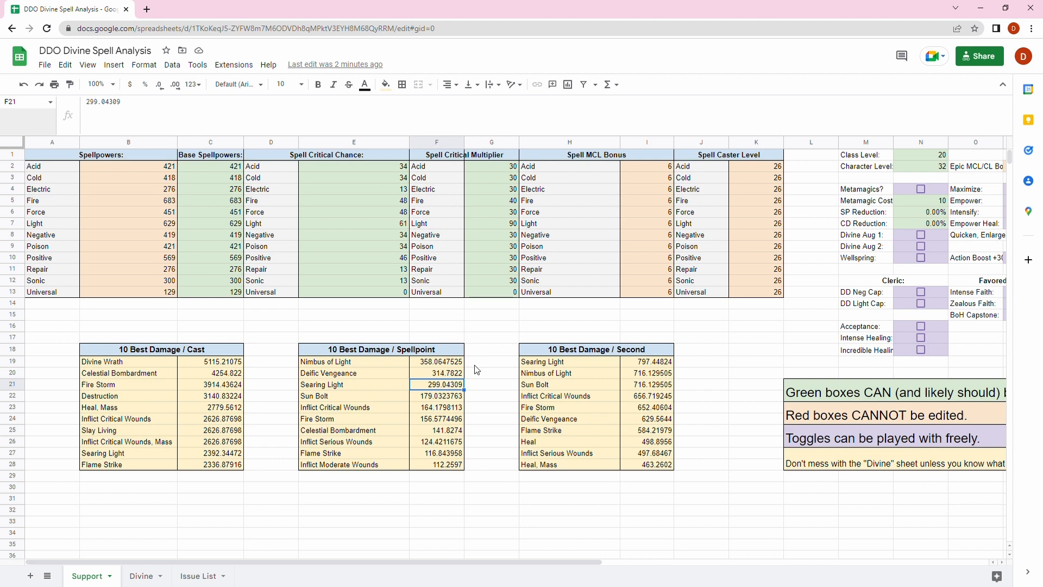
pyautogui.click(437, 464)
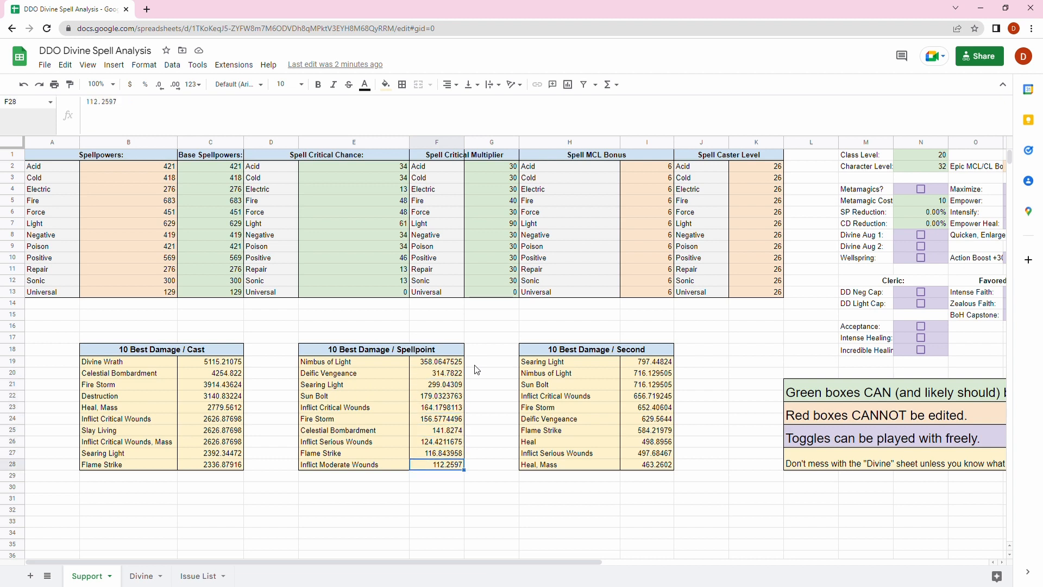
pyautogui.click(436, 419)
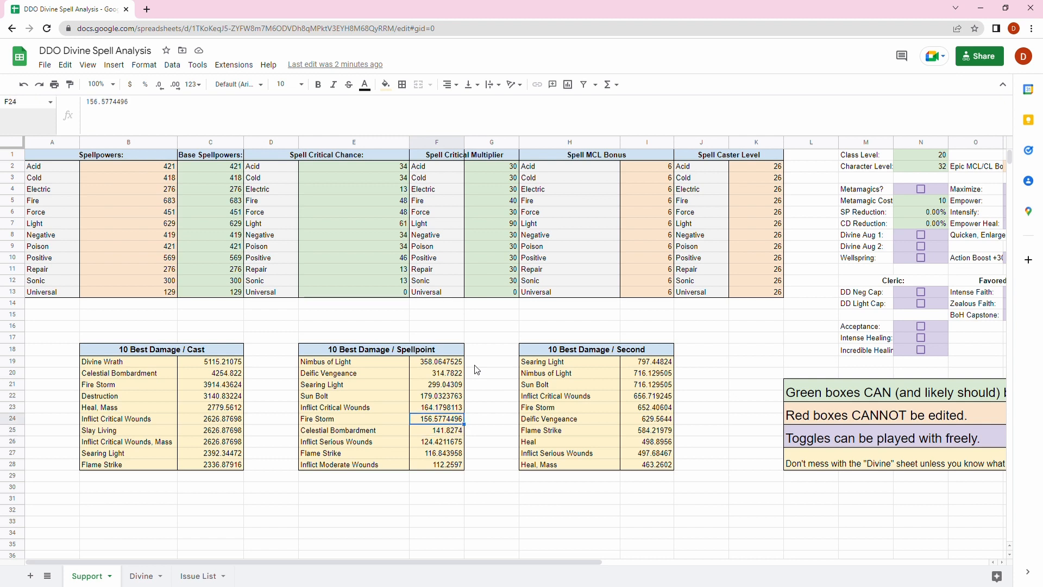
pyautogui.click(491, 361)
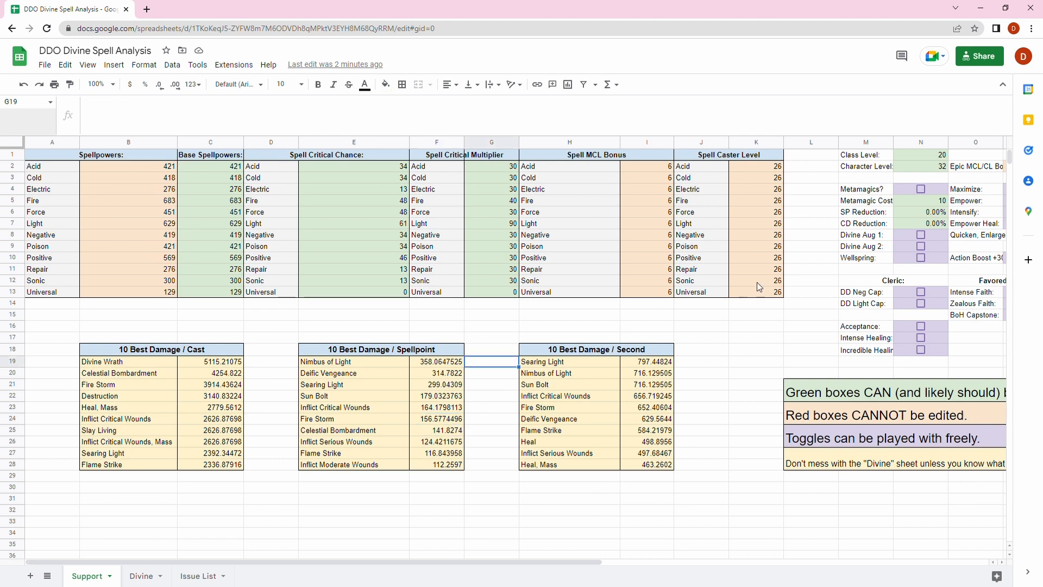
pyautogui.click(921, 189)
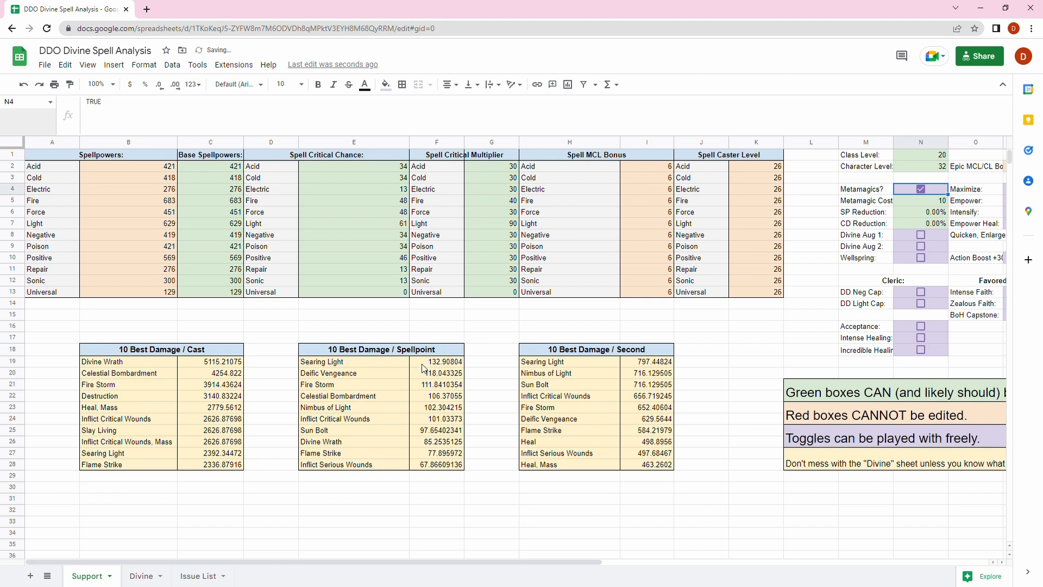
pyautogui.click(436, 361)
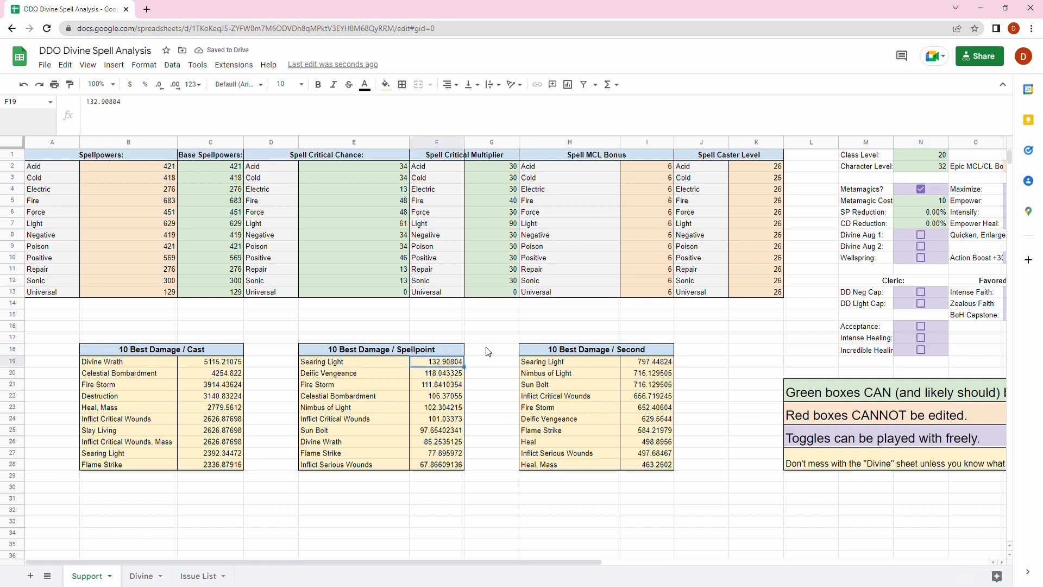
pyautogui.click(437, 373)
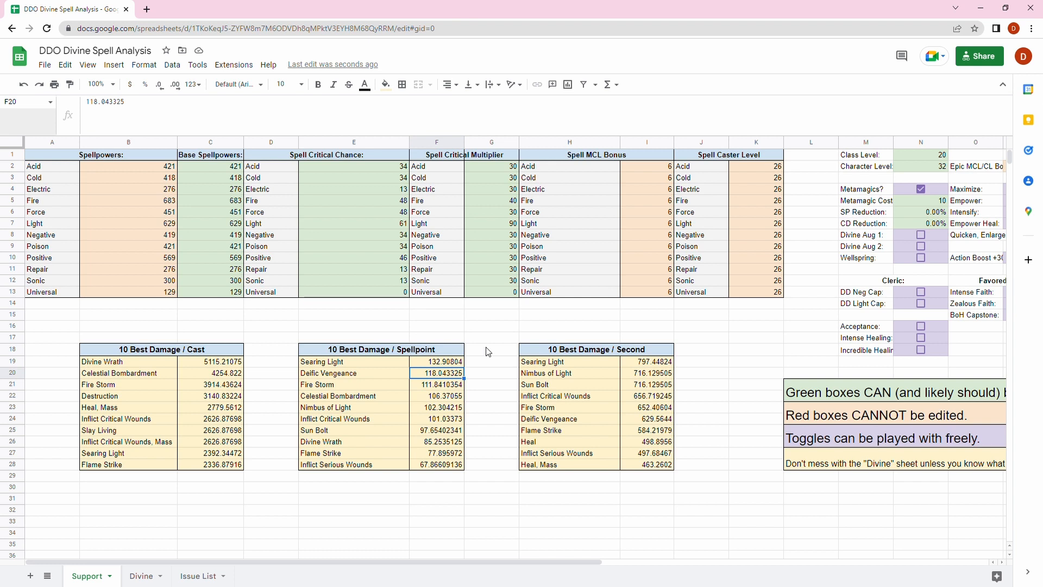
pyautogui.click(437, 407)
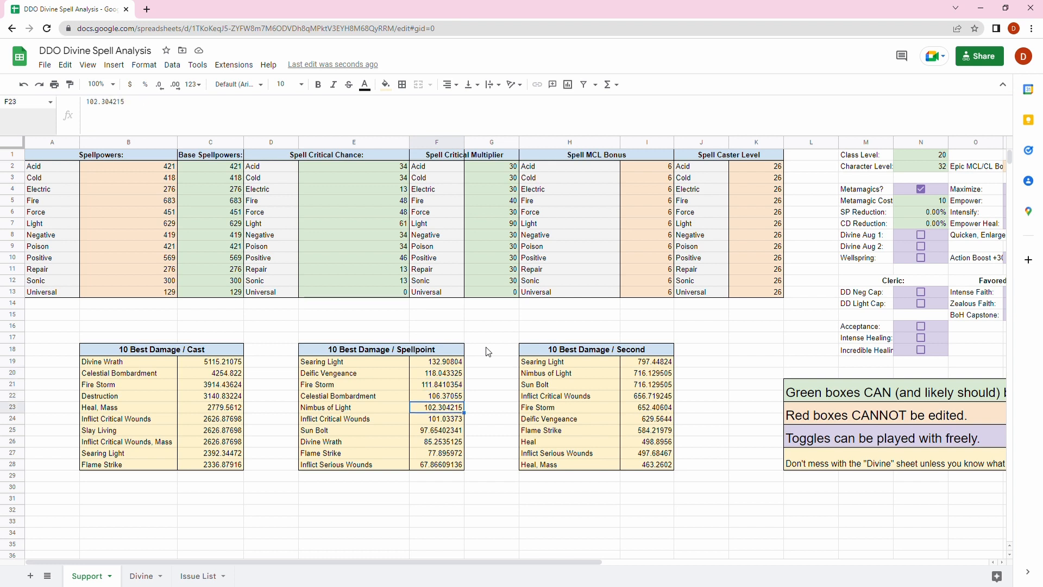
pyautogui.click(437, 395)
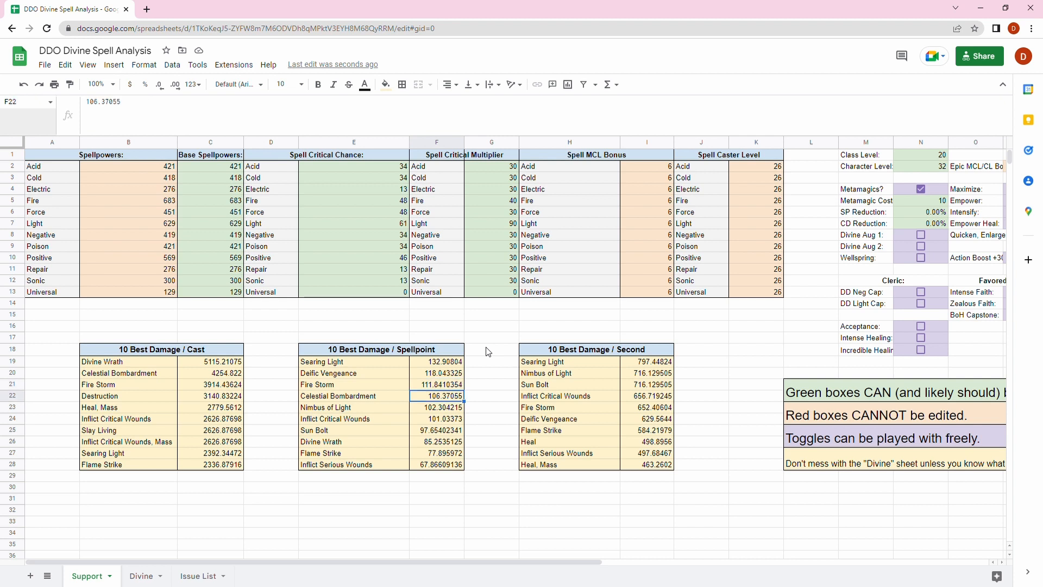
pyautogui.click(568, 442)
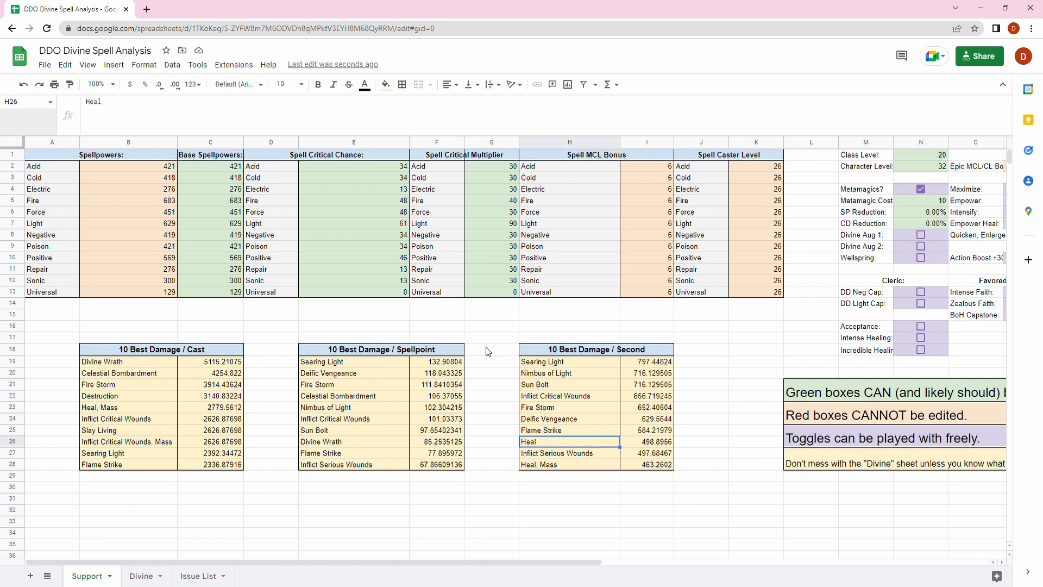
pyautogui.click(645, 441)
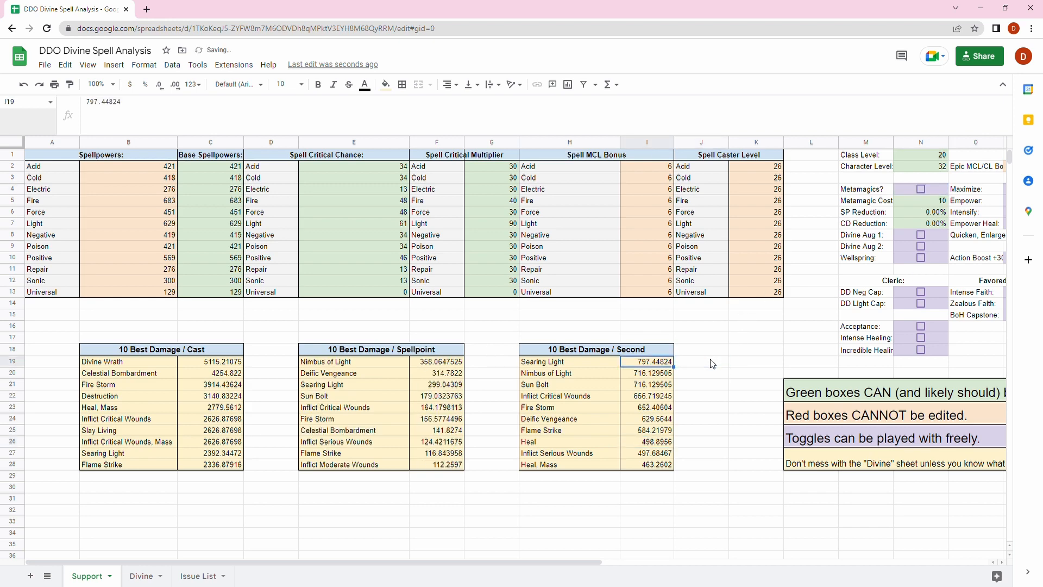
pyautogui.click(647, 373)
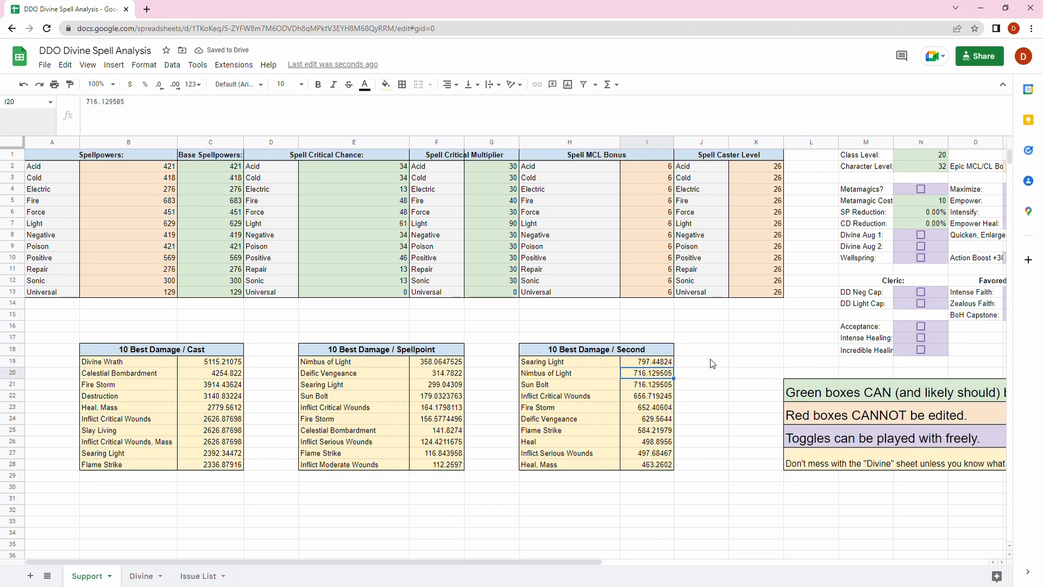
pyautogui.click(645, 361)
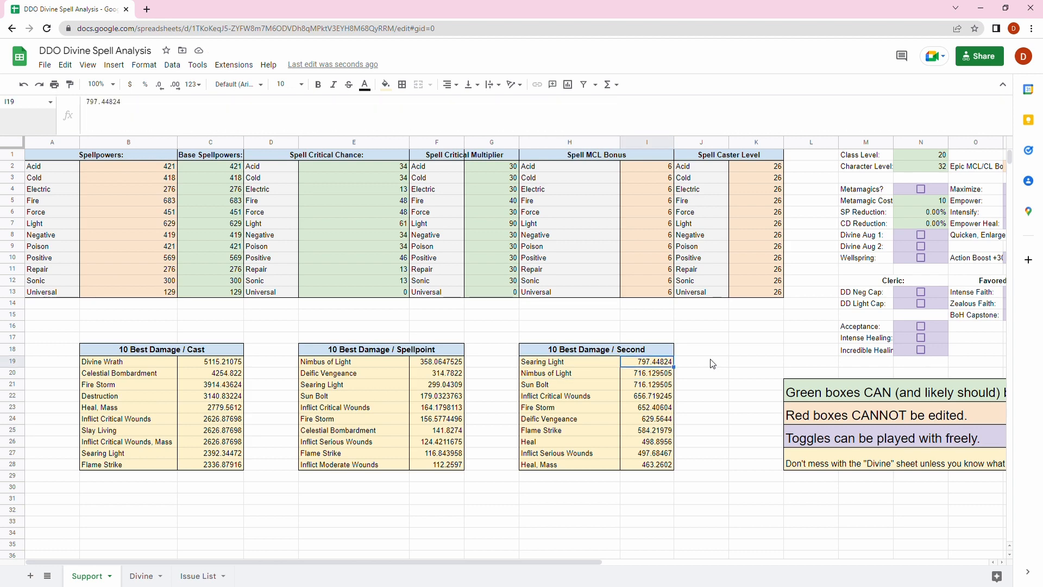
pyautogui.click(651, 372)
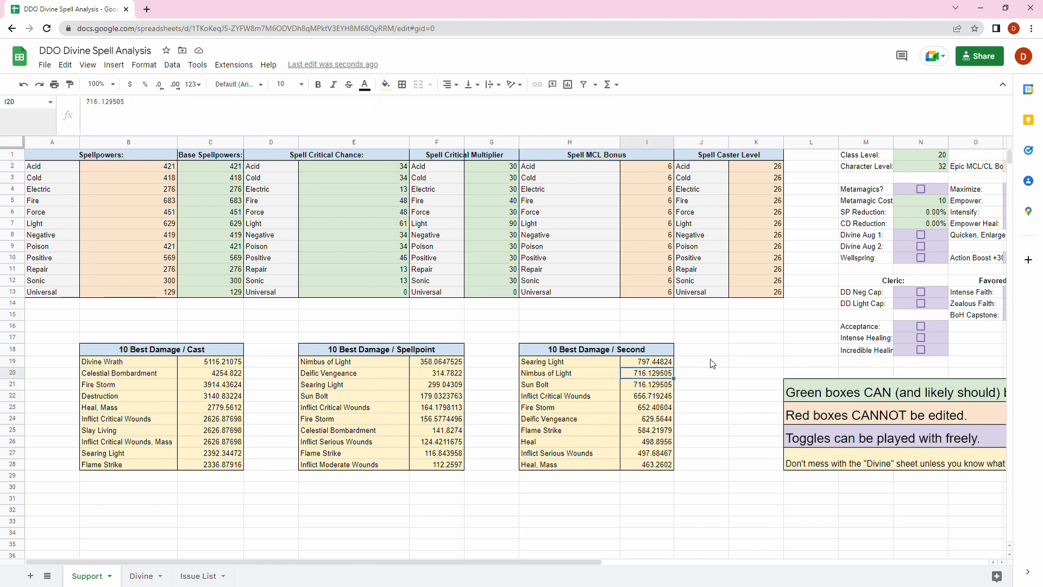
pyautogui.click(647, 408)
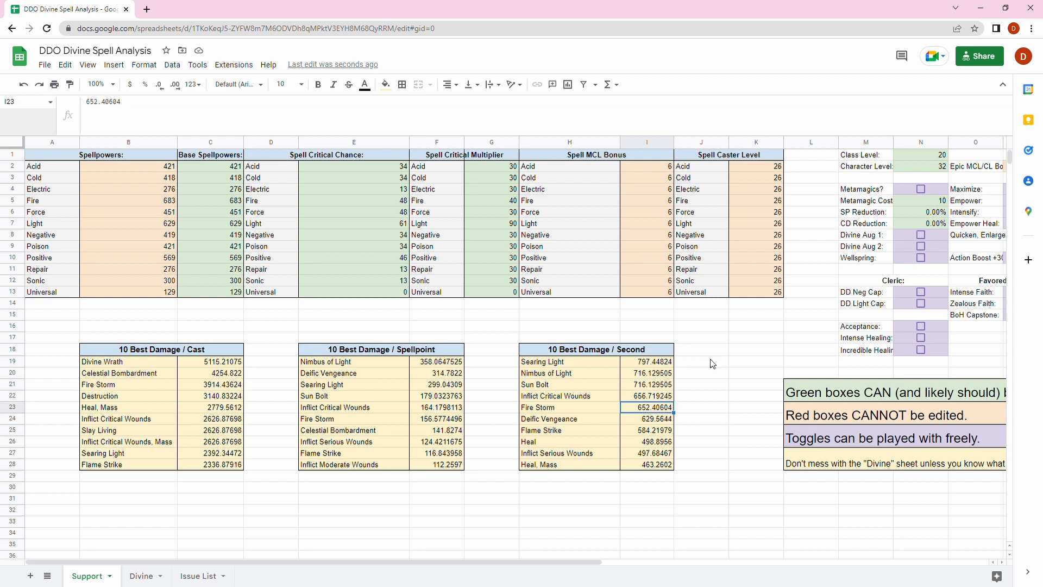
pyautogui.click(210, 200)
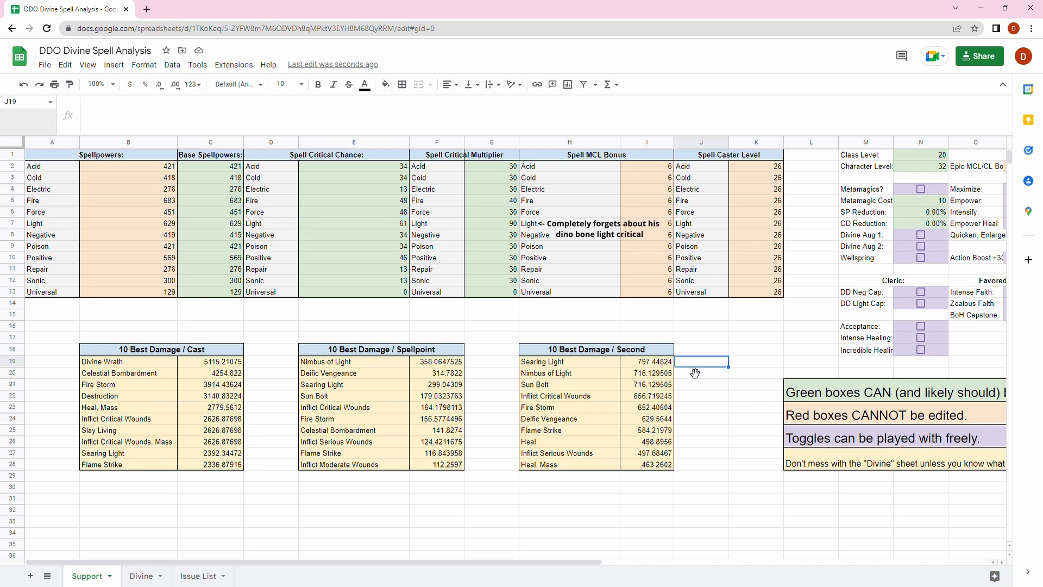
pyautogui.click(645, 361)
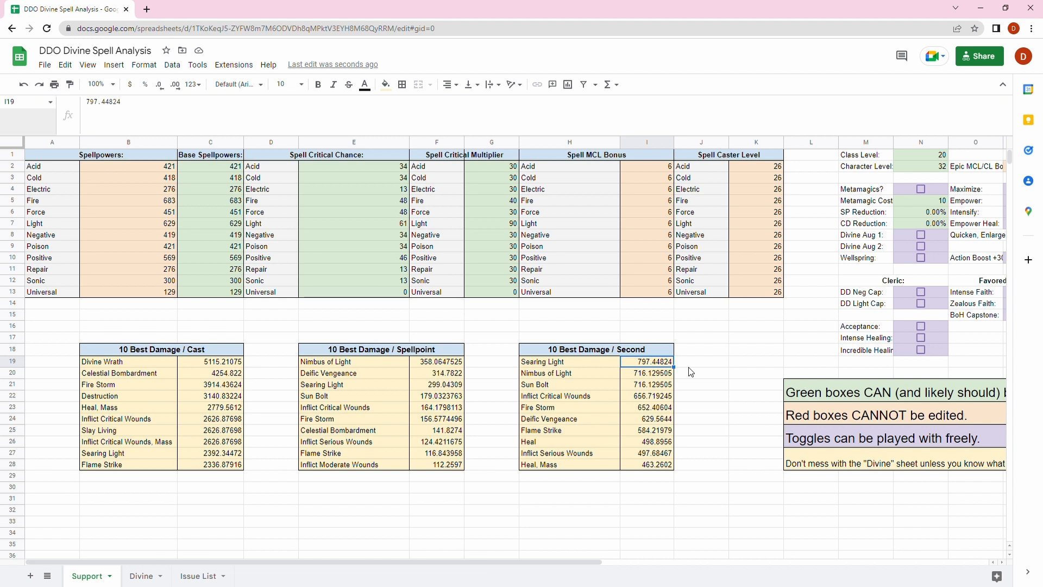
pyautogui.click(650, 384)
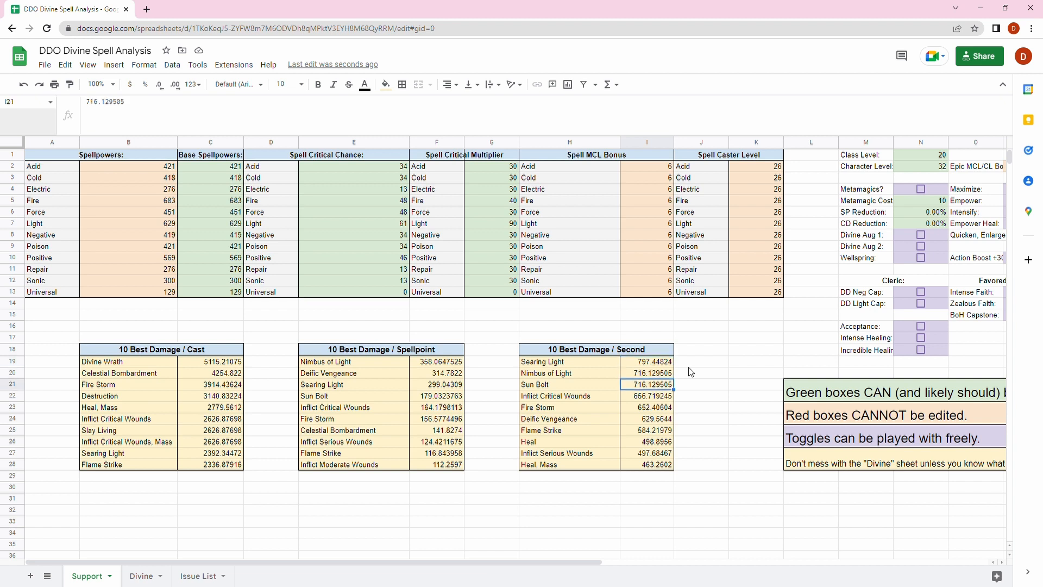
pyautogui.click(647, 408)
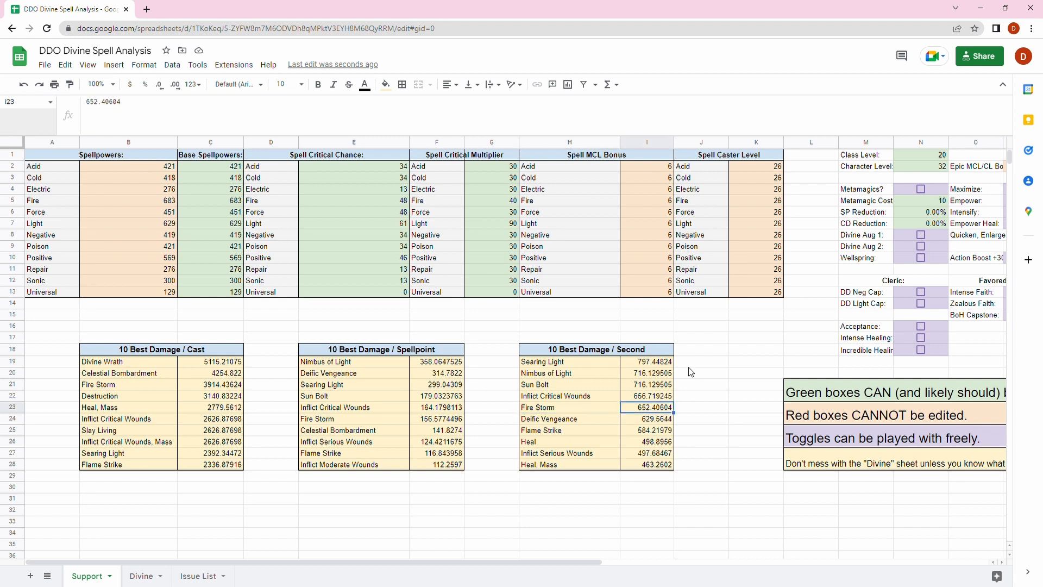
pyautogui.click(701, 385)
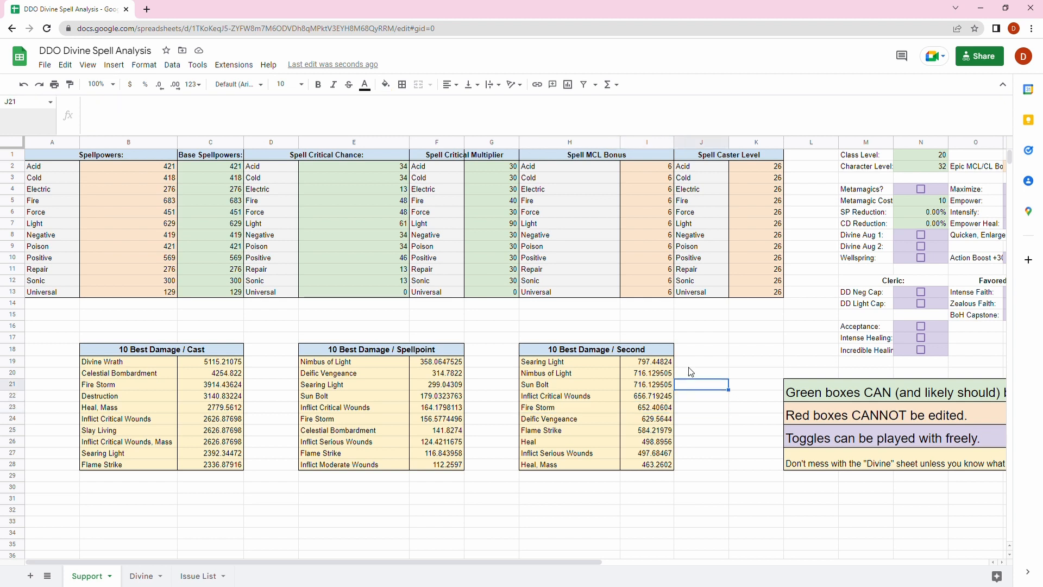
pyautogui.click(649, 407)
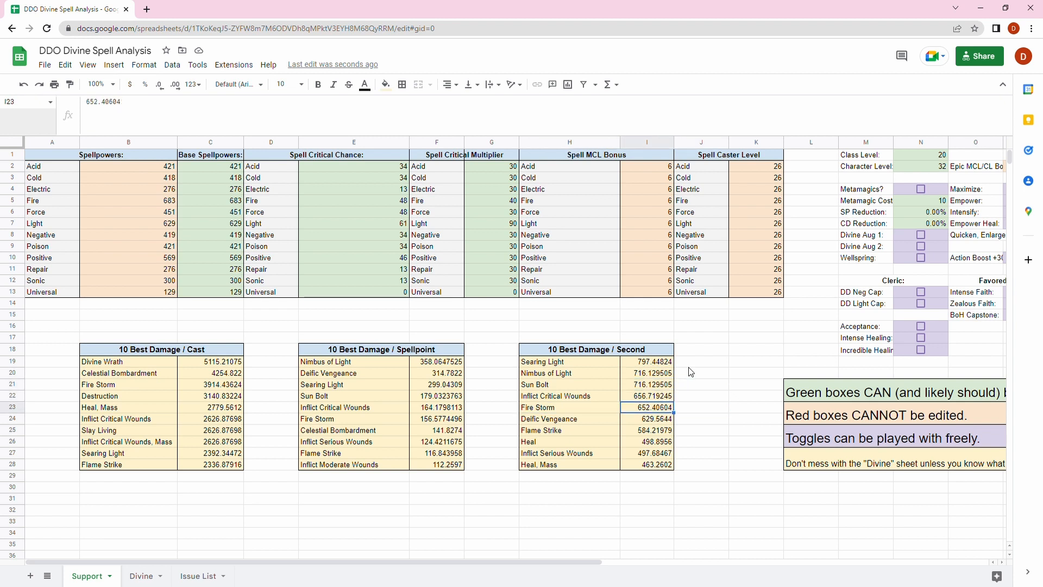
pyautogui.click(645, 441)
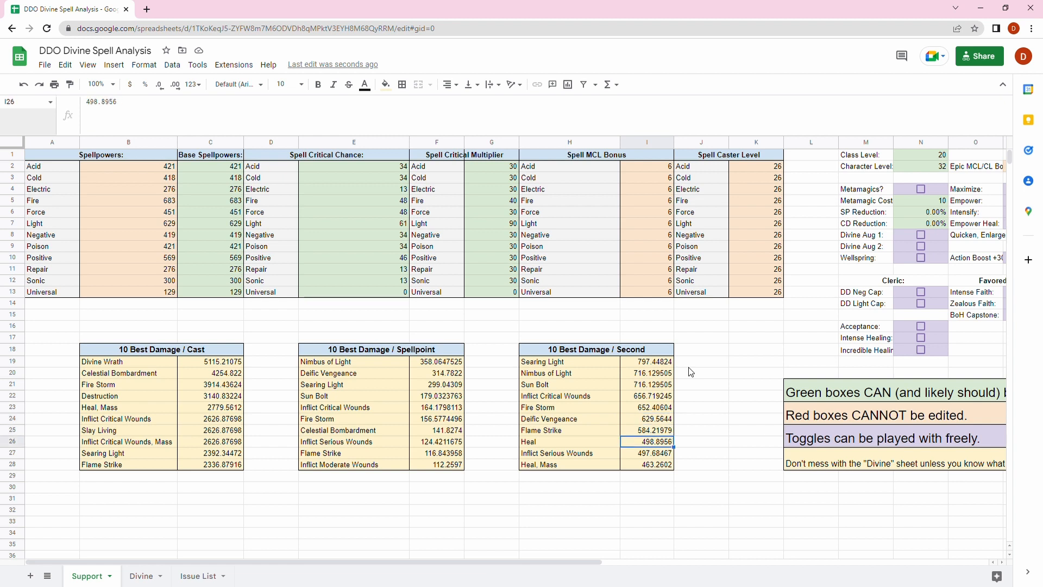
pyautogui.click(645, 453)
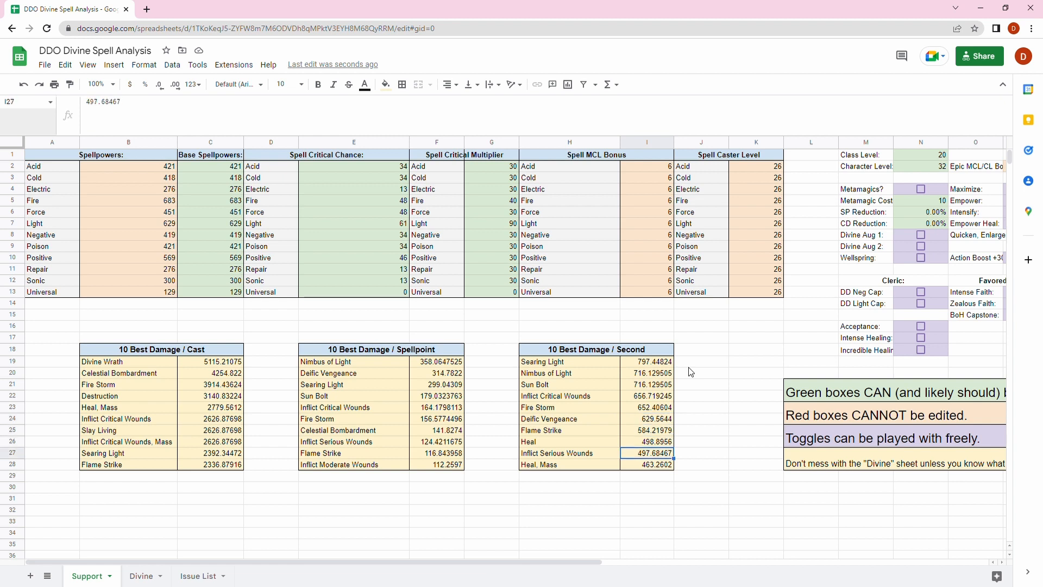
pyautogui.click(645, 384)
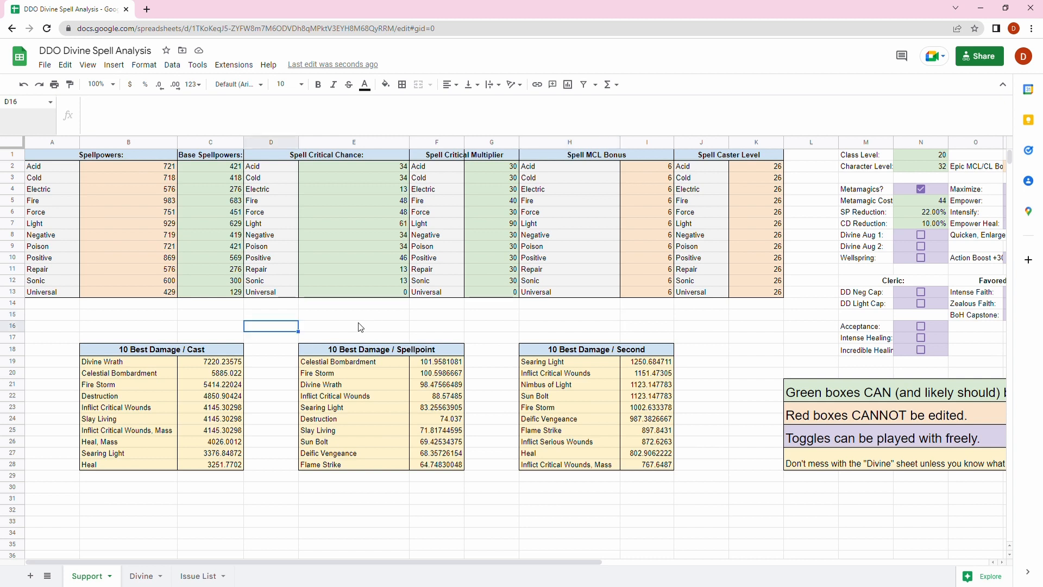
# - Click through the 10 Best Damage / Cast results with metamagics enabled
pyautogui.click(210, 314)
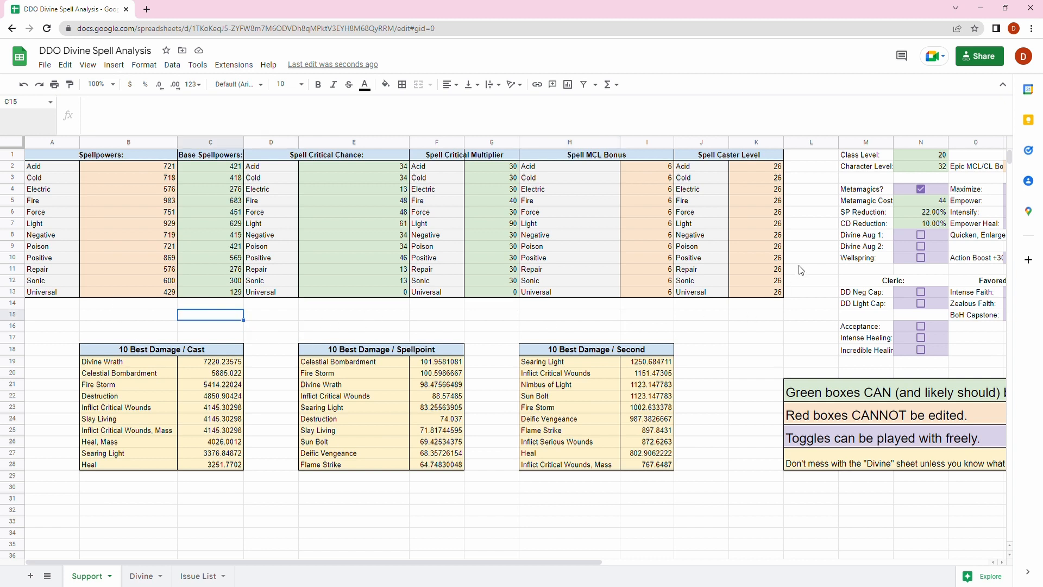
pyautogui.moveTo(905, 218)
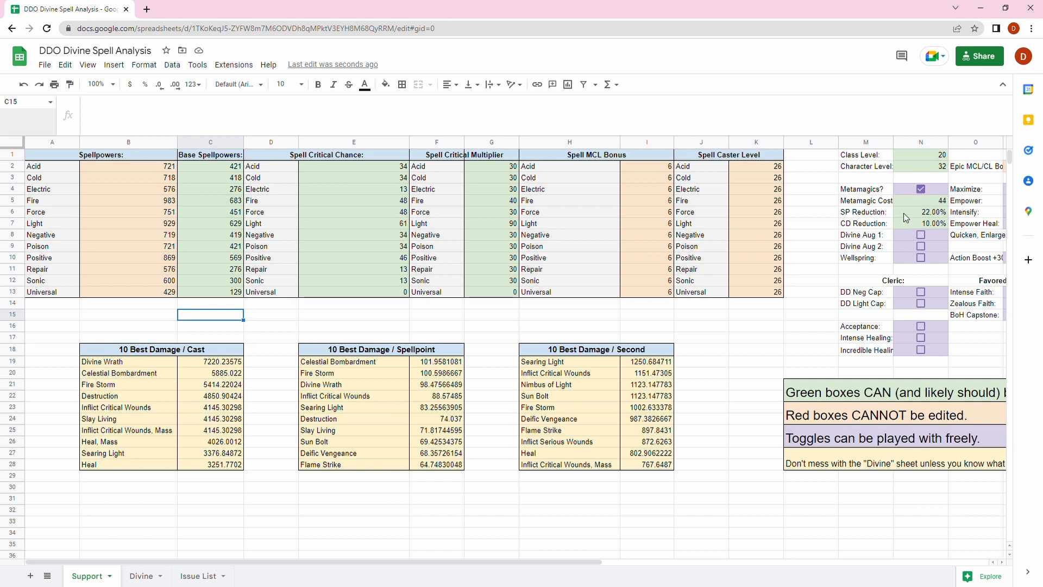
pyautogui.moveTo(205, 323)
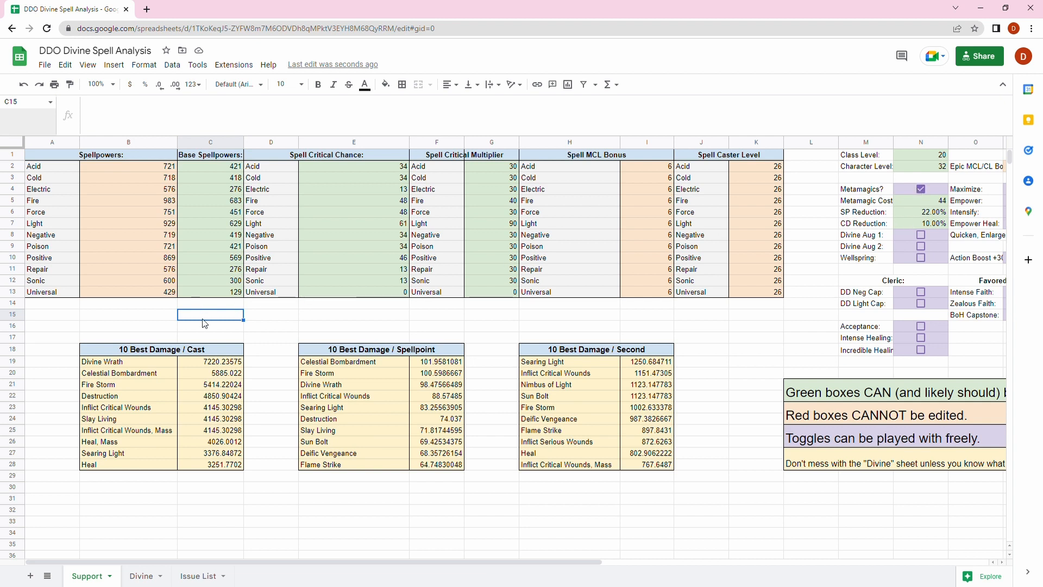
pyautogui.click(209, 325)
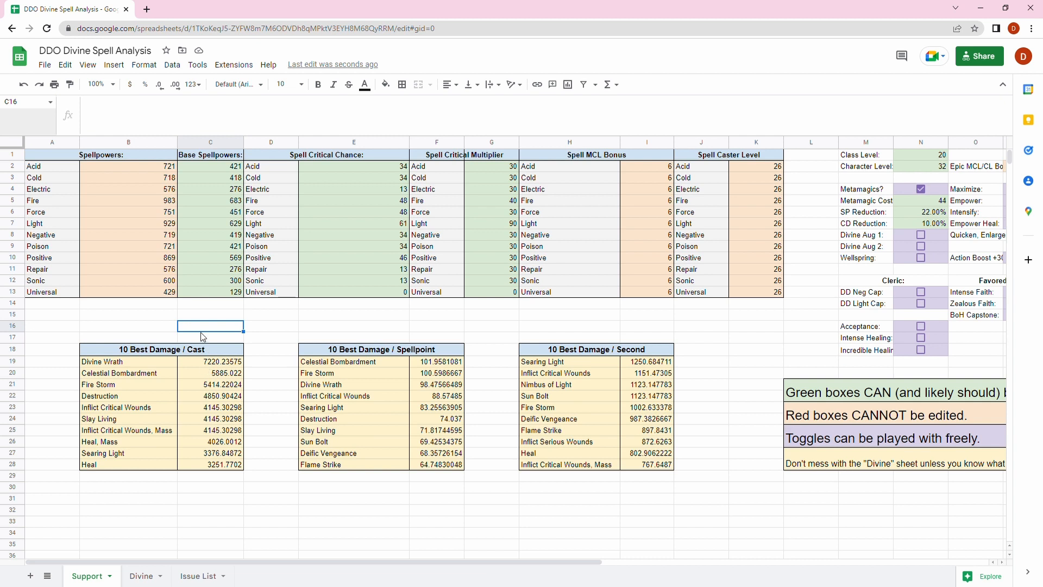
pyautogui.click(210, 361)
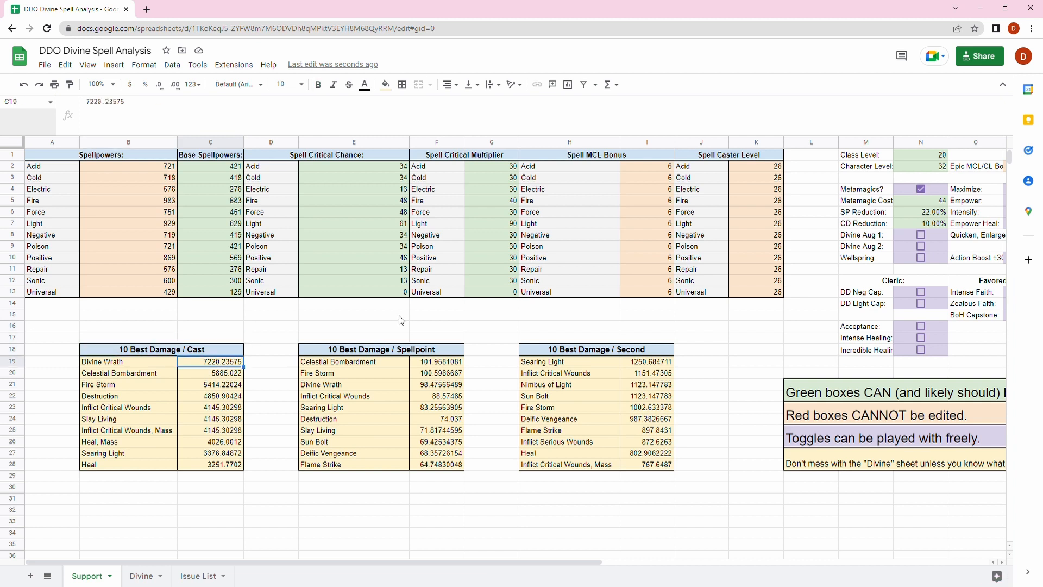
pyautogui.click(210, 384)
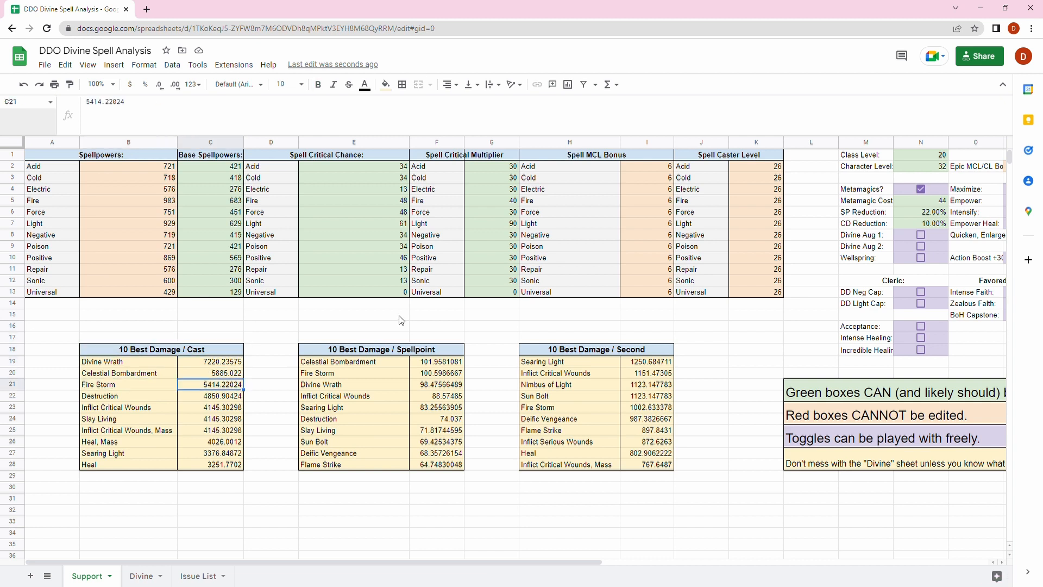
pyautogui.click(210, 430)
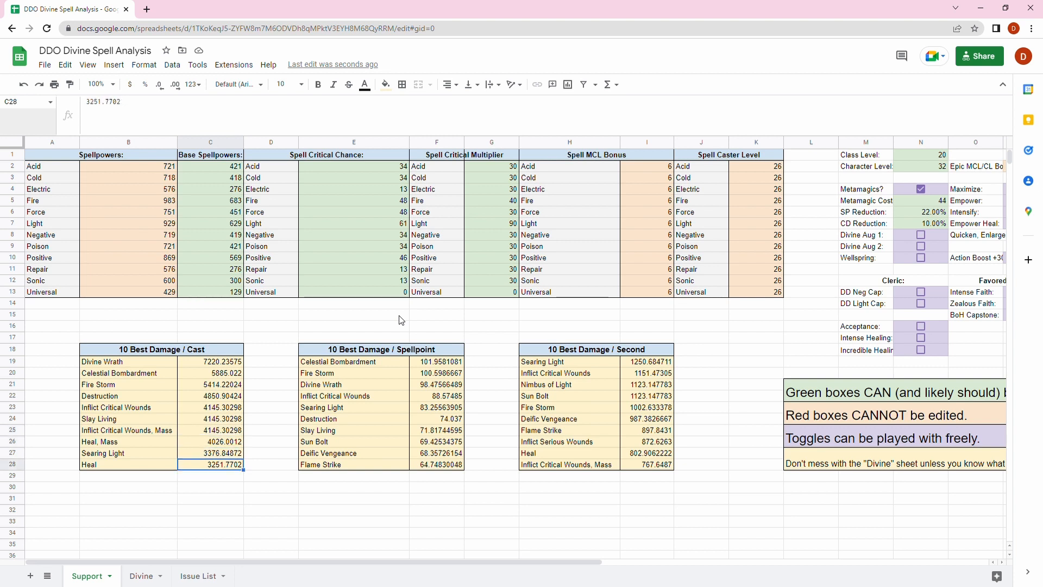
pyautogui.moveTo(408, 315)
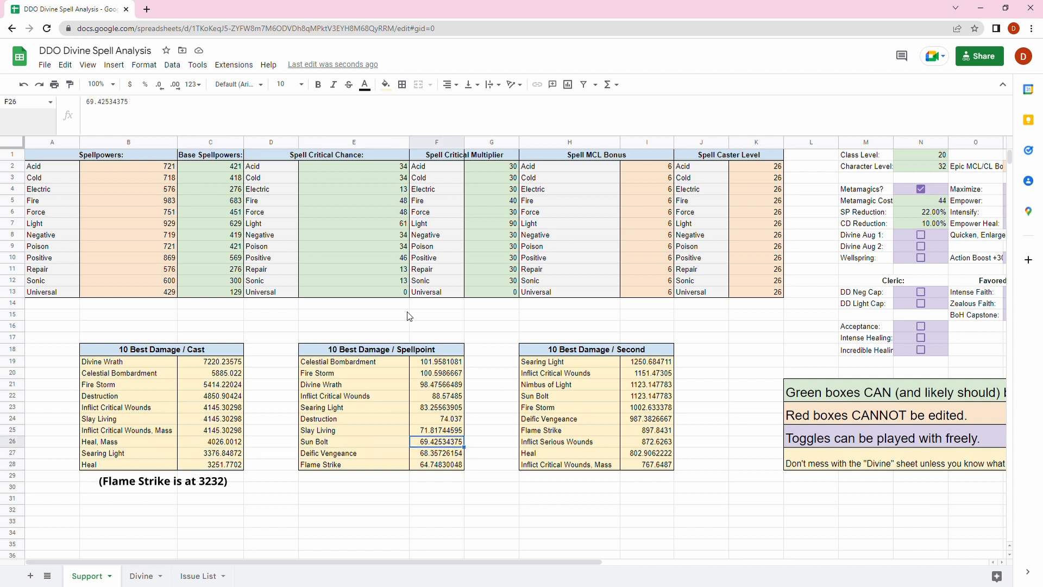
pyautogui.click(437, 361)
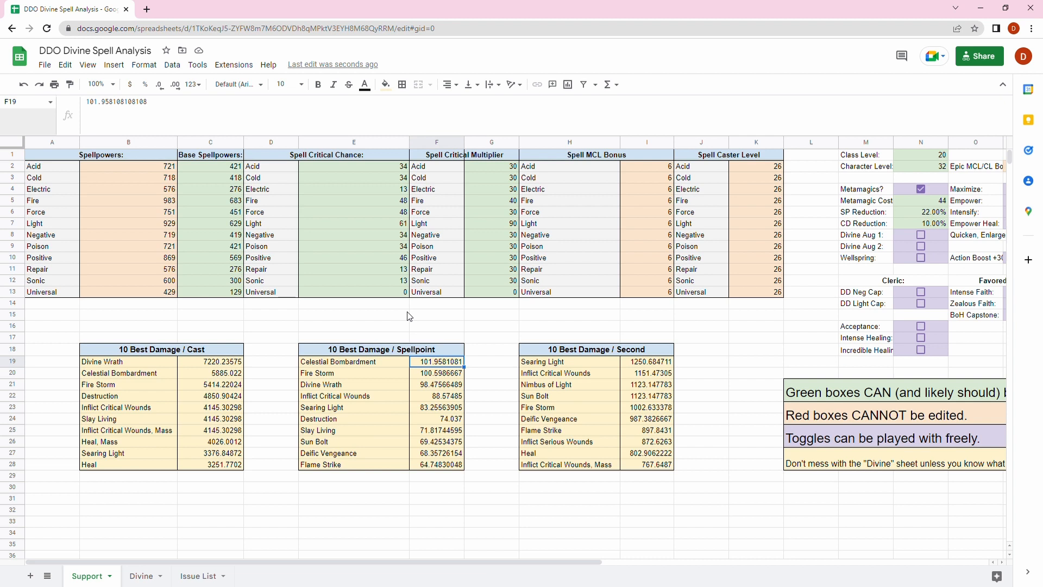
pyautogui.click(435, 384)
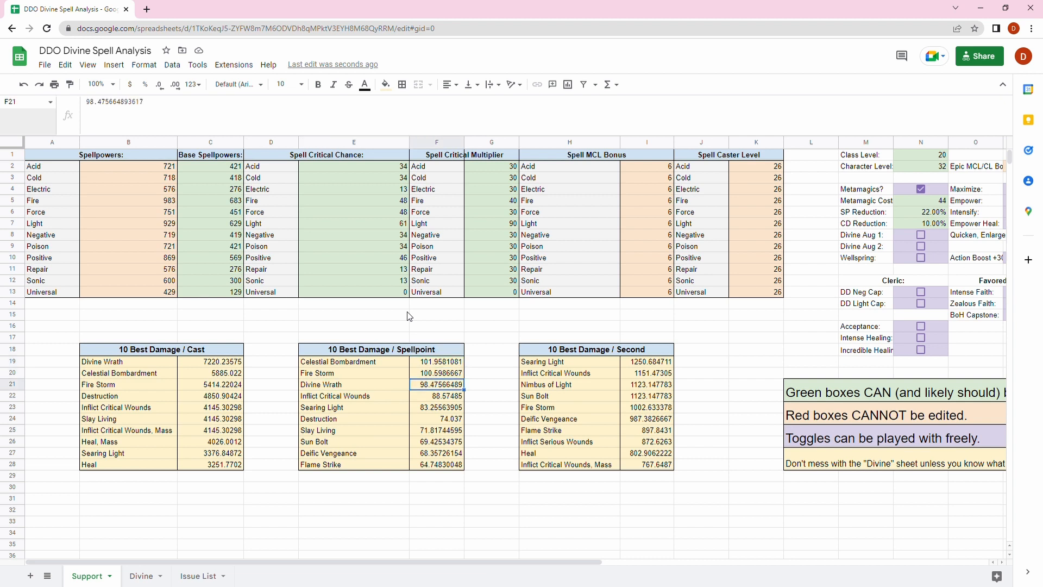
pyautogui.click(436, 395)
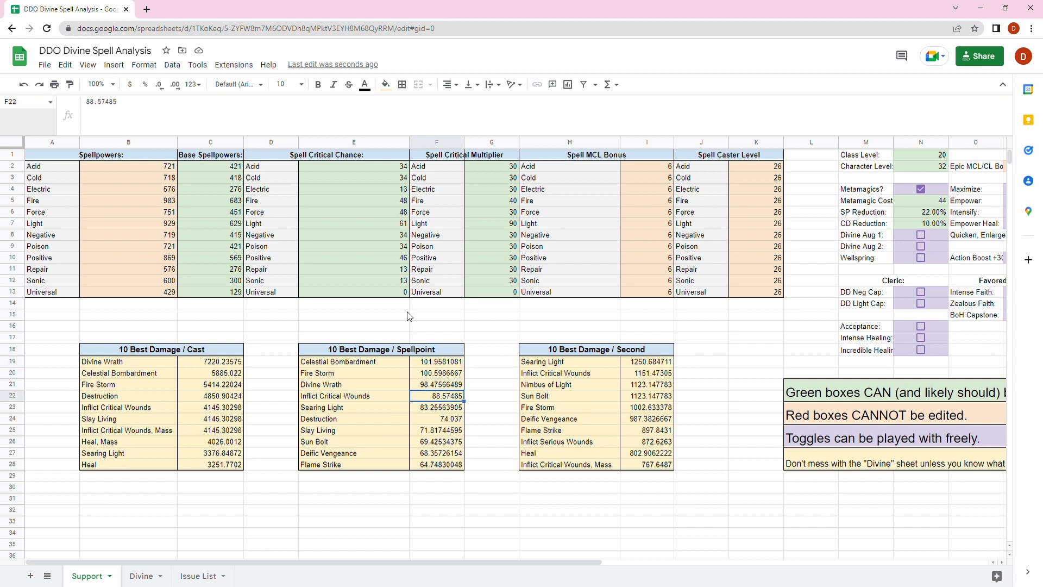
pyautogui.click(437, 419)
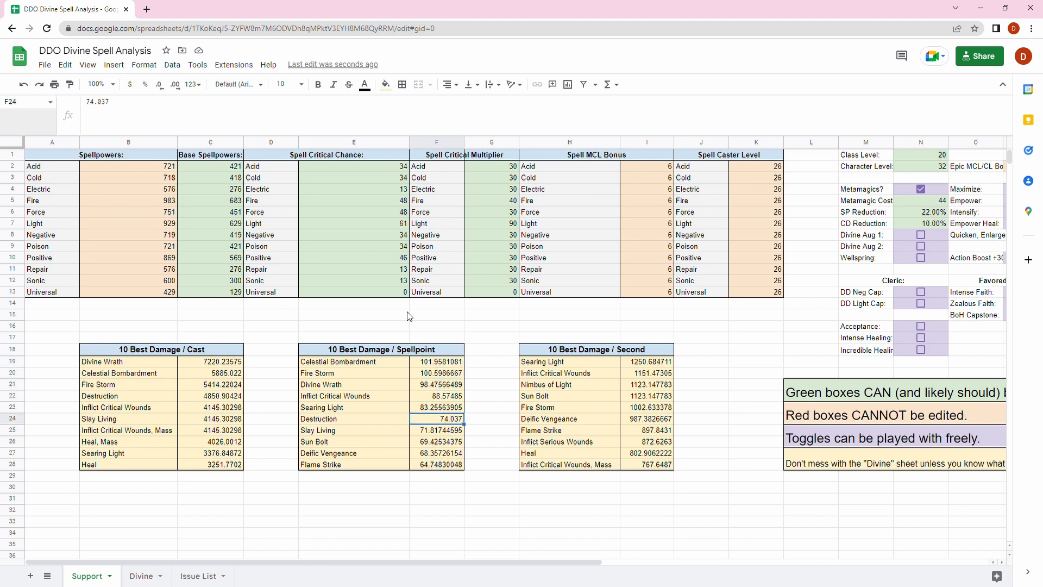
pyautogui.click(568, 408)
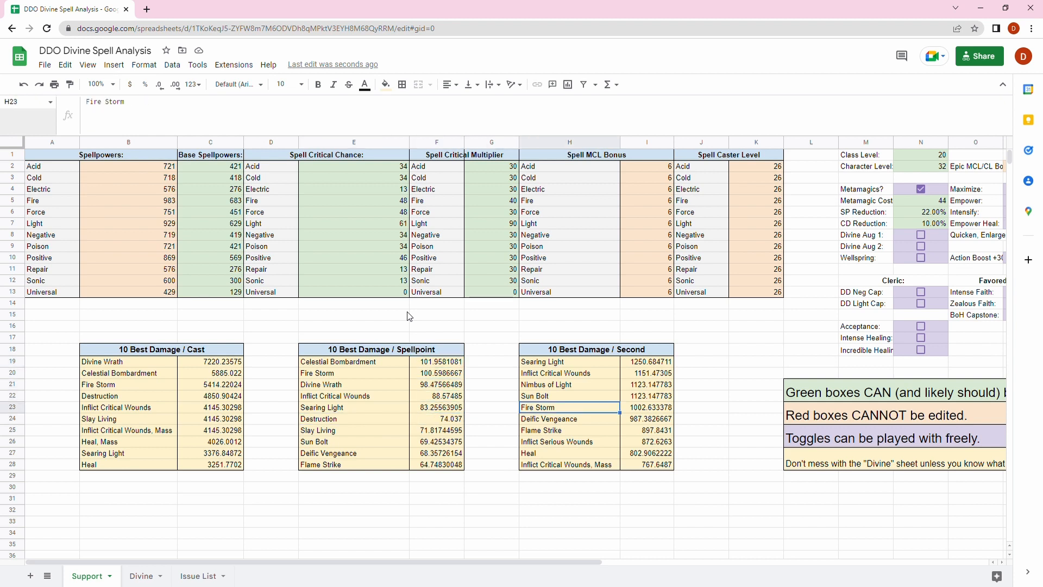
pyautogui.click(649, 361)
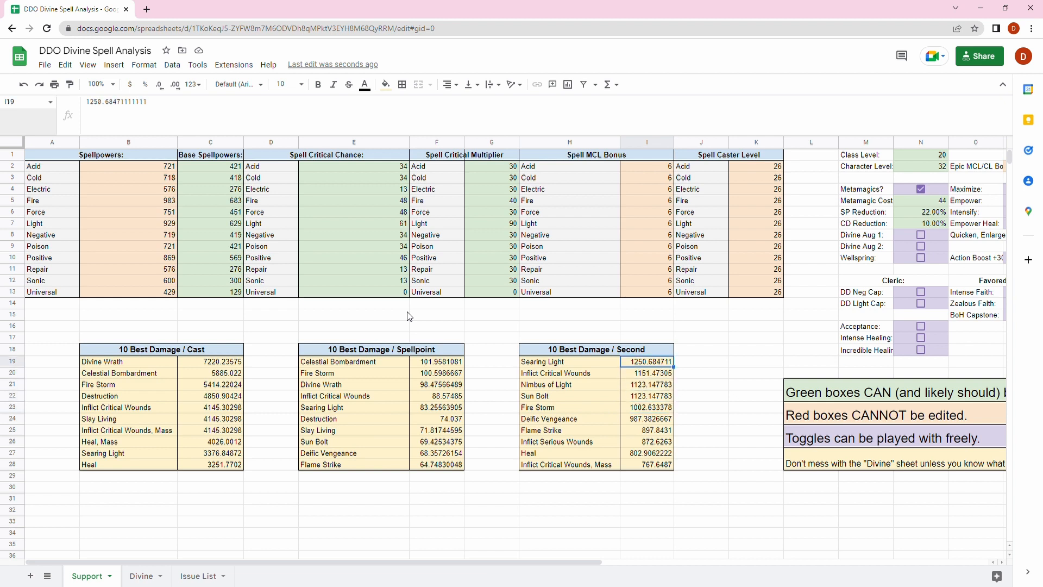
pyautogui.click(649, 372)
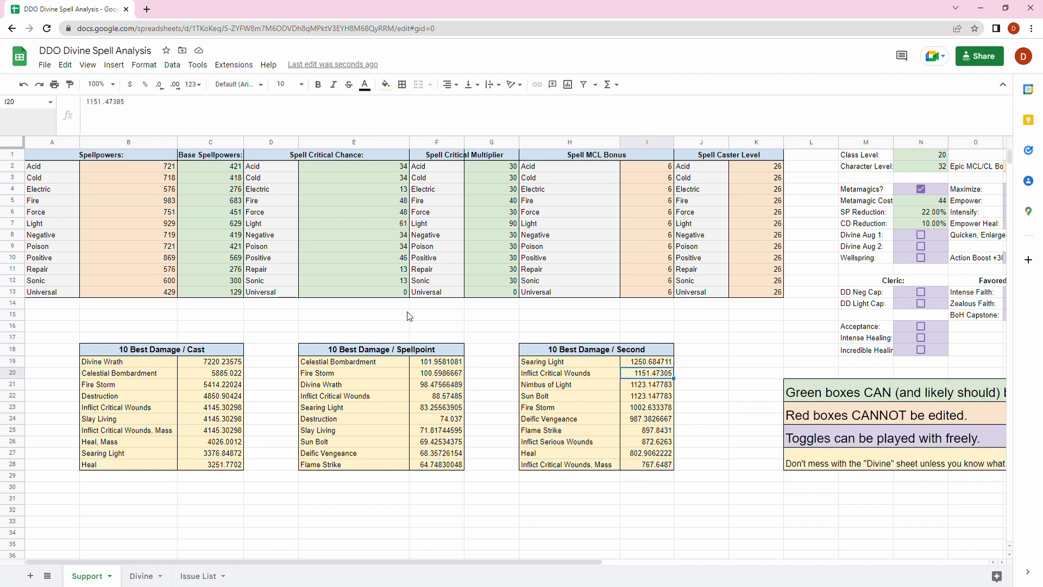
pyautogui.click(648, 385)
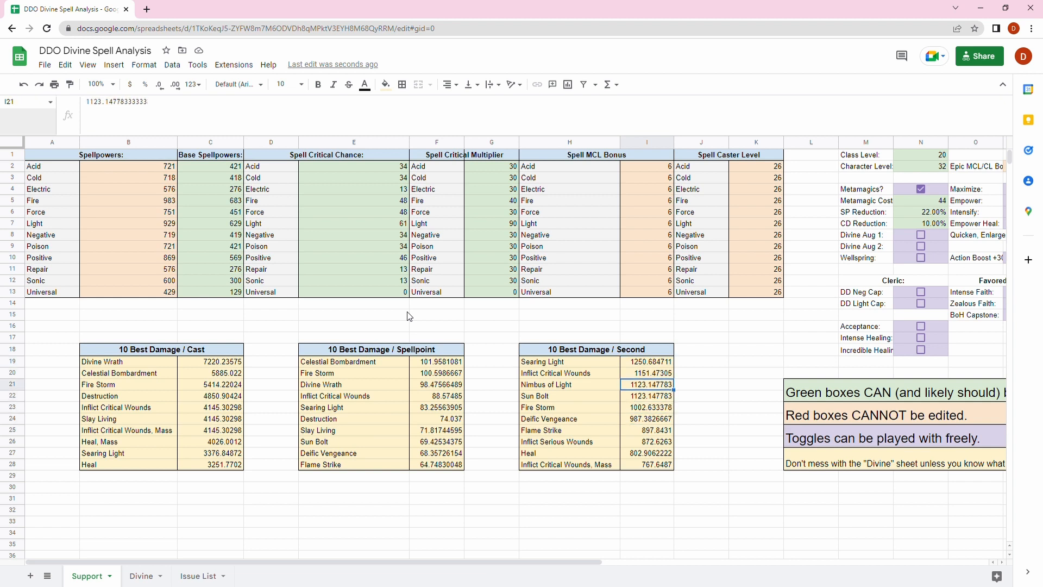
pyautogui.click(647, 418)
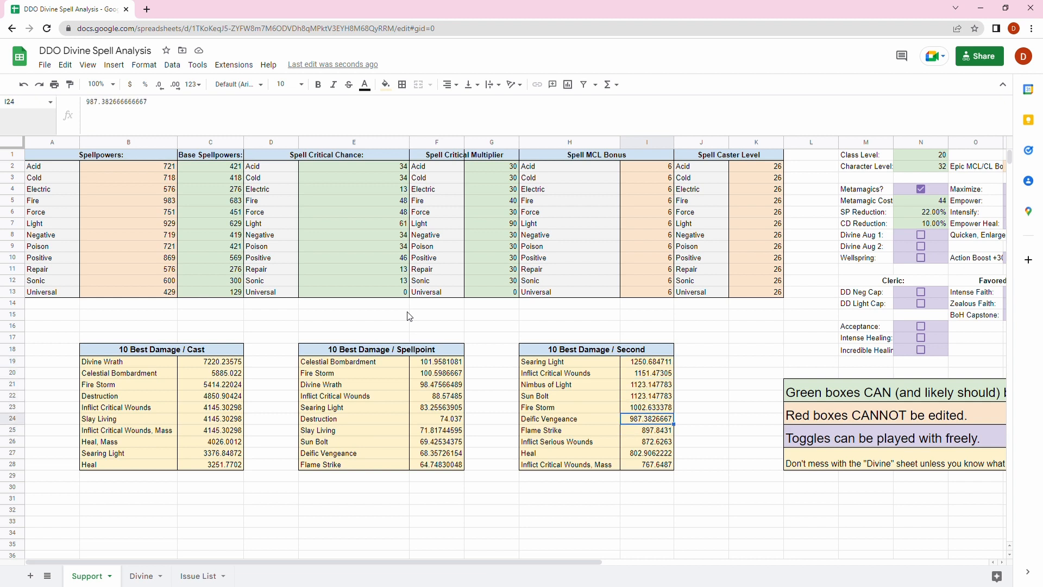
pyautogui.click(647, 453)
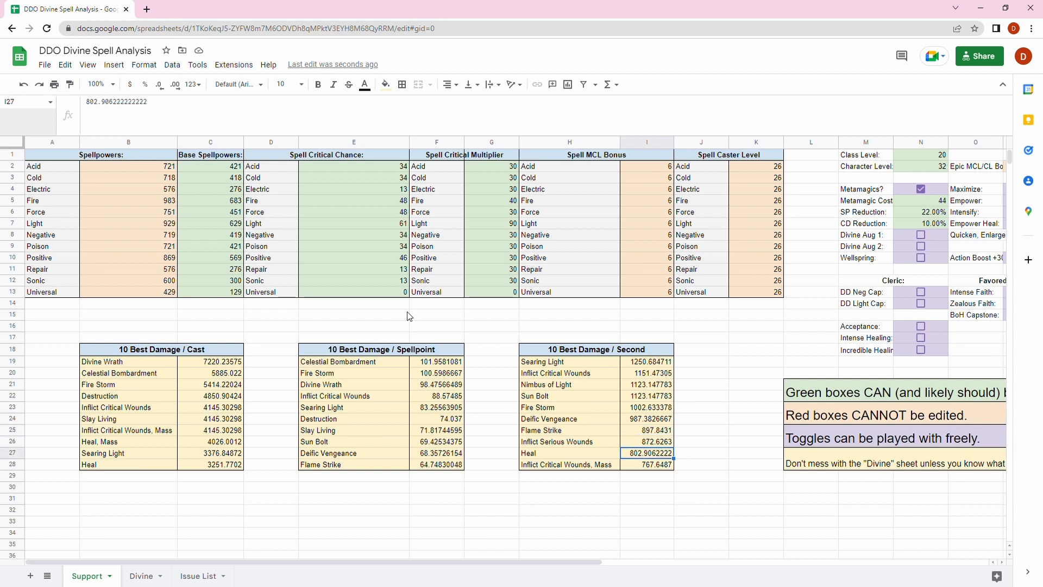
pyautogui.click(649, 406)
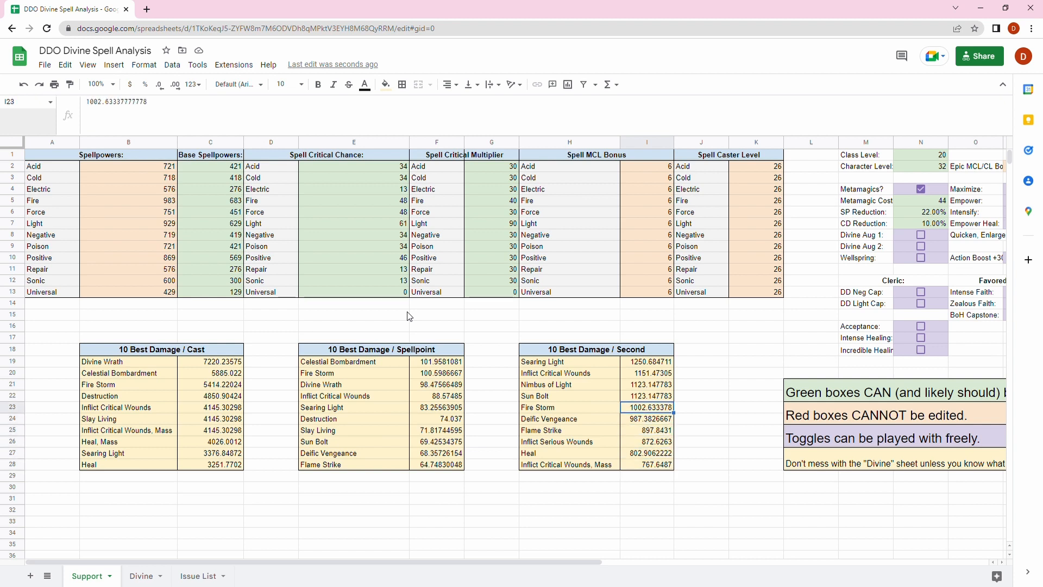